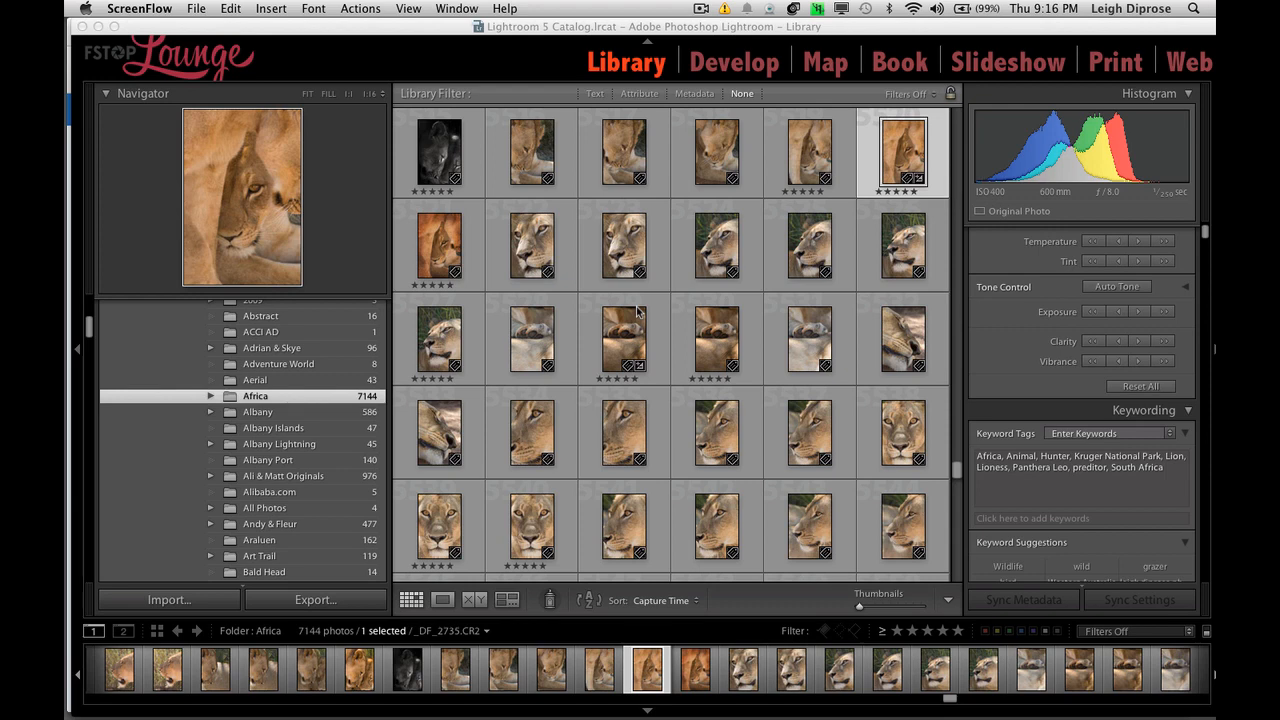
mouse_move(392, 412)
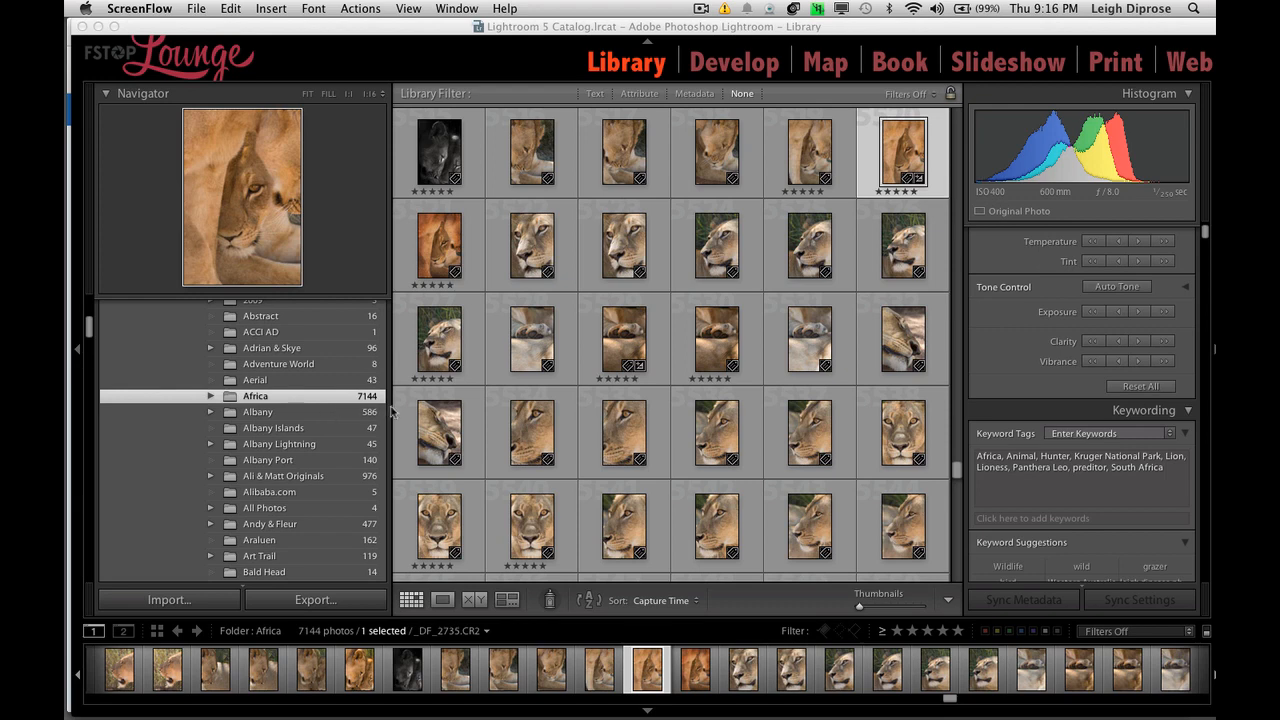
mouse_move(392, 412)
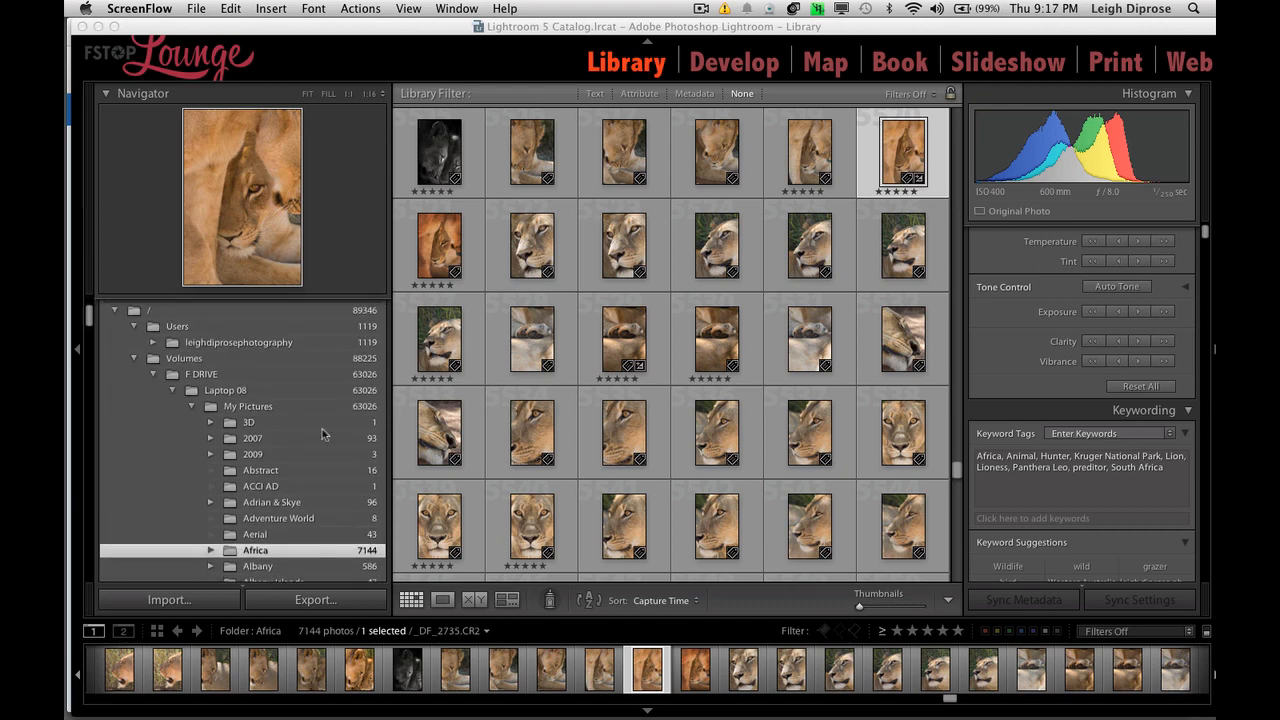
Start an import from the memory card with all photos unchecked, then check only the first few.
scroll(down, 3)
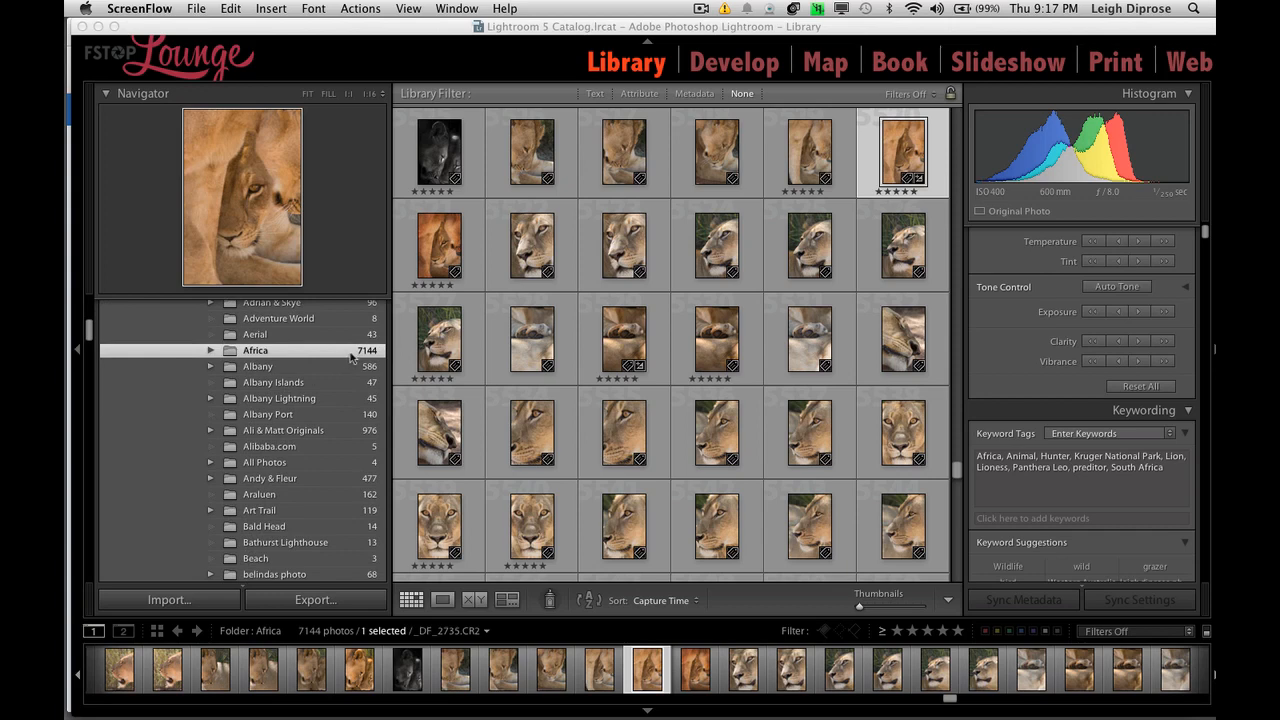
mouse_move(686, 340)
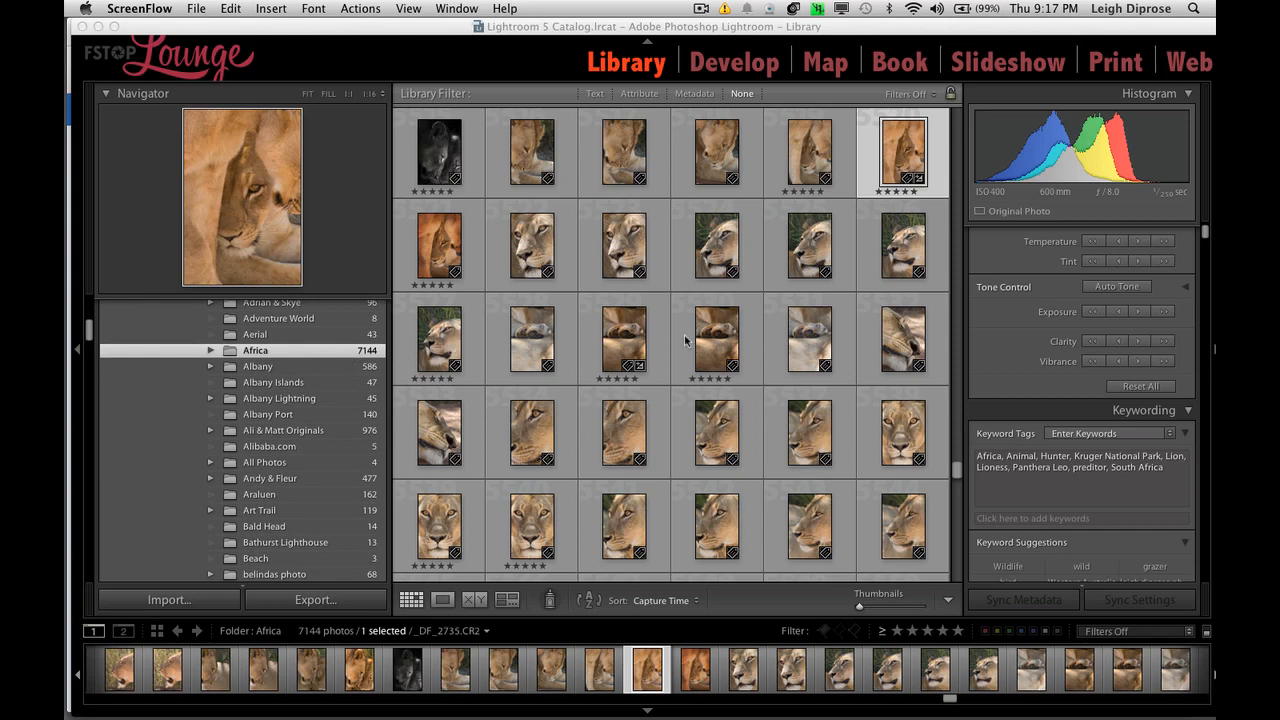
mouse_move(872, 204)
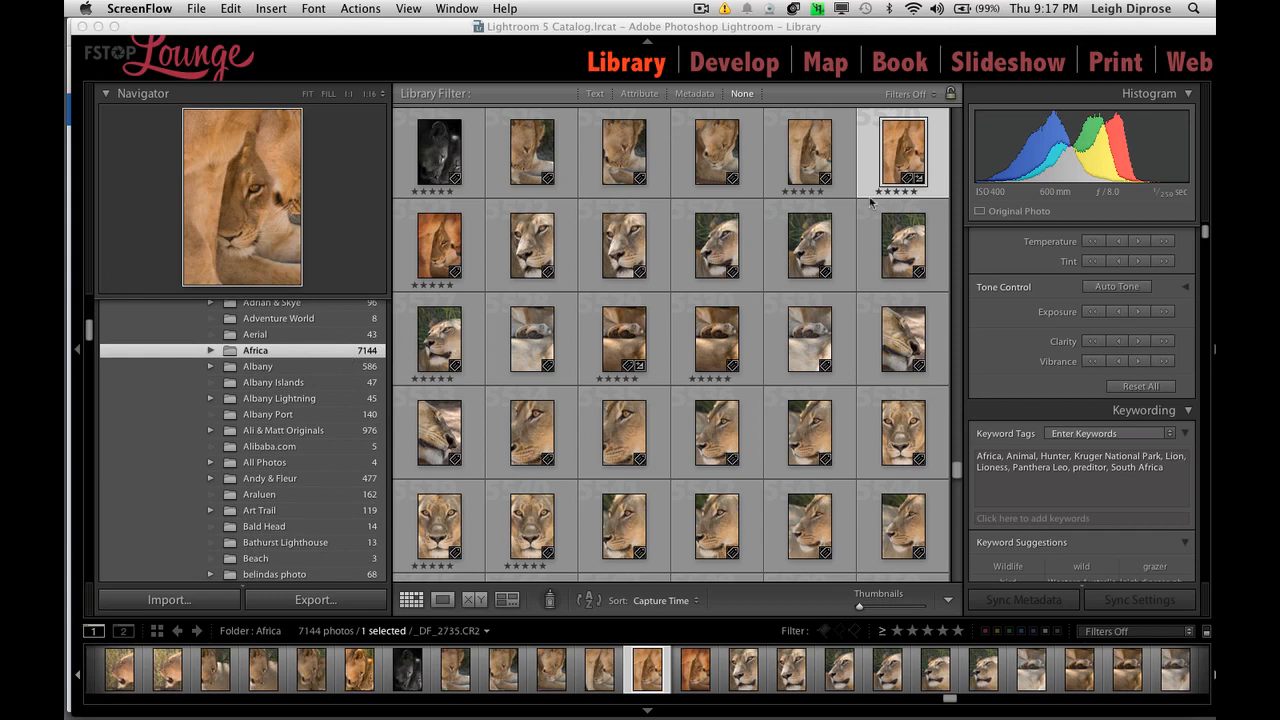
mouse_move(316, 500)
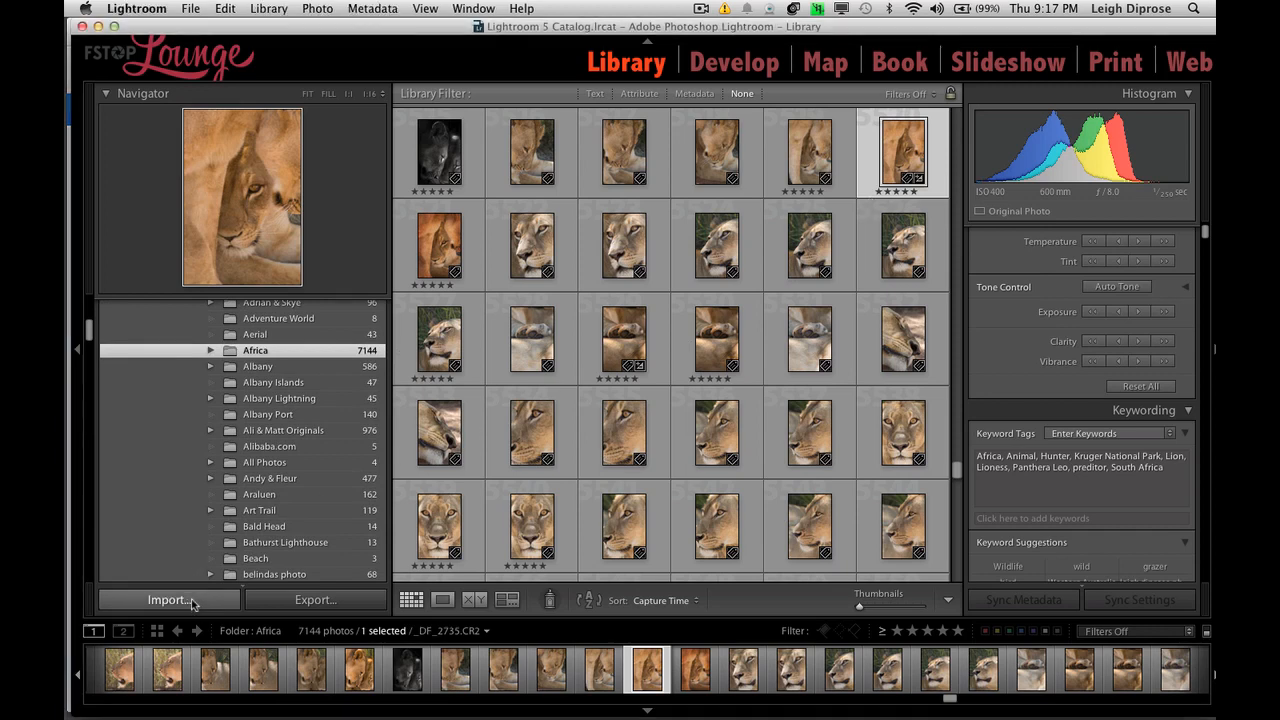
click(168, 600)
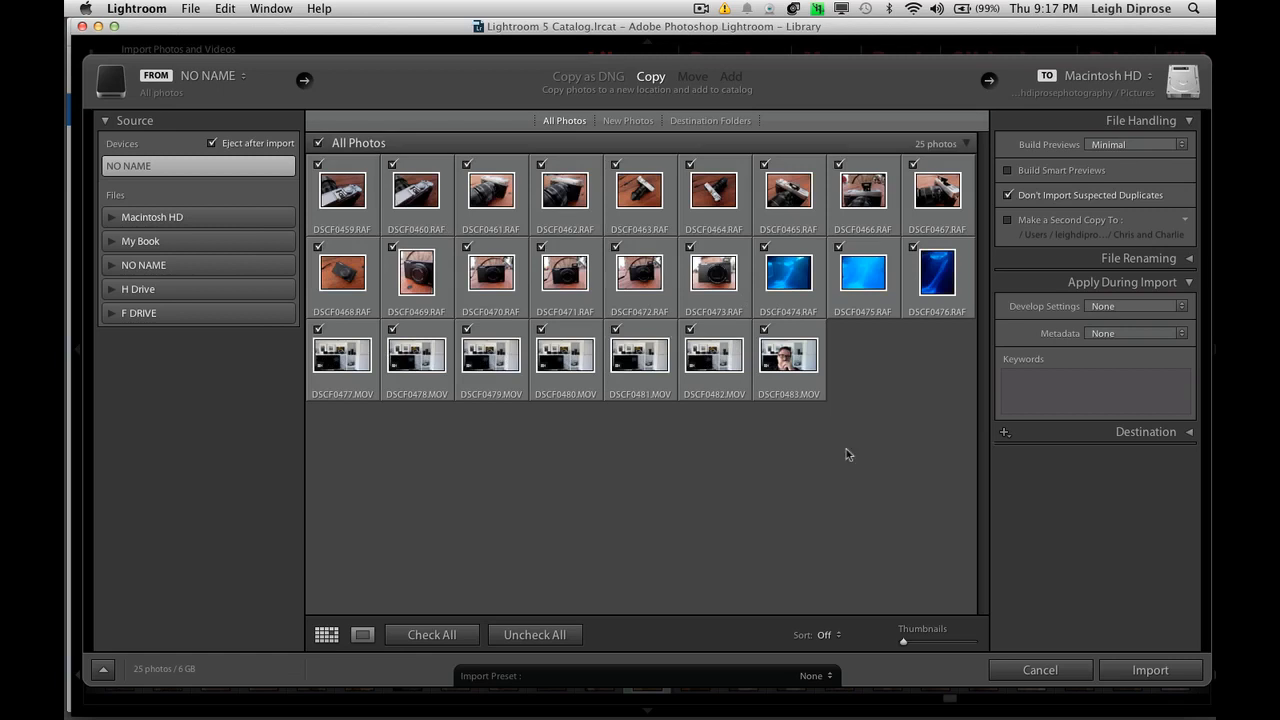
mouse_move(544, 588)
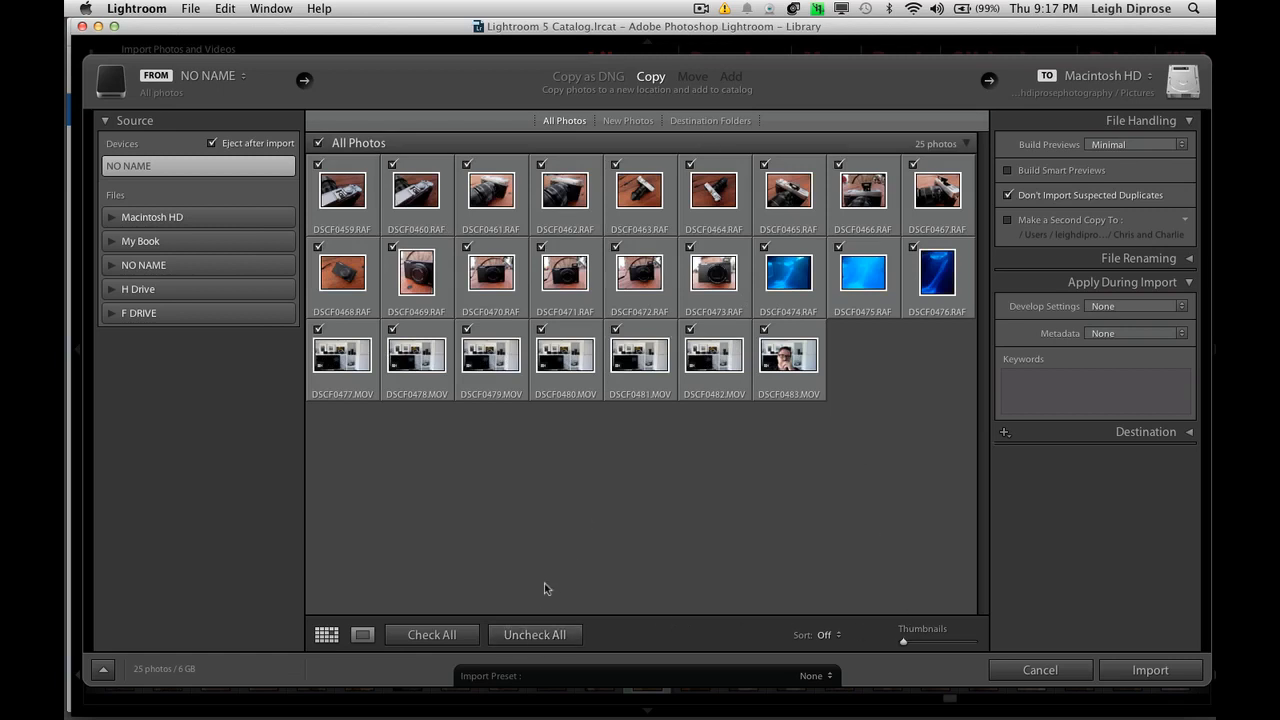
click(534, 634)
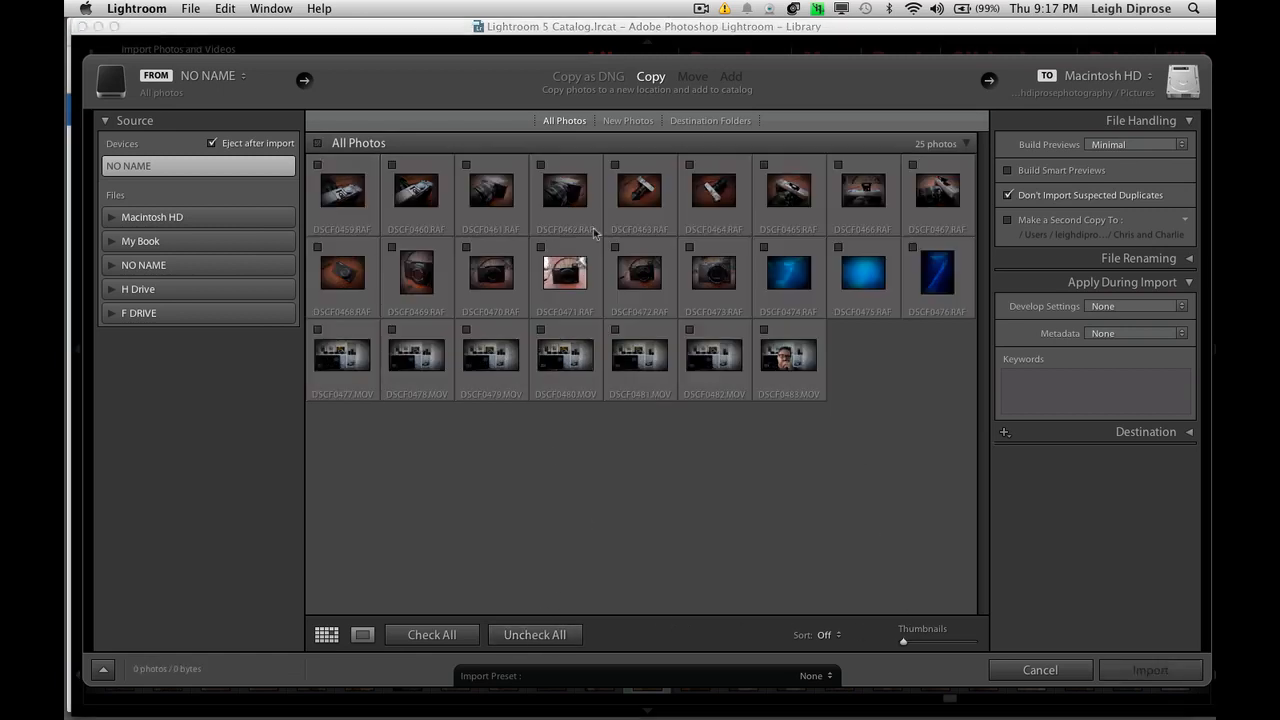
click(318, 164)
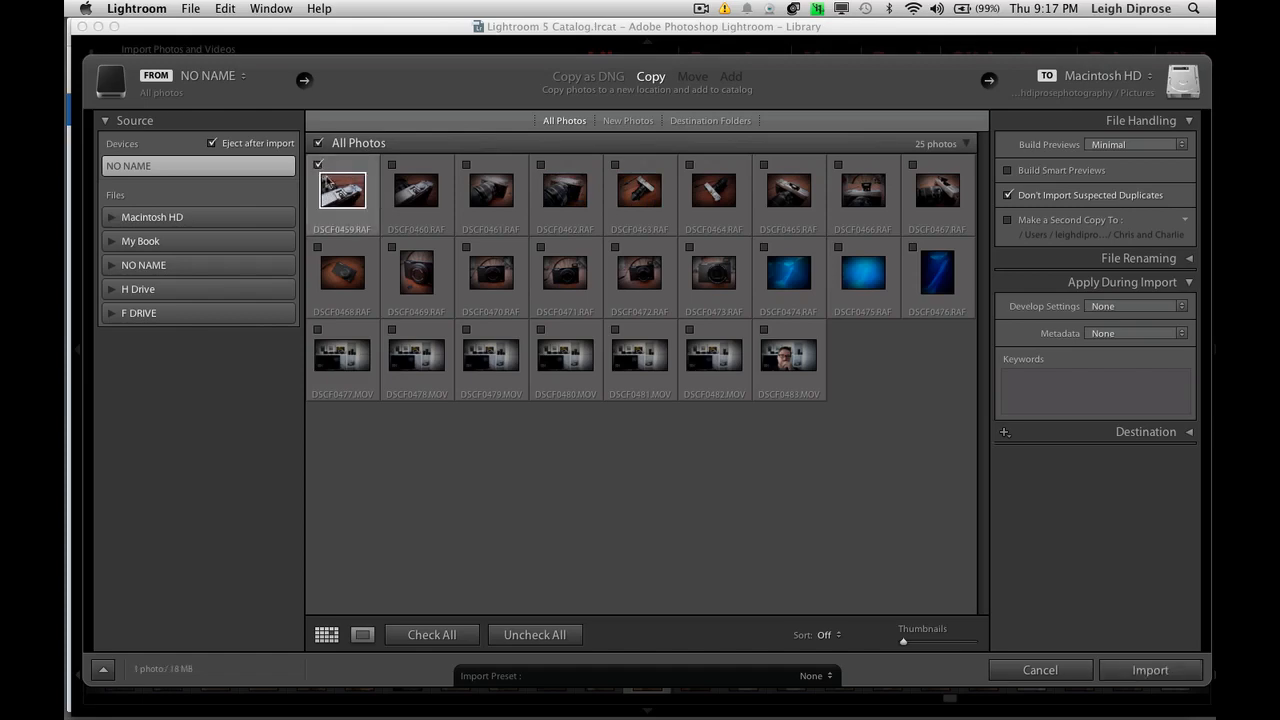
mouse_move(350, 200)
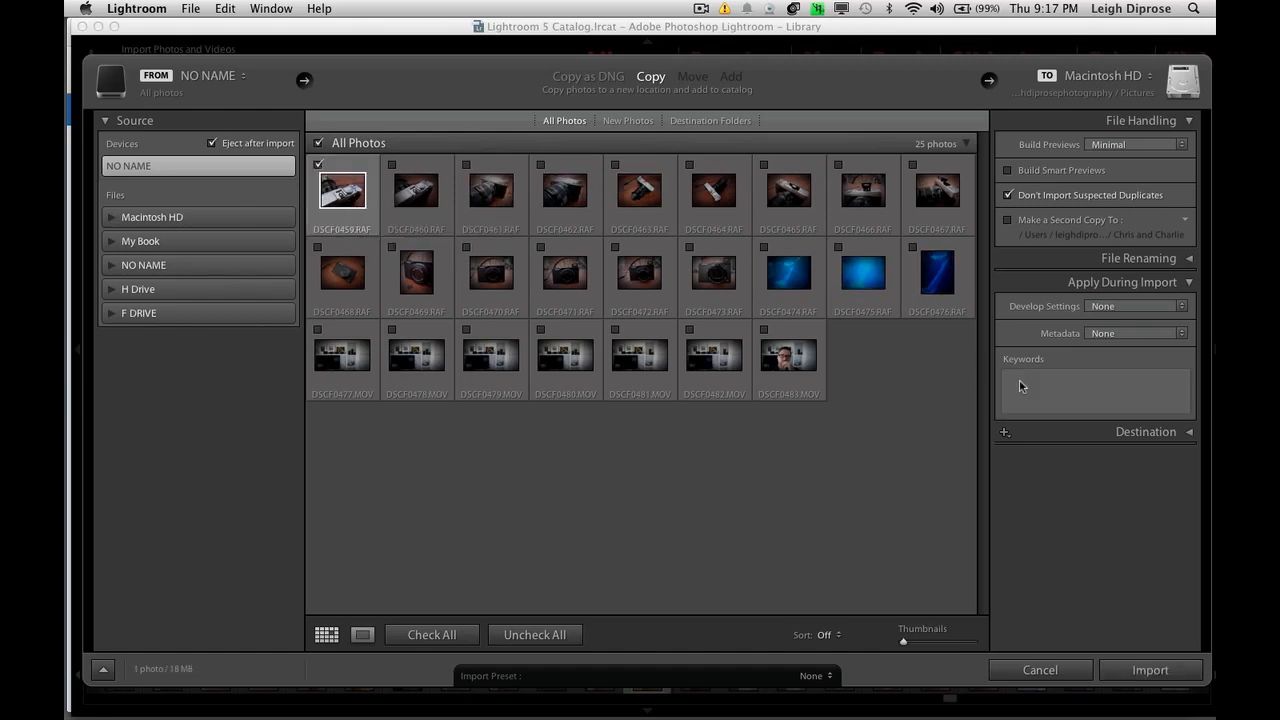
click(1096, 388)
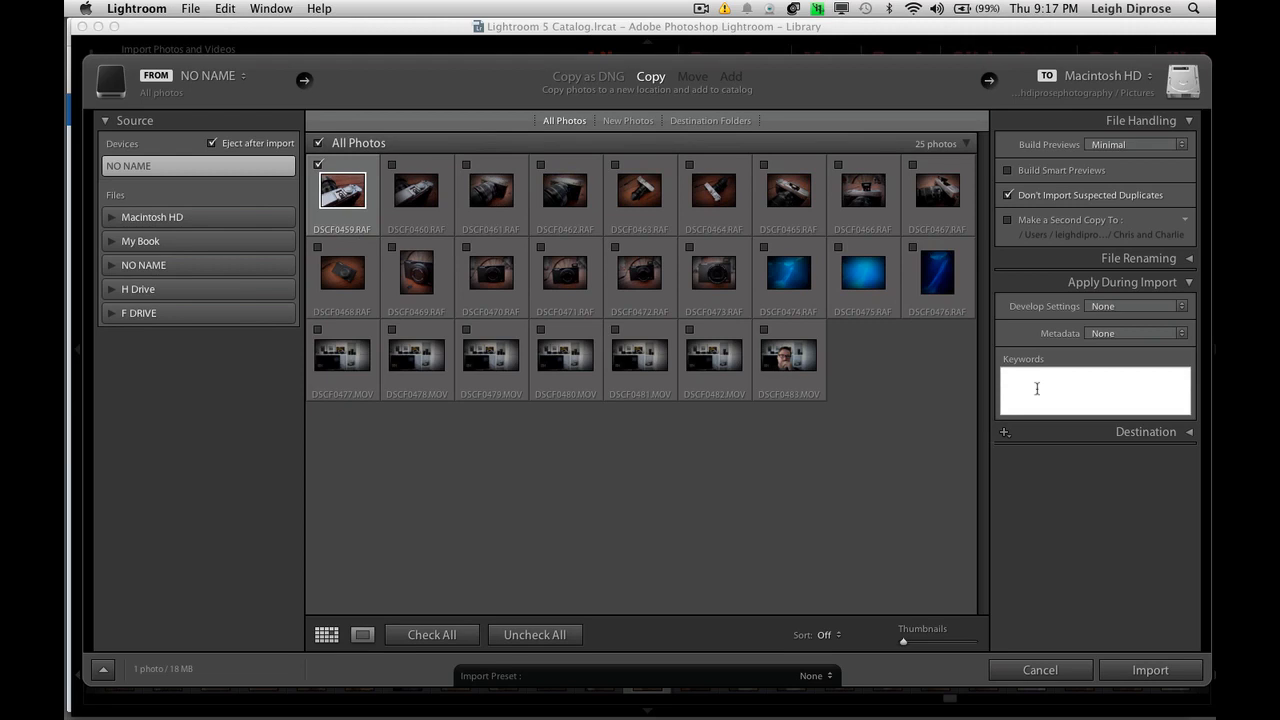
click(564, 188)
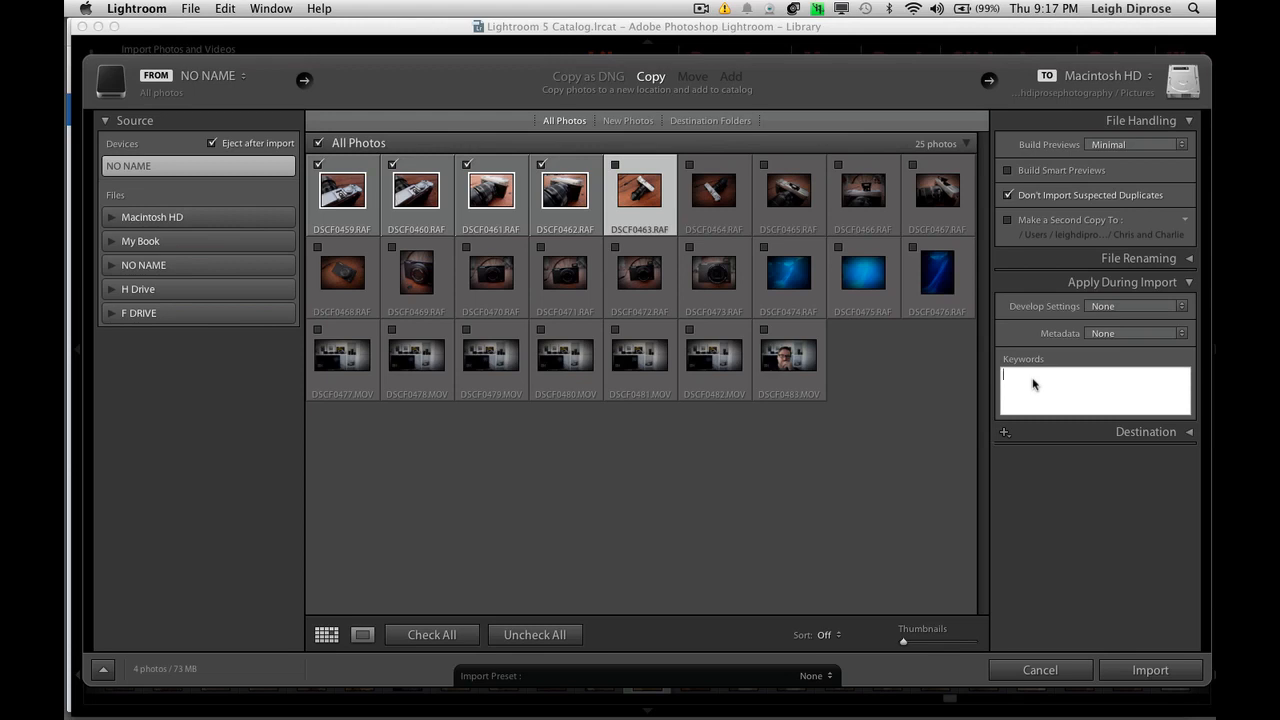
Enter 'Fujifilm X-E1, fuji, camera' as keywords to apply during import.
text(Fujifilm X-E1,)
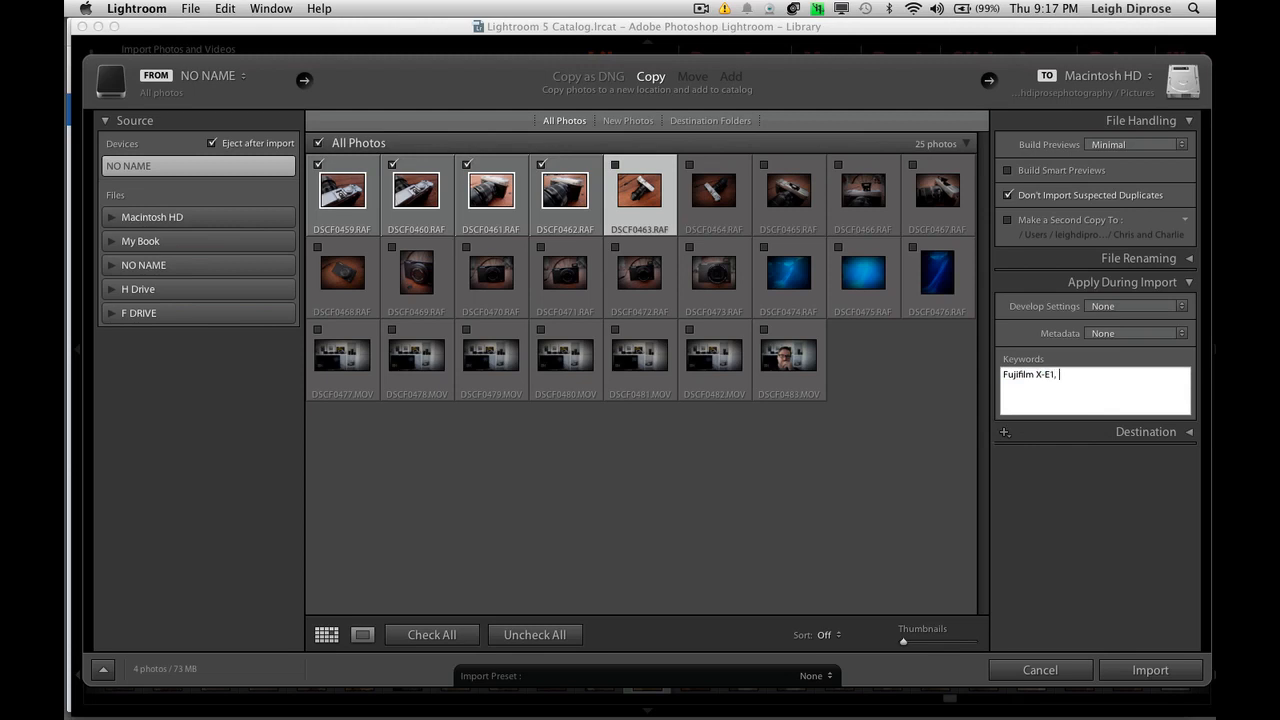
text(fuji, camera)
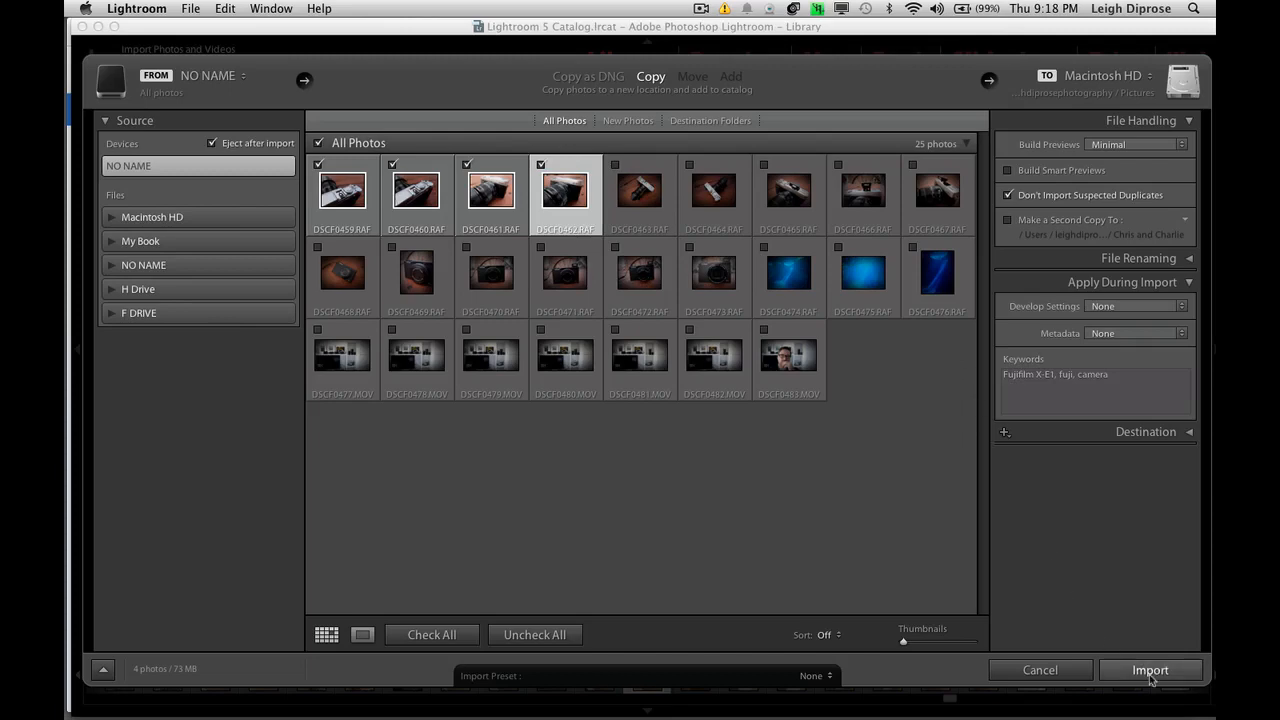
mouse_move(1040, 670)
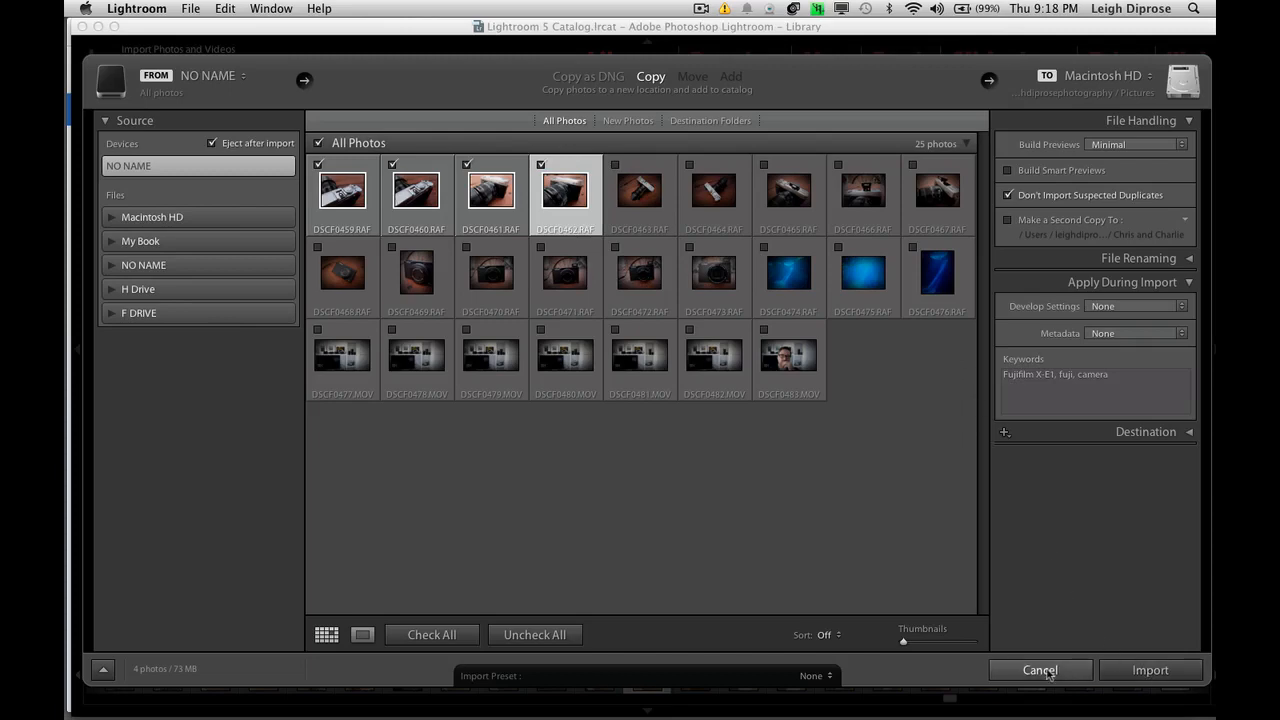
Cancel the import and return to the Africa folder's lioness grid.
click(1040, 670)
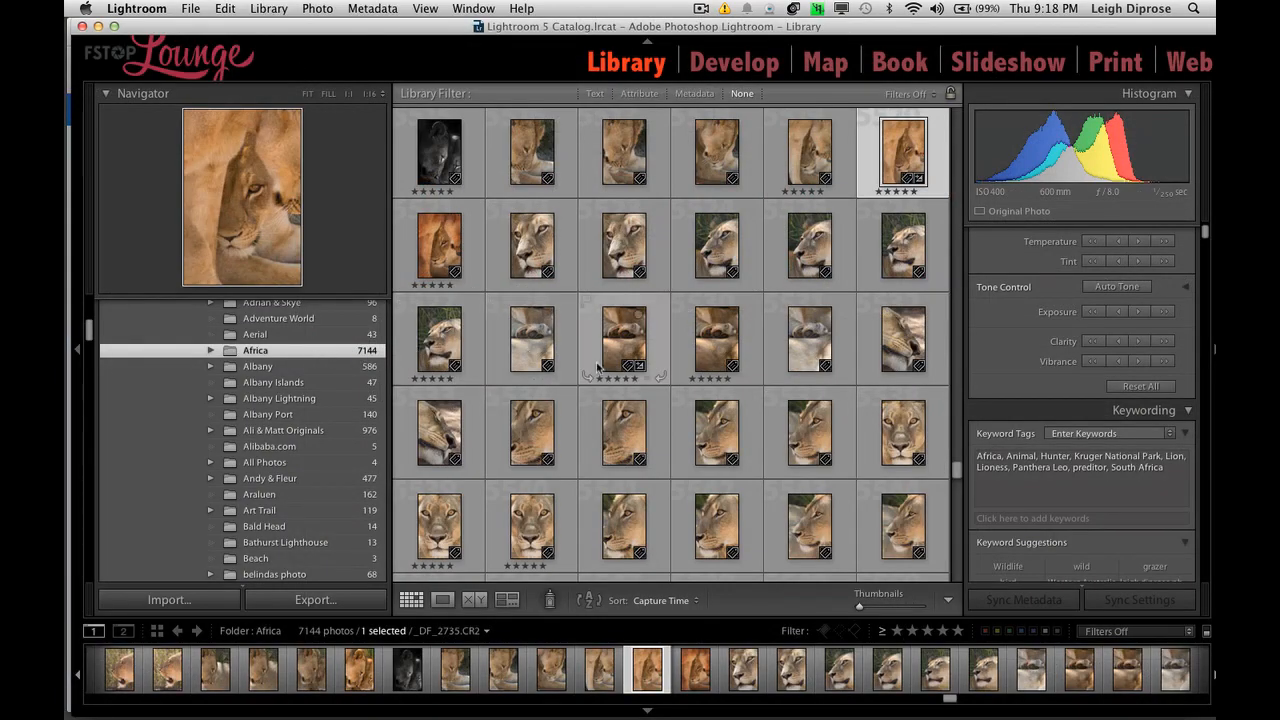
mouse_move(848, 198)
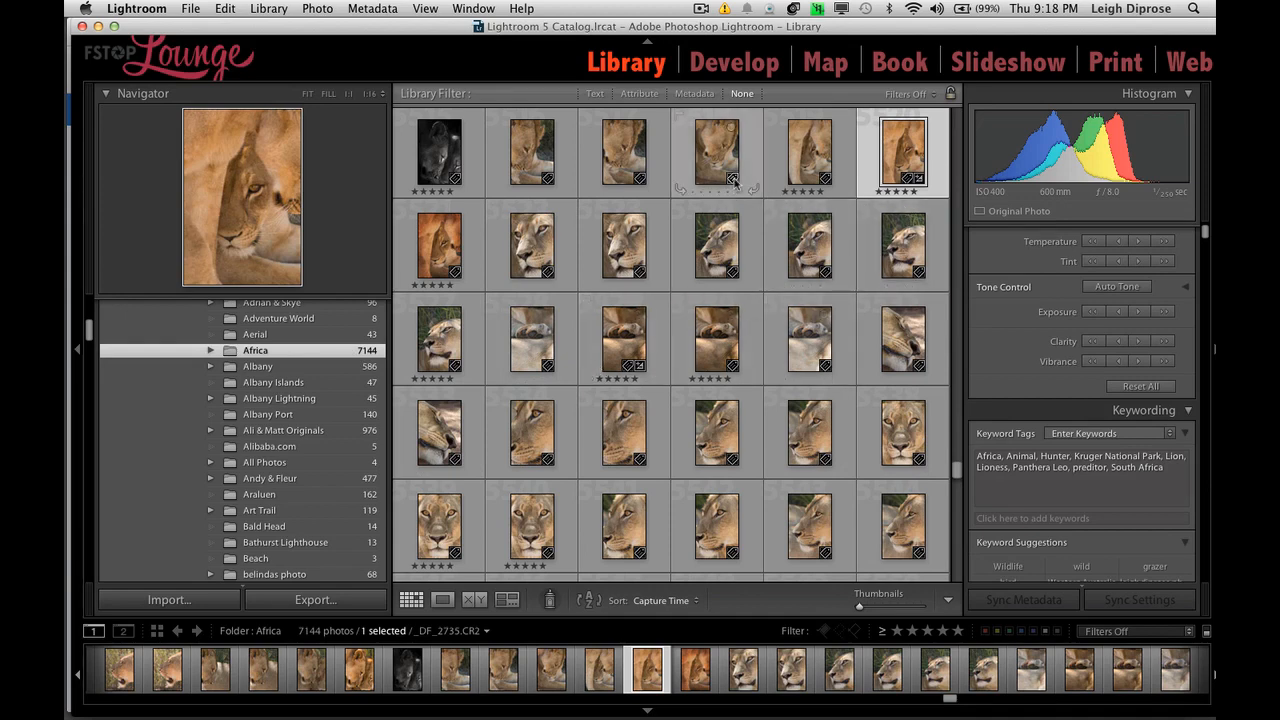
mouse_move(718, 180)
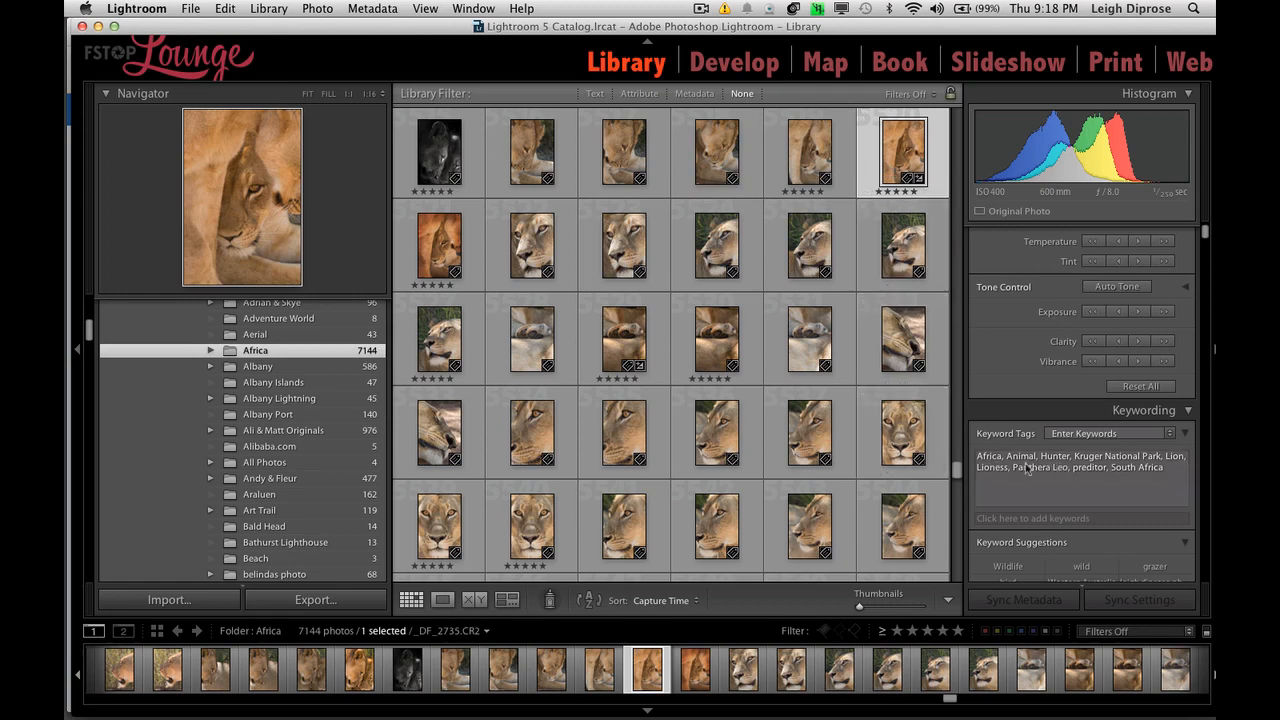
mouse_move(1028, 470)
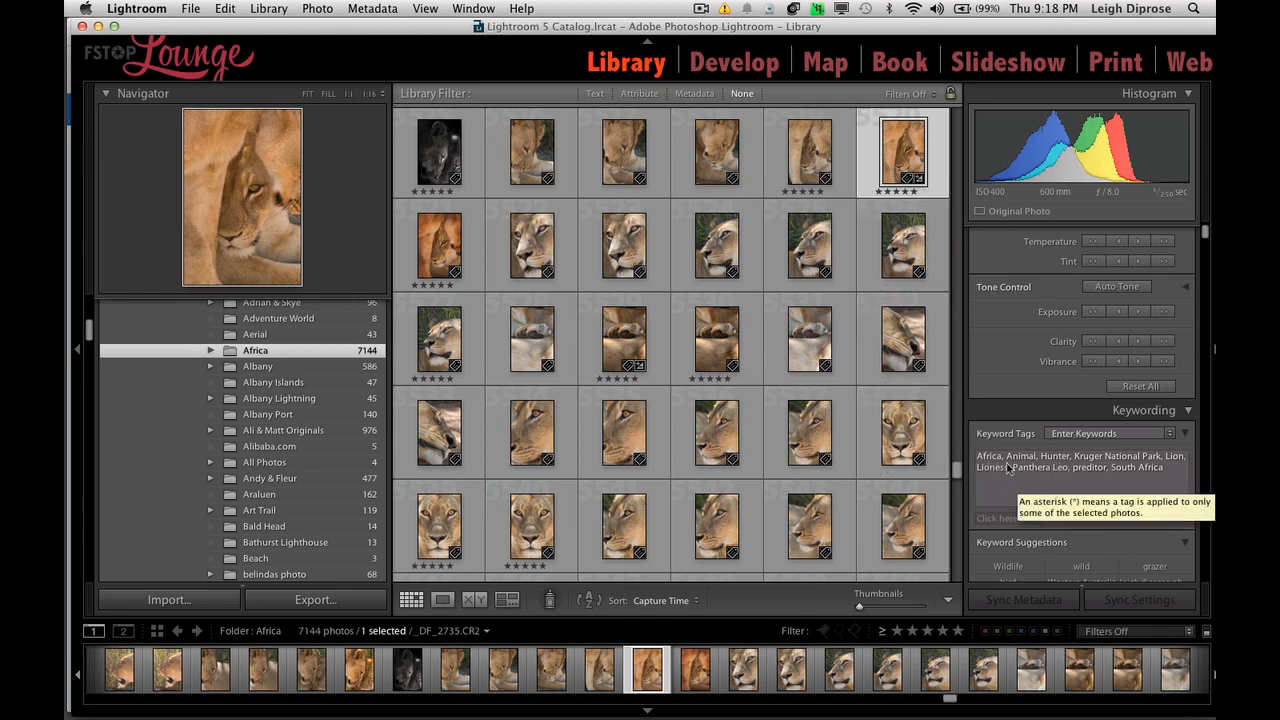
mouse_move(972, 424)
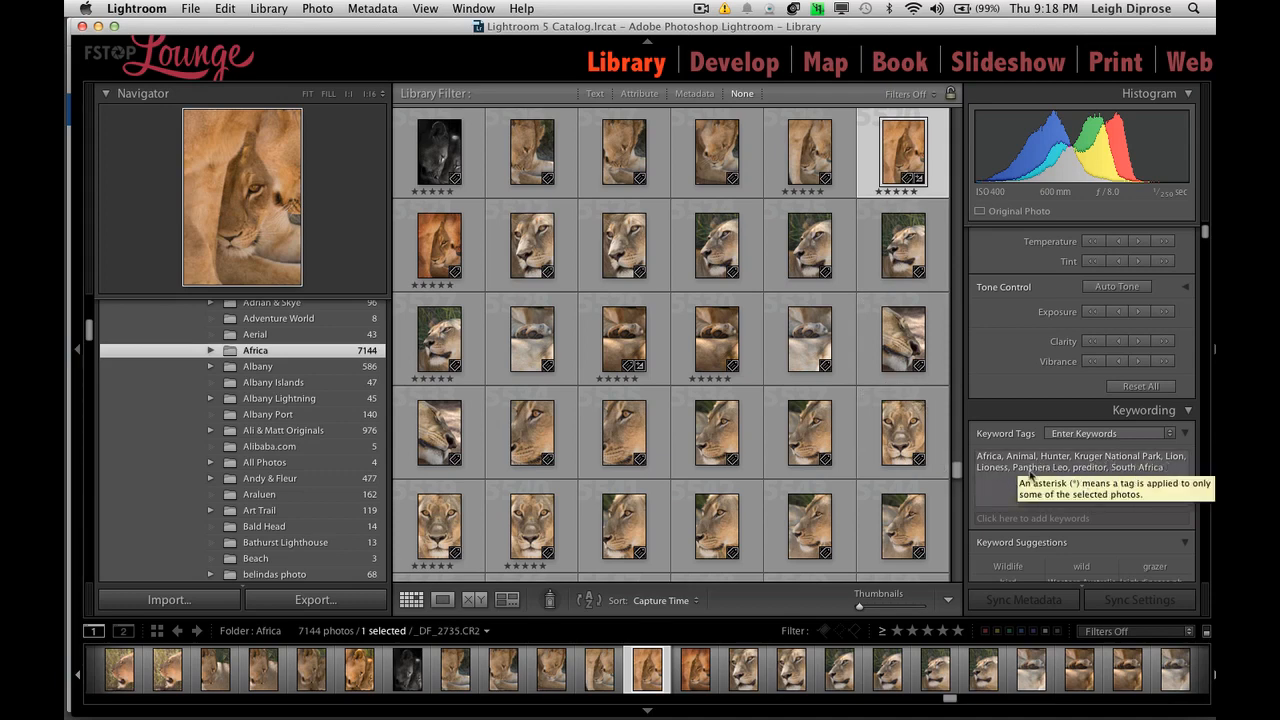
mouse_move(900, 248)
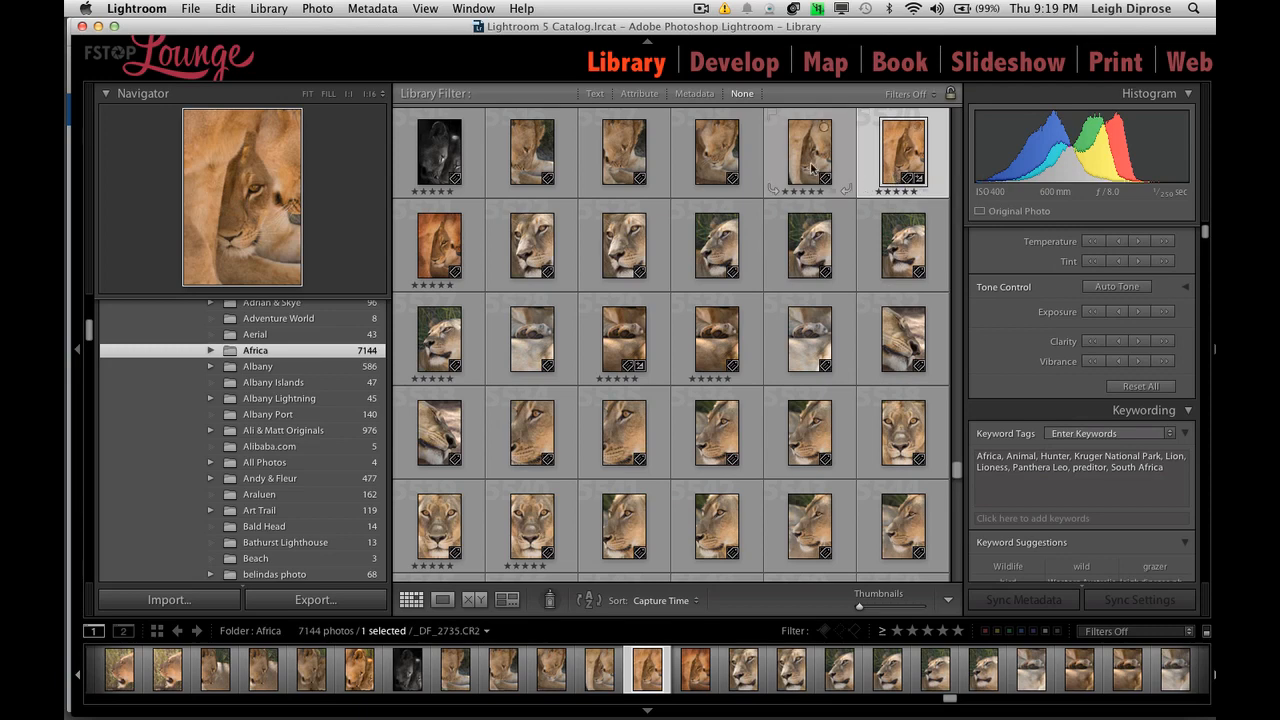
mouse_move(810, 164)
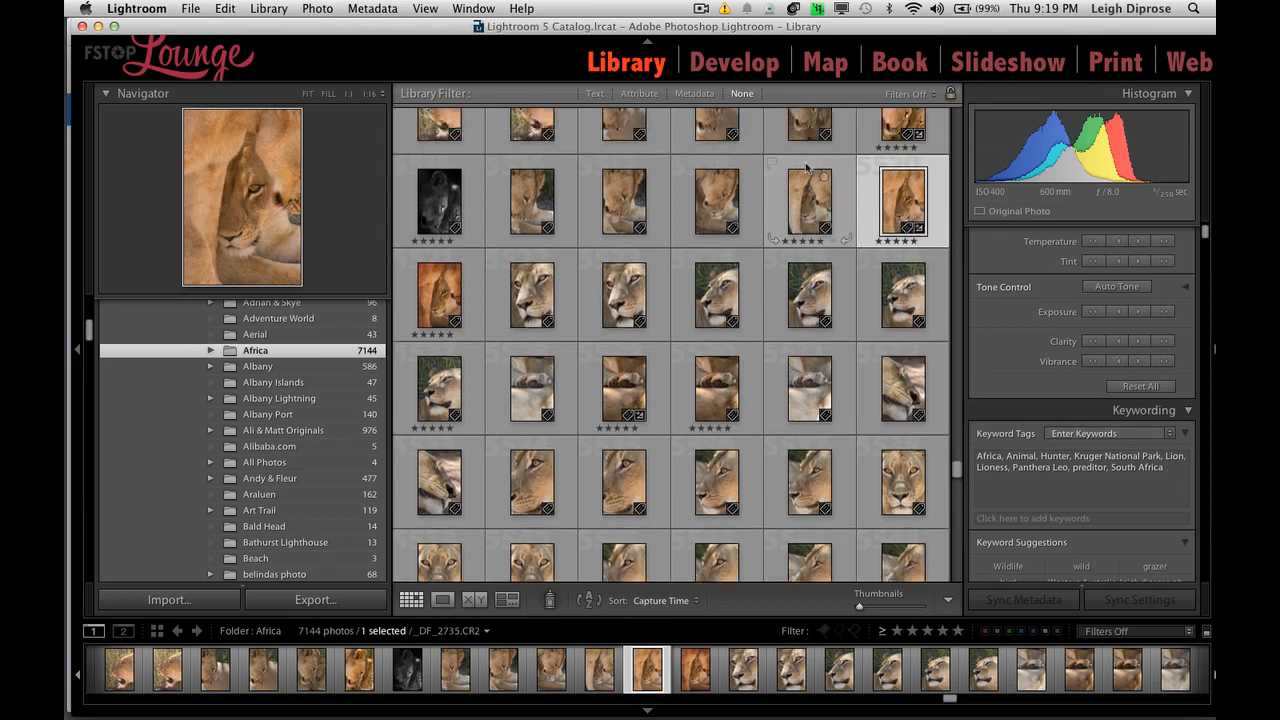
scroll(down, 3)
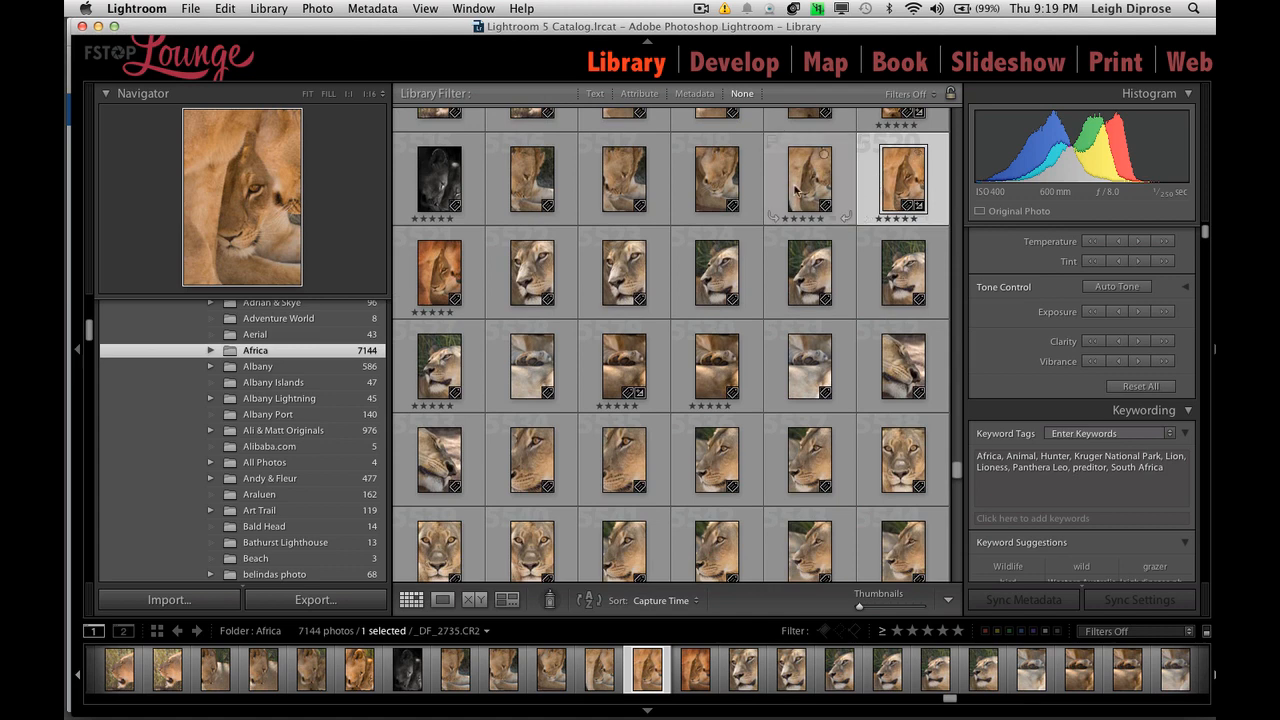
click(904, 180)
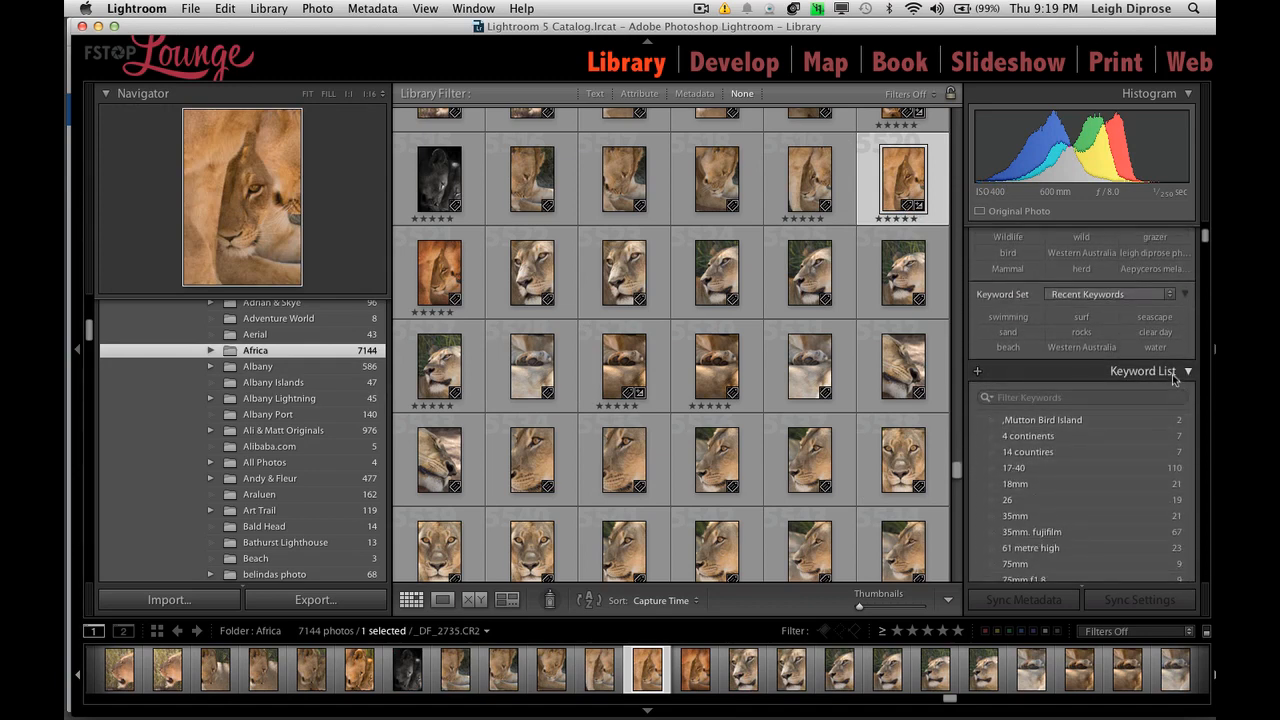
scroll(down, 3)
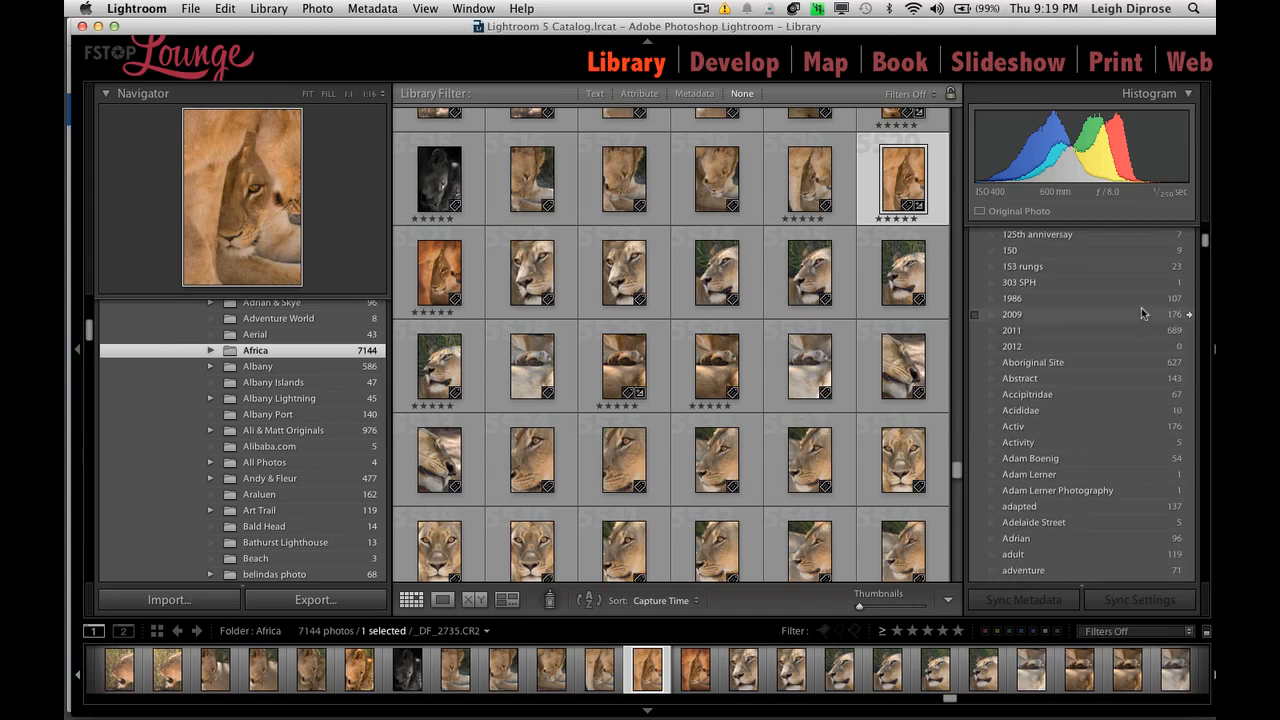
scroll(down, 3)
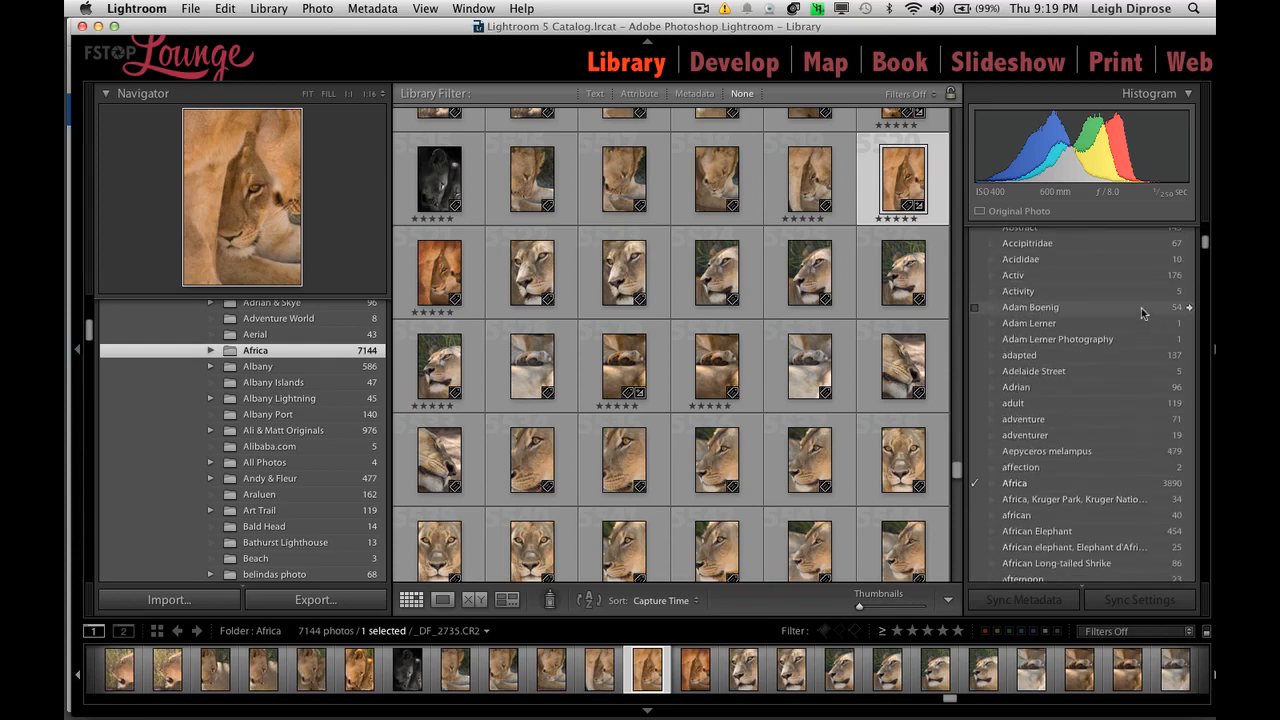
scroll(down, 3)
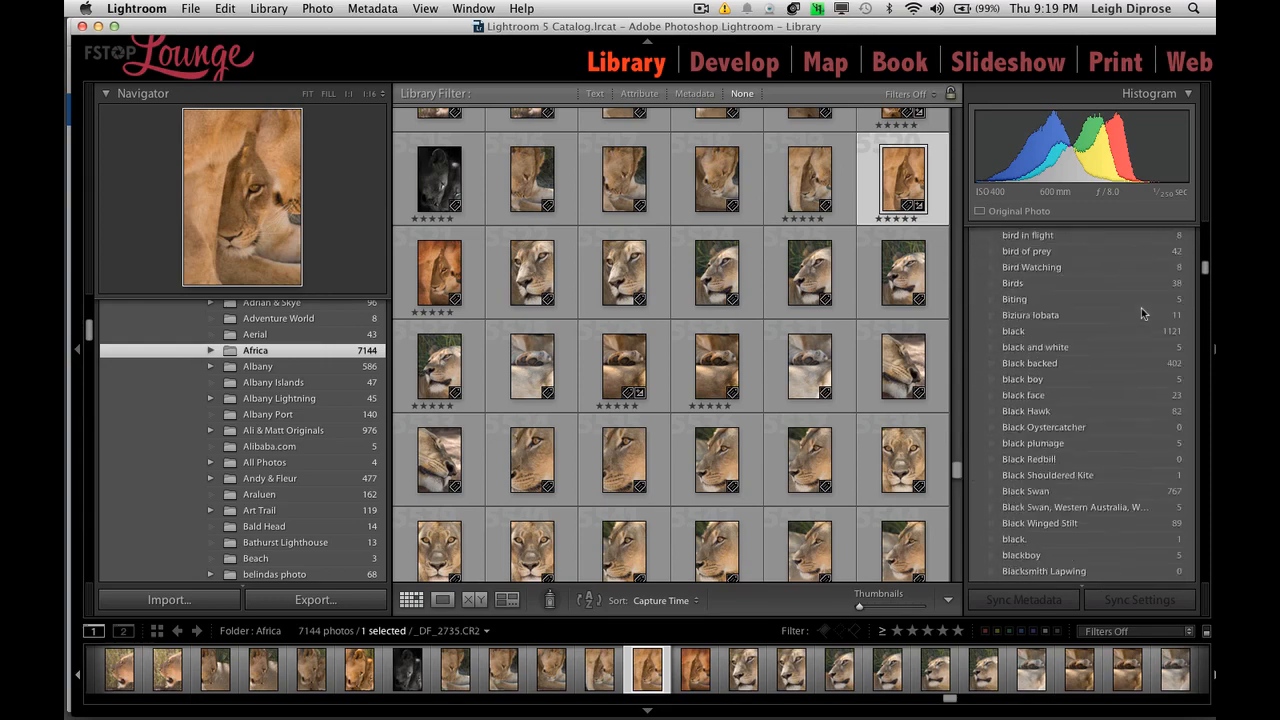
scroll(down, 3)
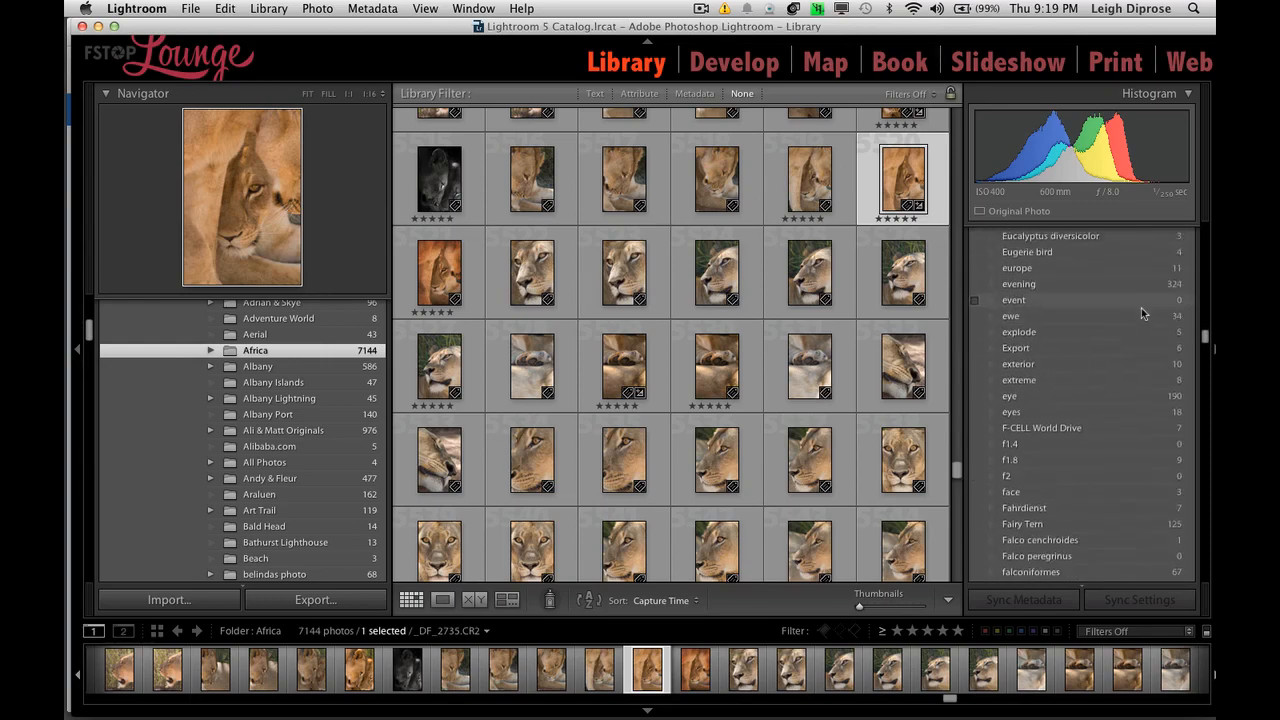
scroll(down, 3)
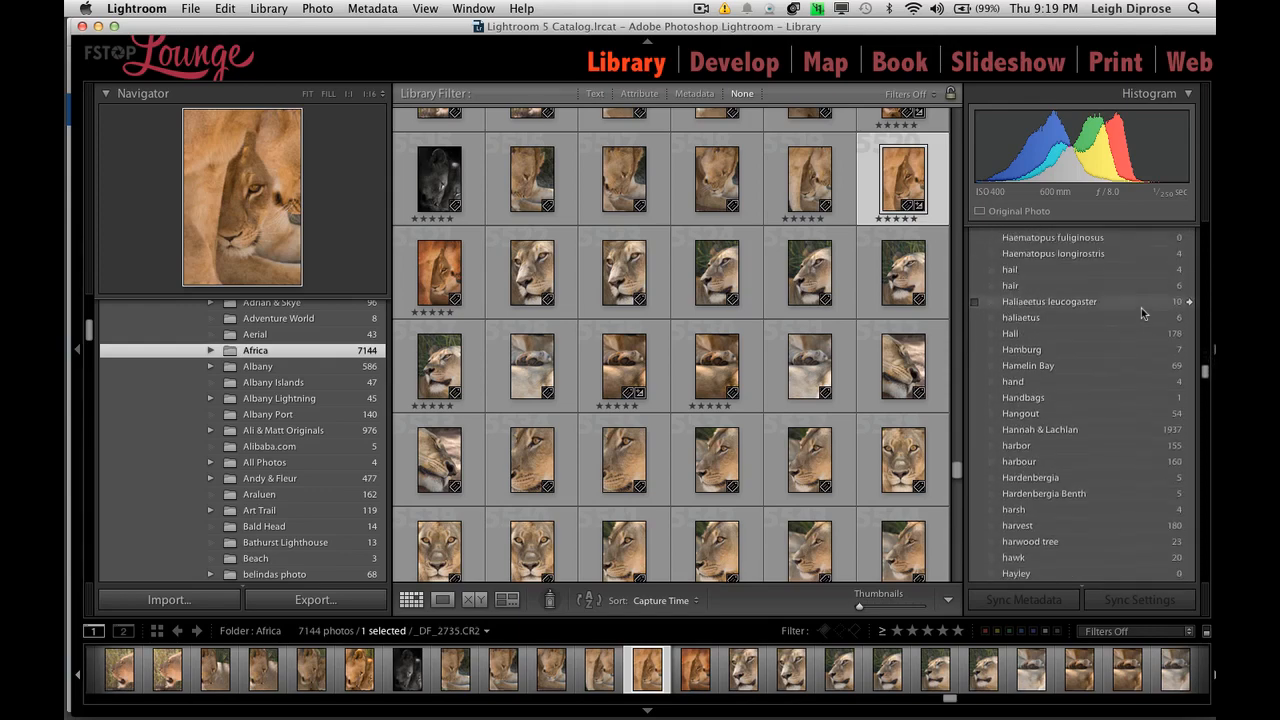
scroll(down, 3)
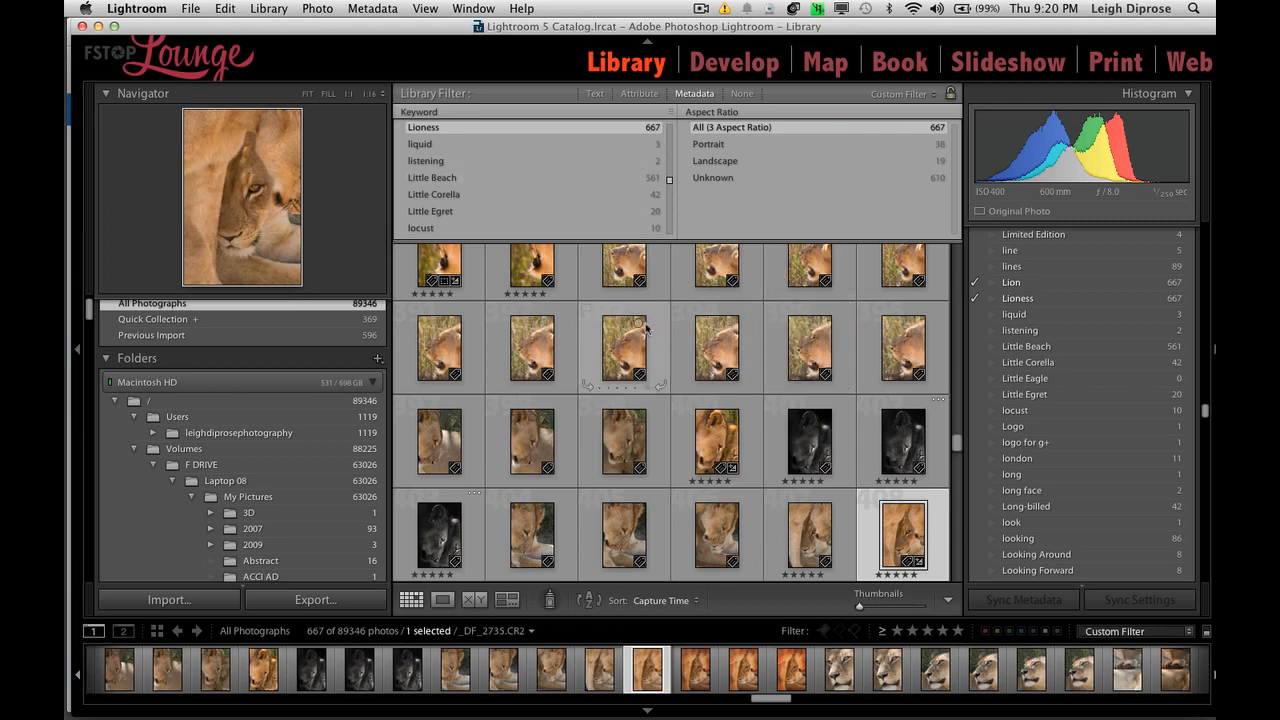
Add a star-rating filter to the Lioness keyword filter, narrowing 667 photos to 106.
scroll(down, 3)
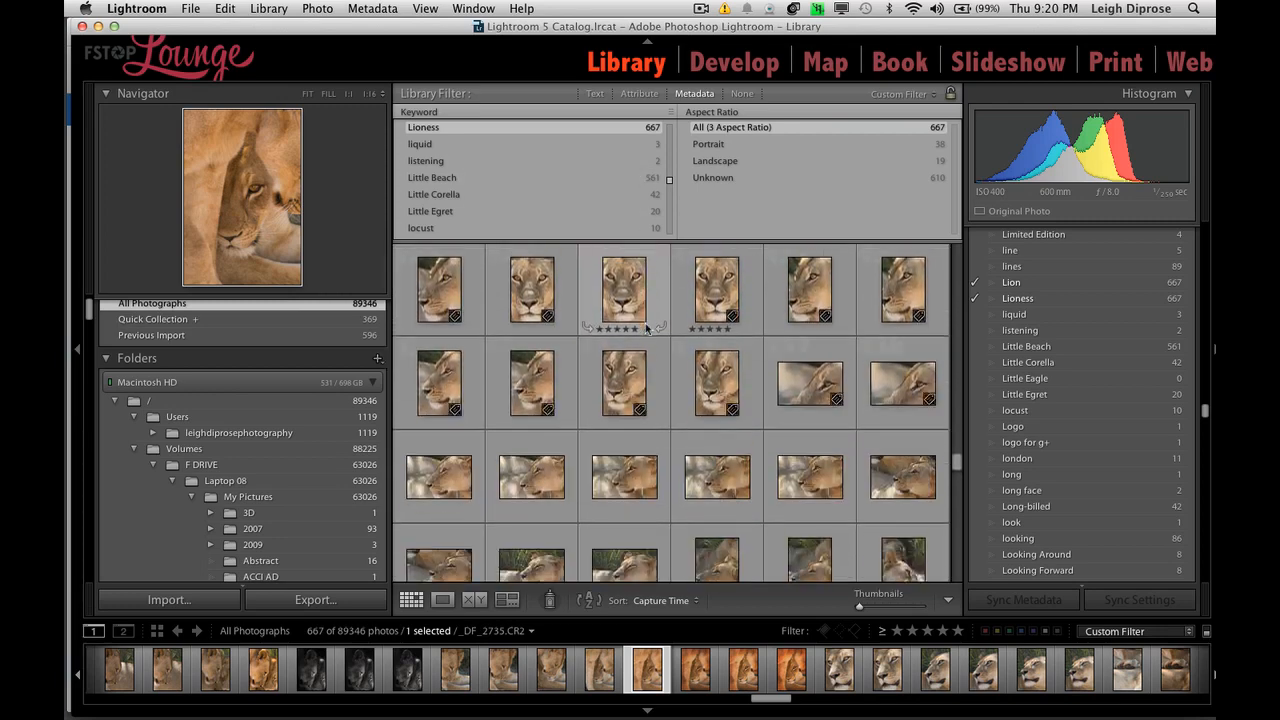
scroll(down, 3)
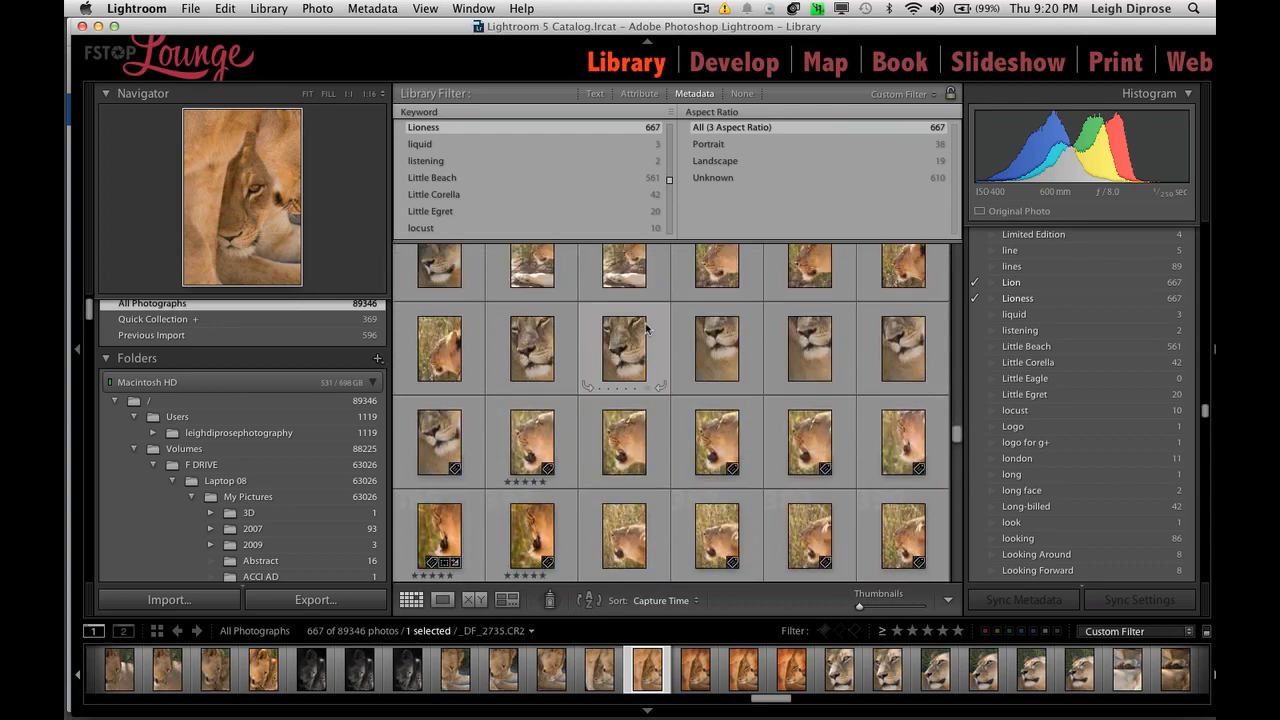
scroll(down, 3)
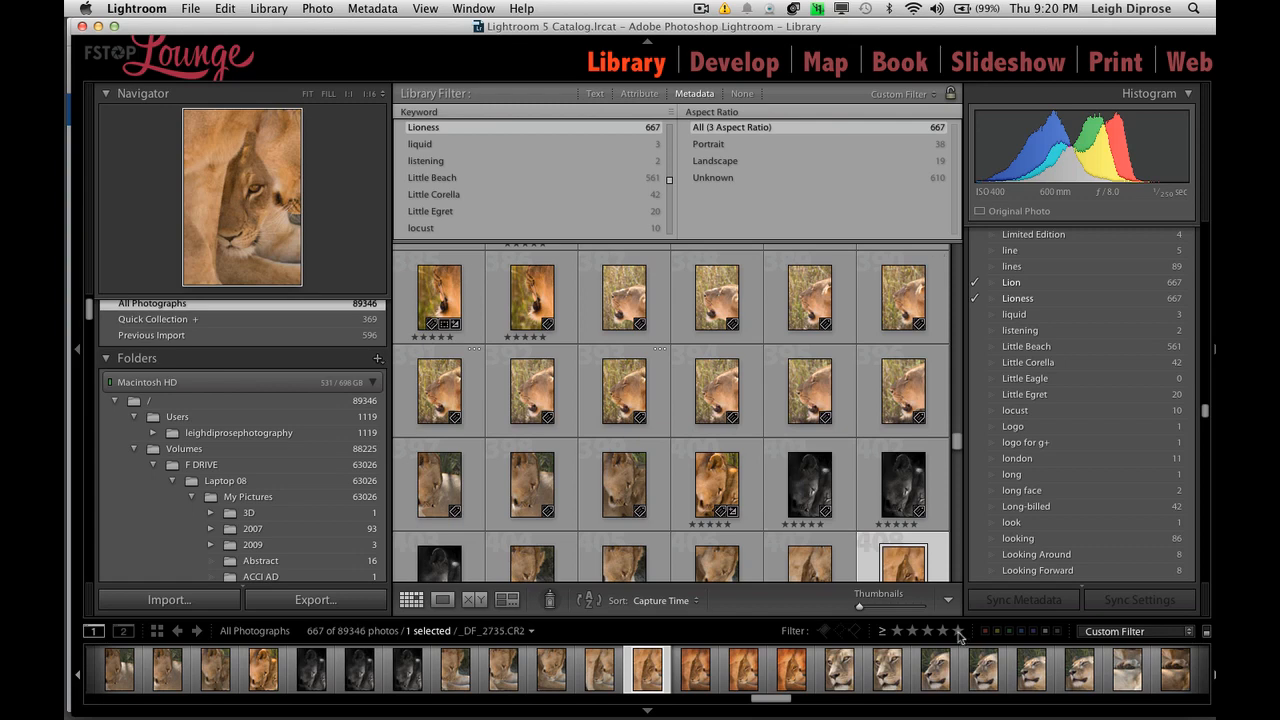
click(638, 94)
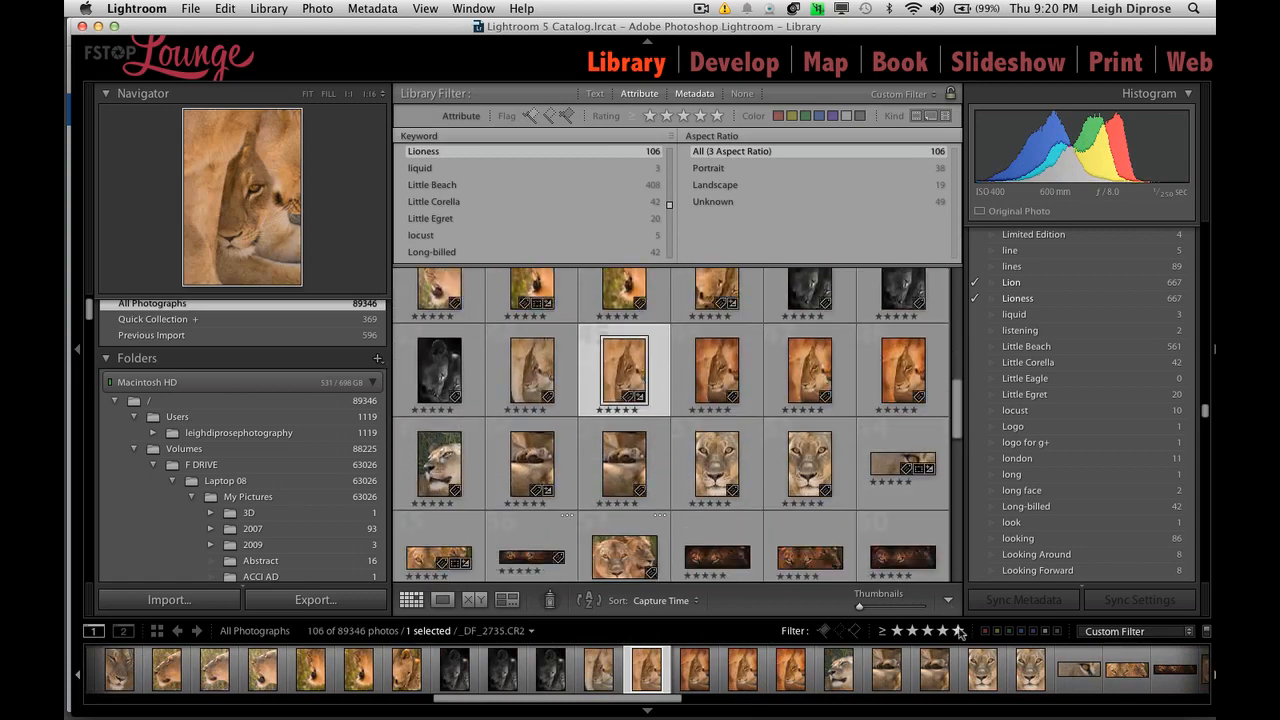
mouse_move(956, 632)
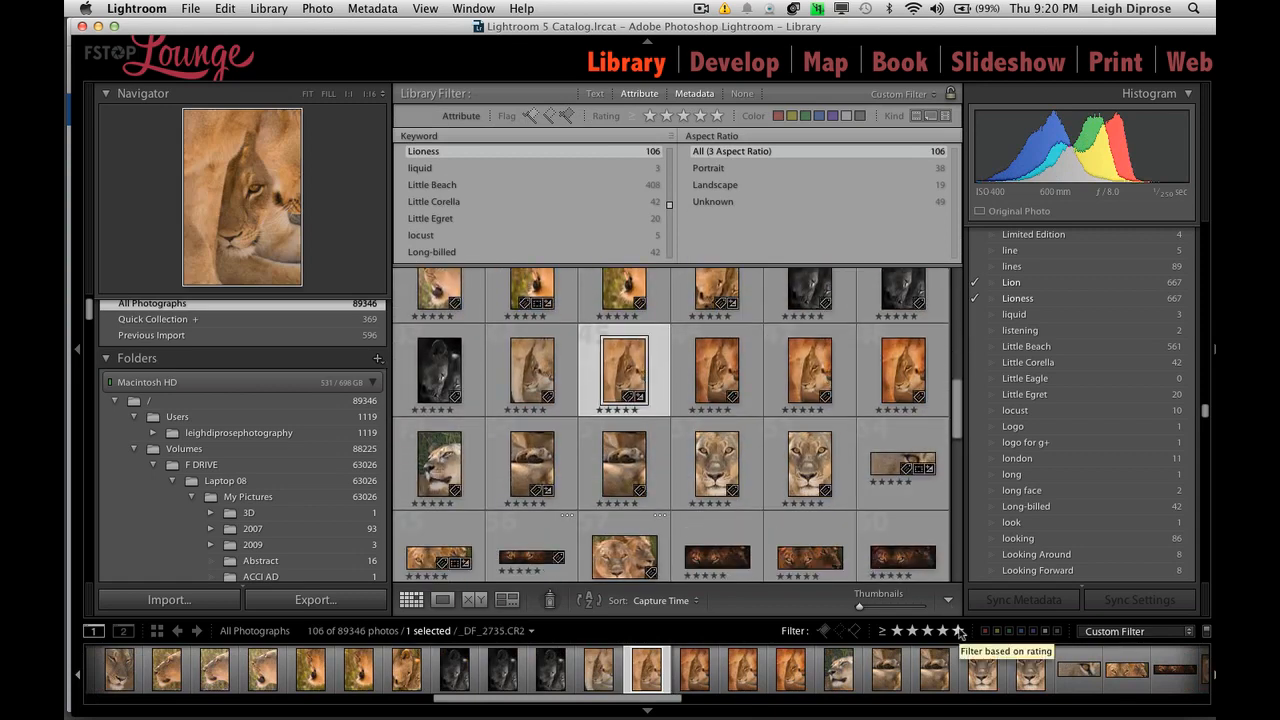
Turn off the star-rating filter so all 667 Lioness photos show again.
click(958, 632)
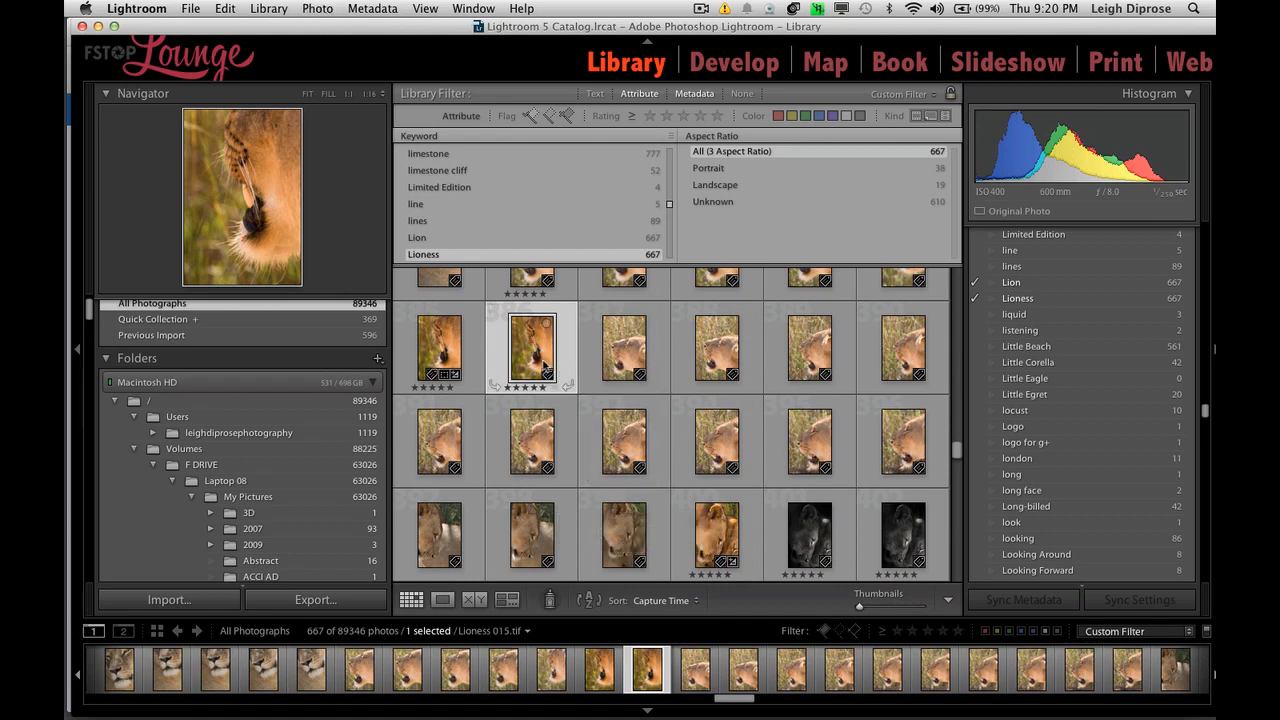
mouse_move(548, 358)
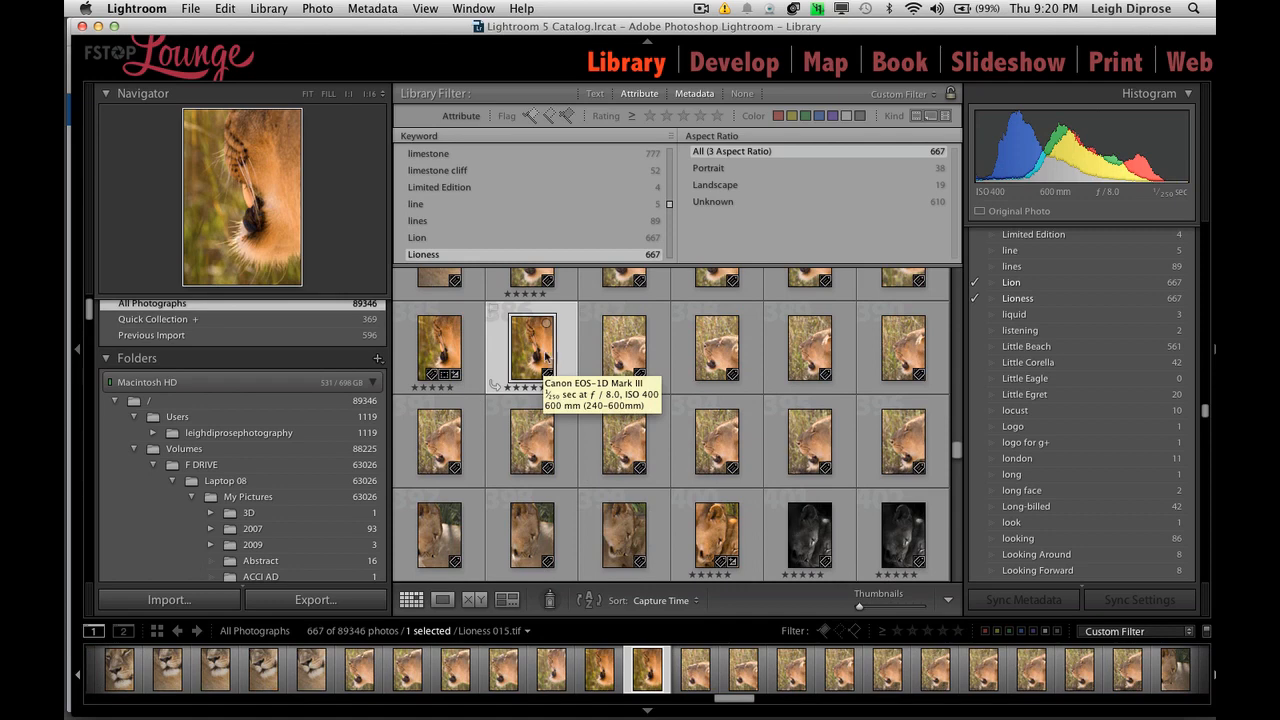
mouse_move(880, 420)
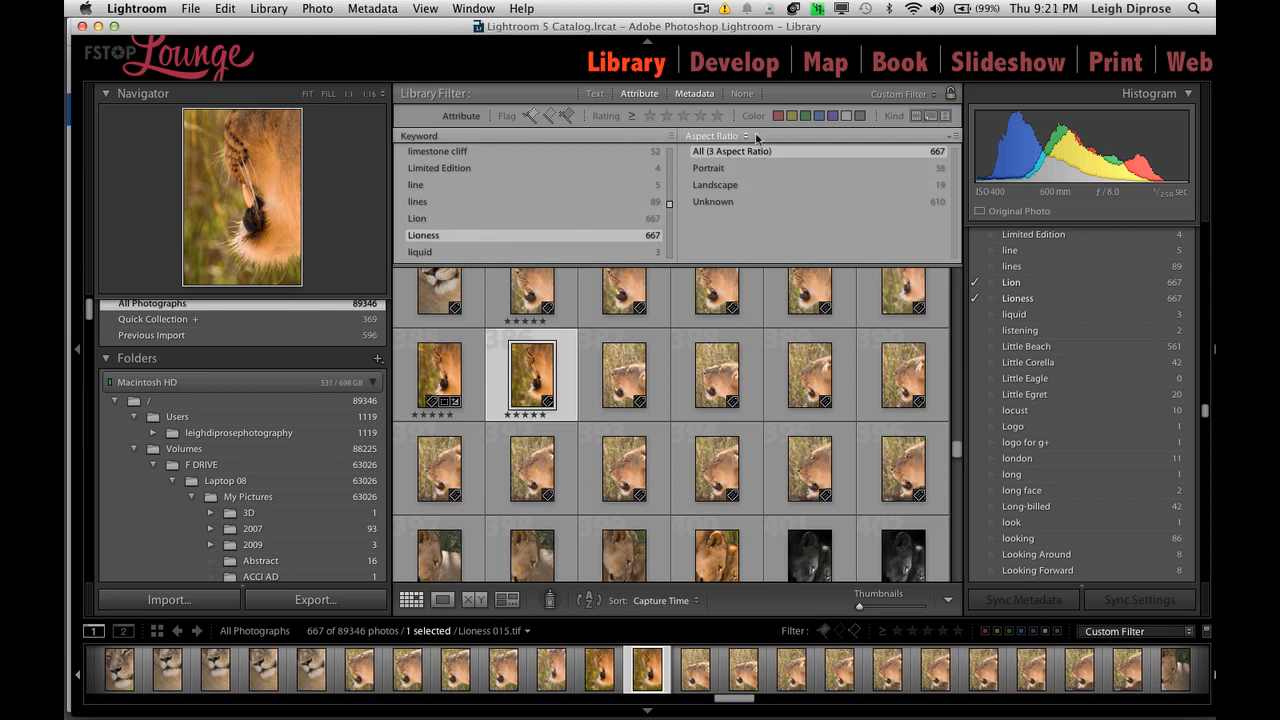
mouse_move(756, 138)
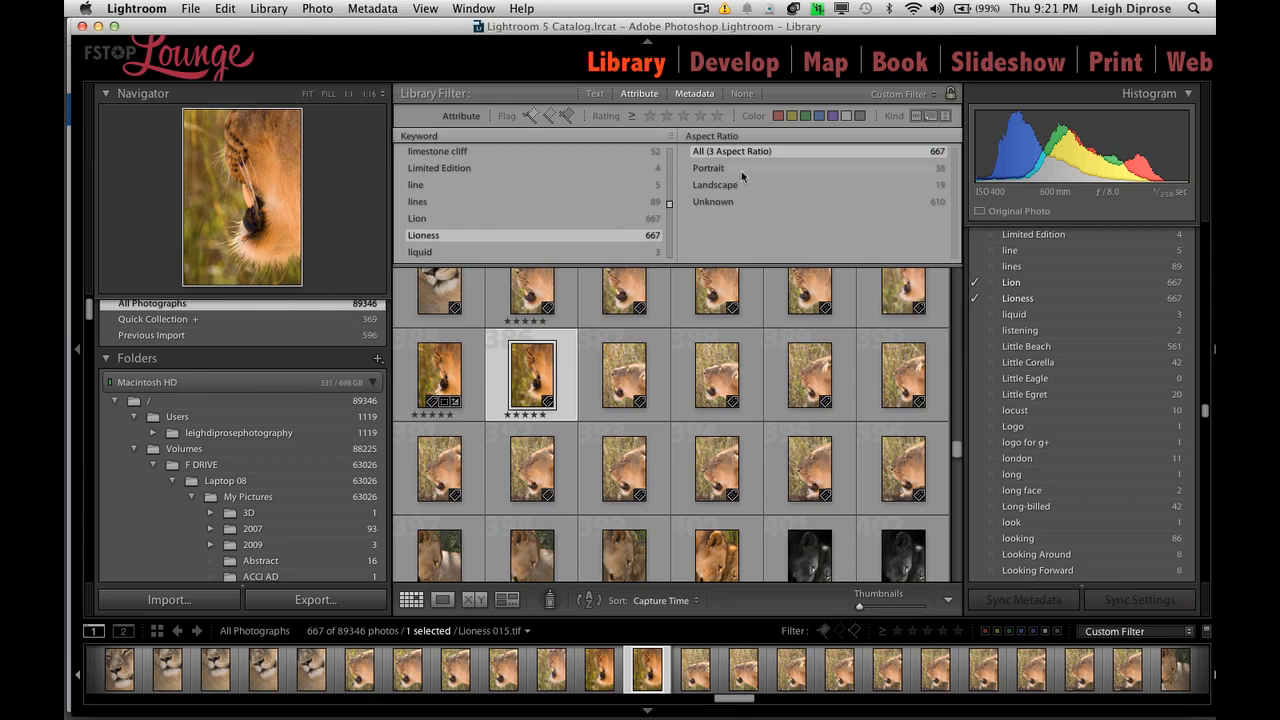
mouse_move(740, 184)
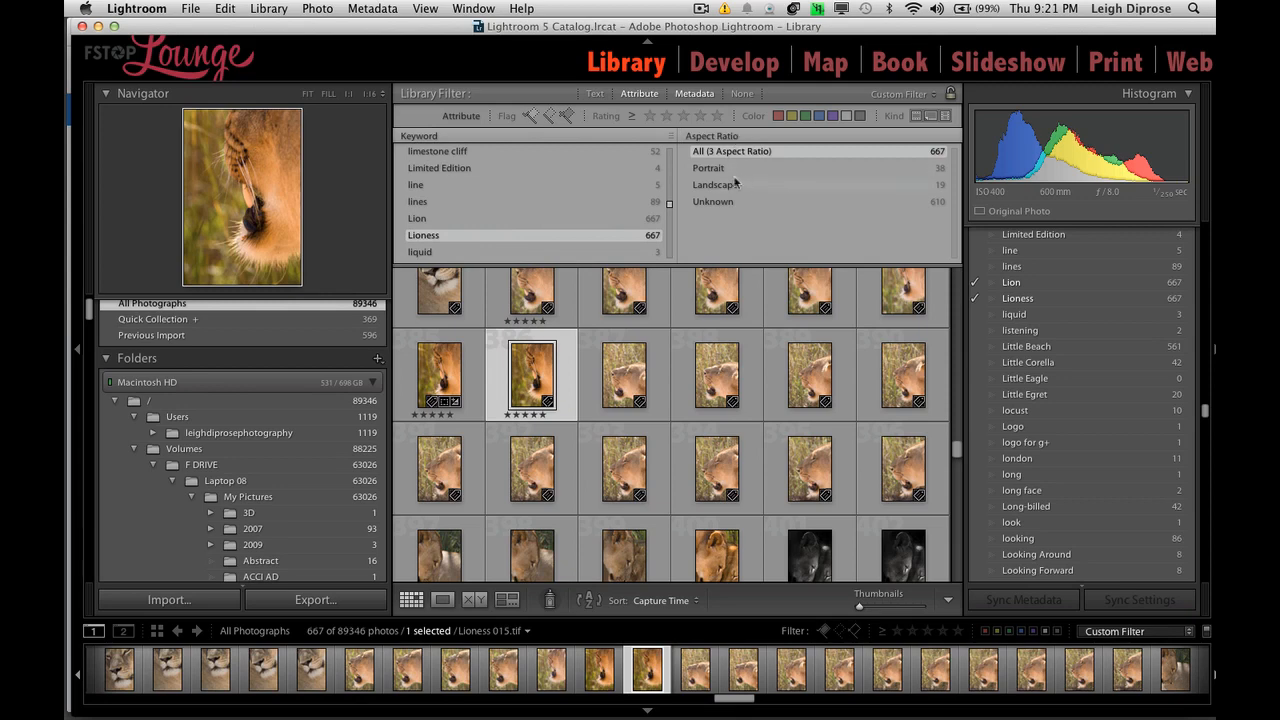
mouse_move(748, 184)
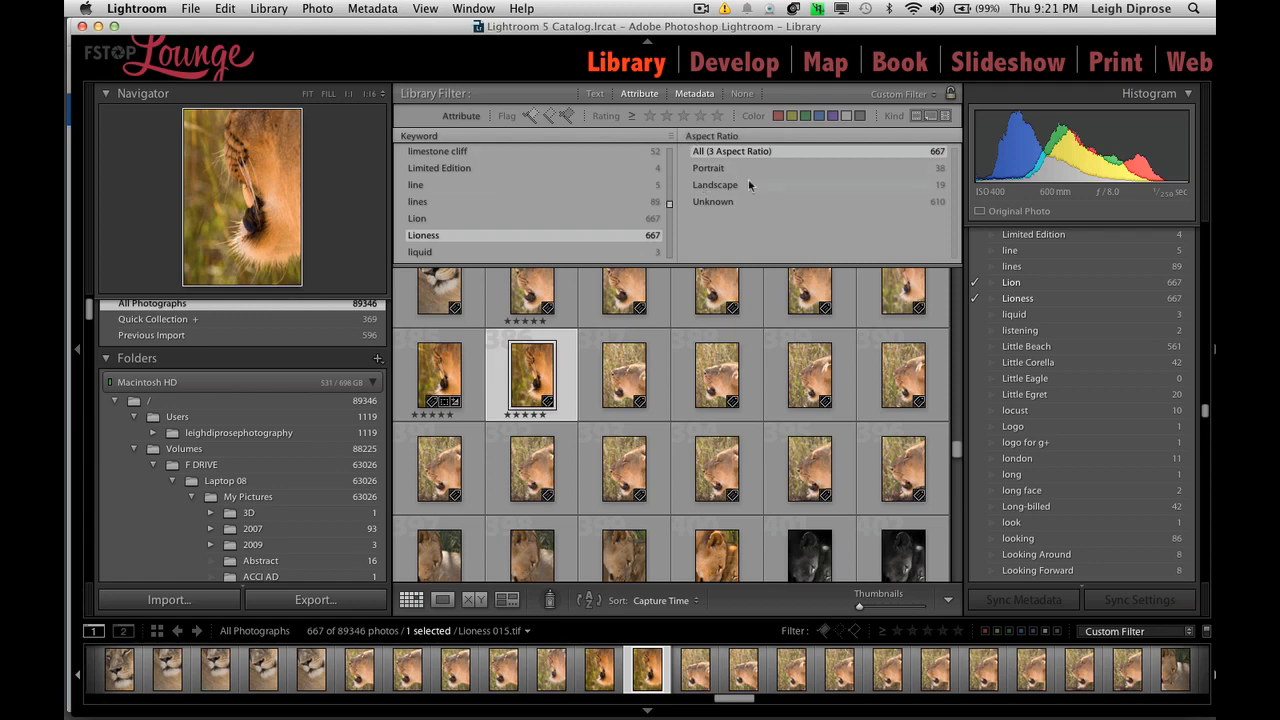
mouse_move(936, 148)
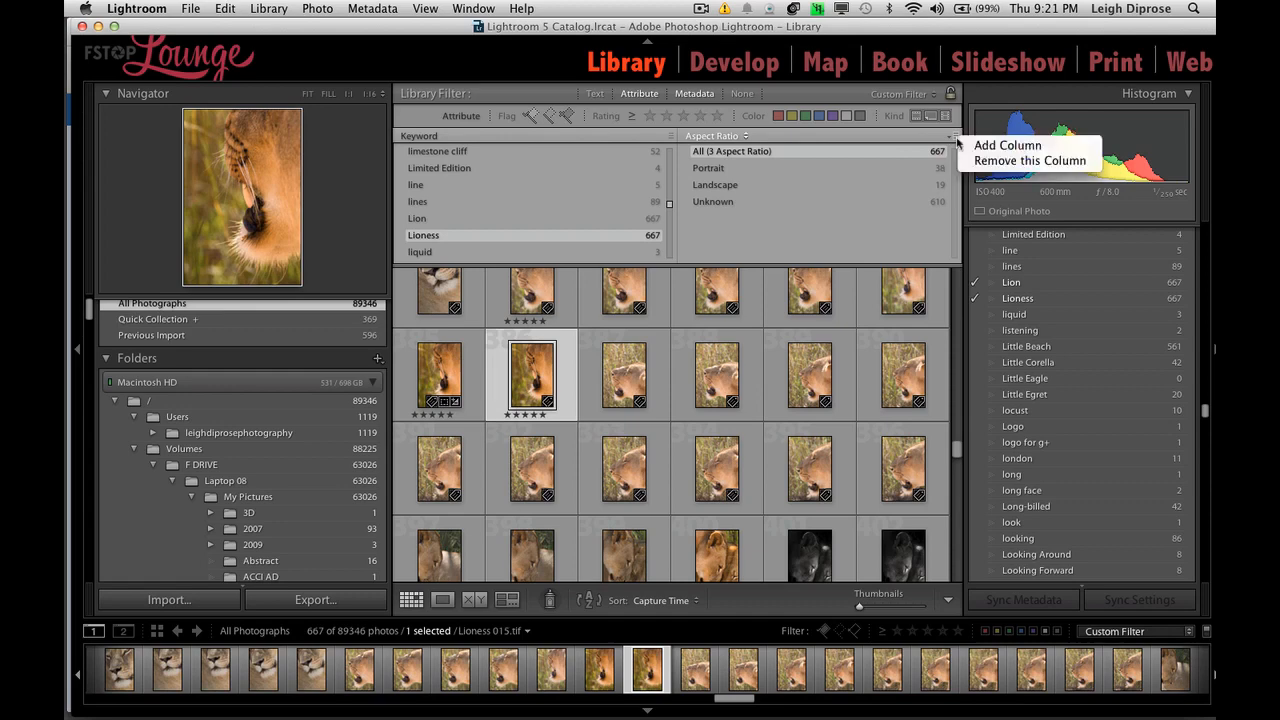
mouse_move(1030, 160)
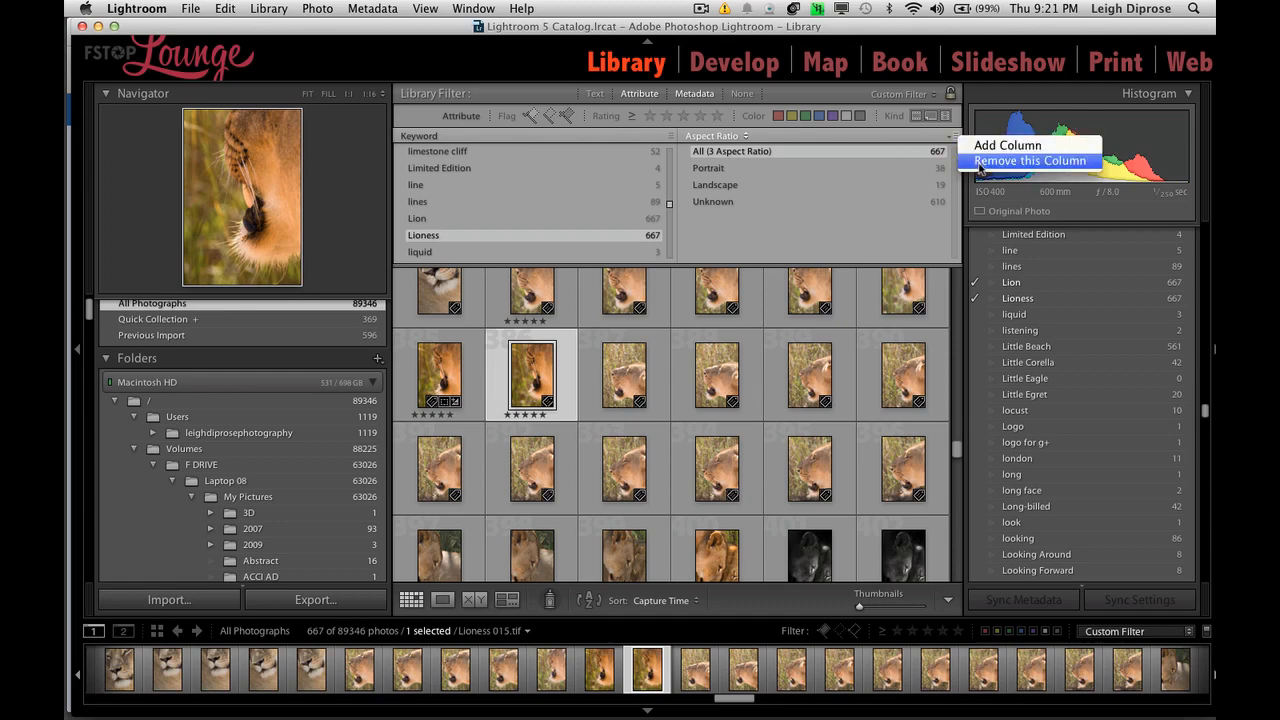
Add a third, empty column to the metadata filter beside Keyword and Aspect Ratio.
click(1006, 144)
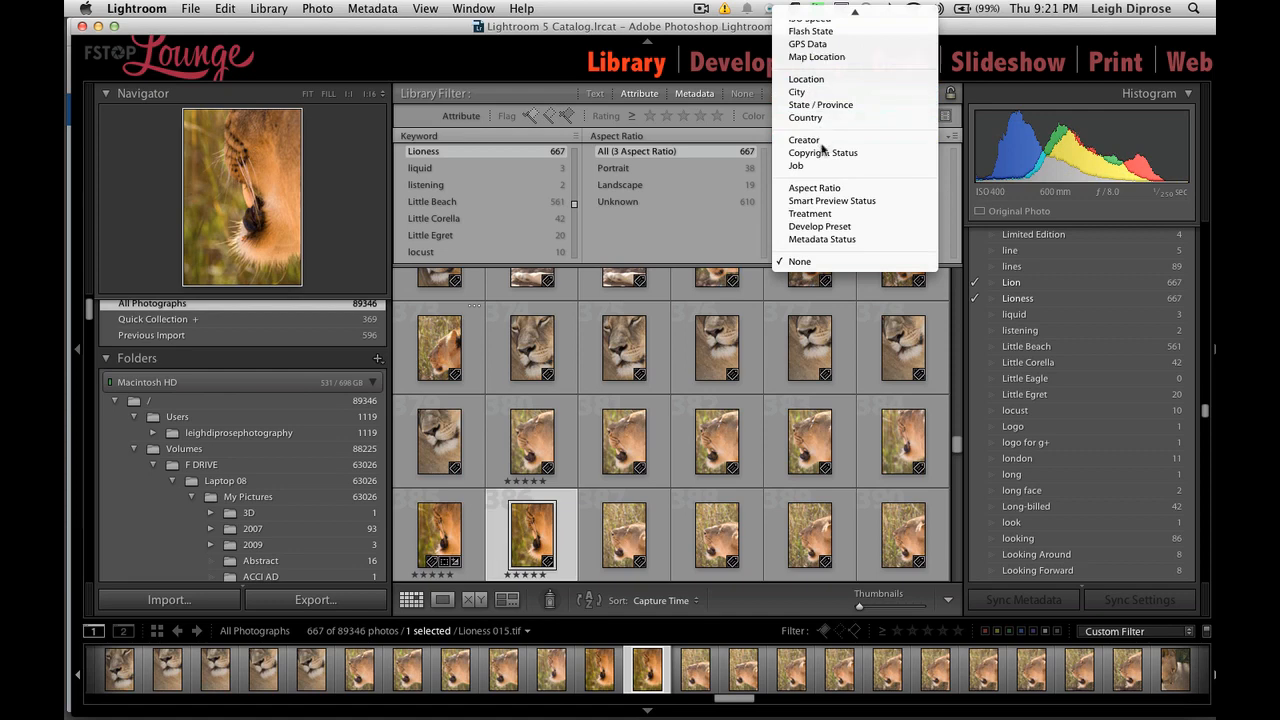
mouse_move(832, 200)
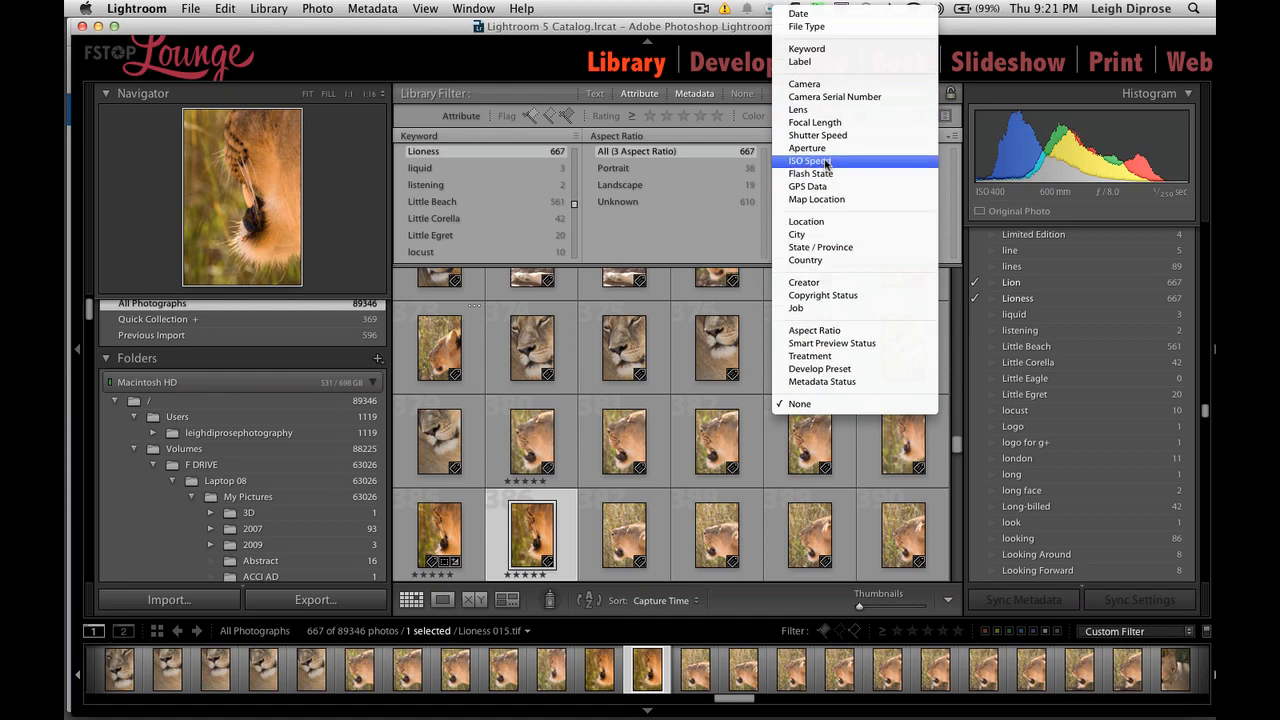
Set the new column to ISO Speed and choose ISO 400, narrowing to 592 photos.
click(810, 160)
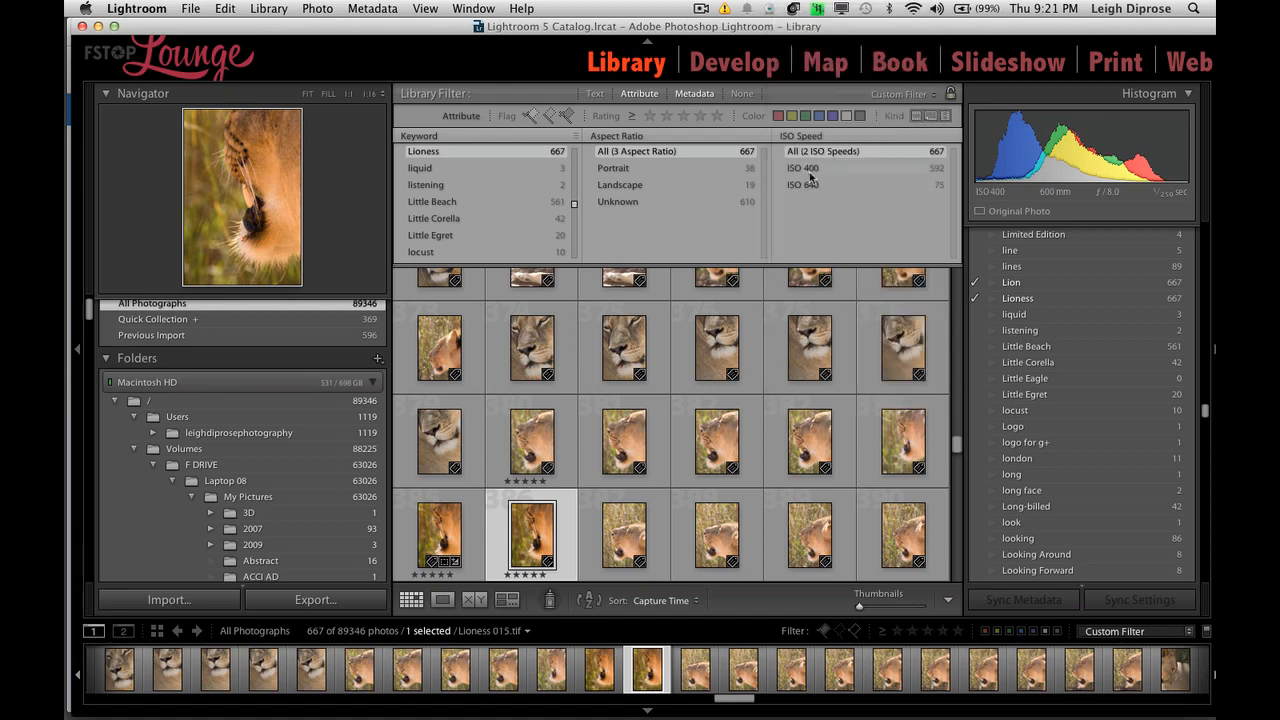
click(804, 168)
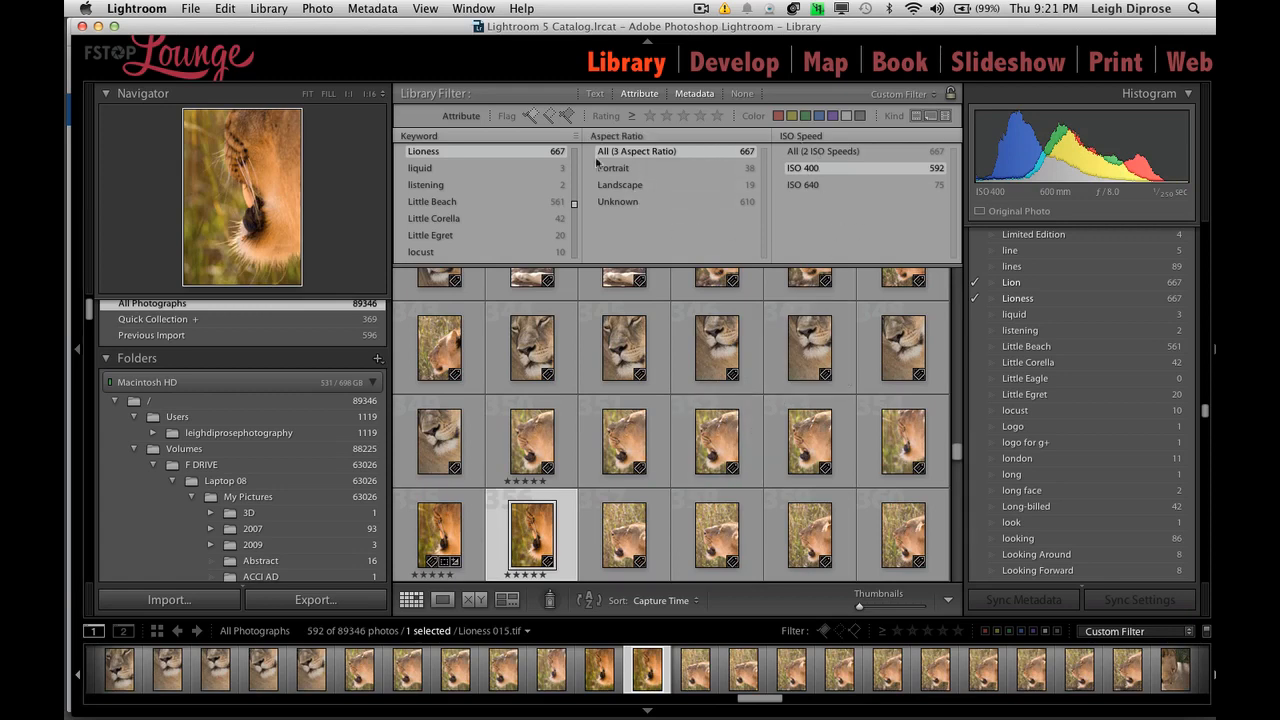
mouse_move(780, 256)
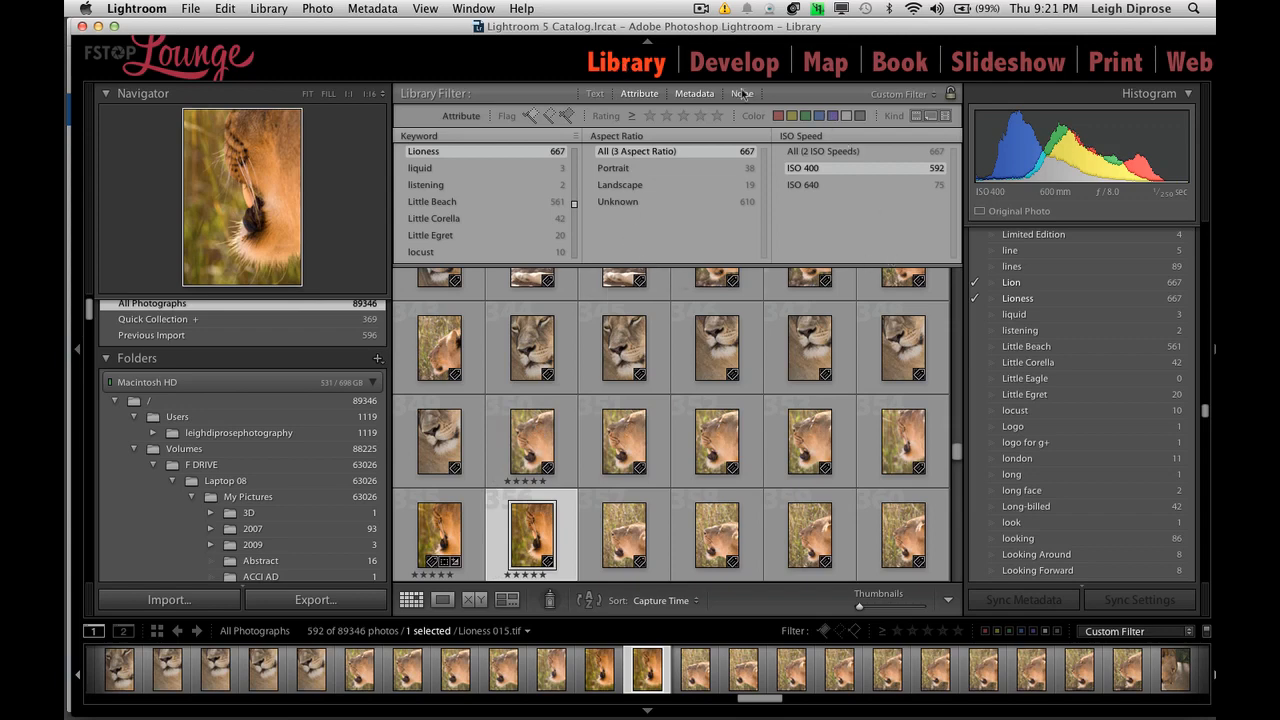
click(742, 94)
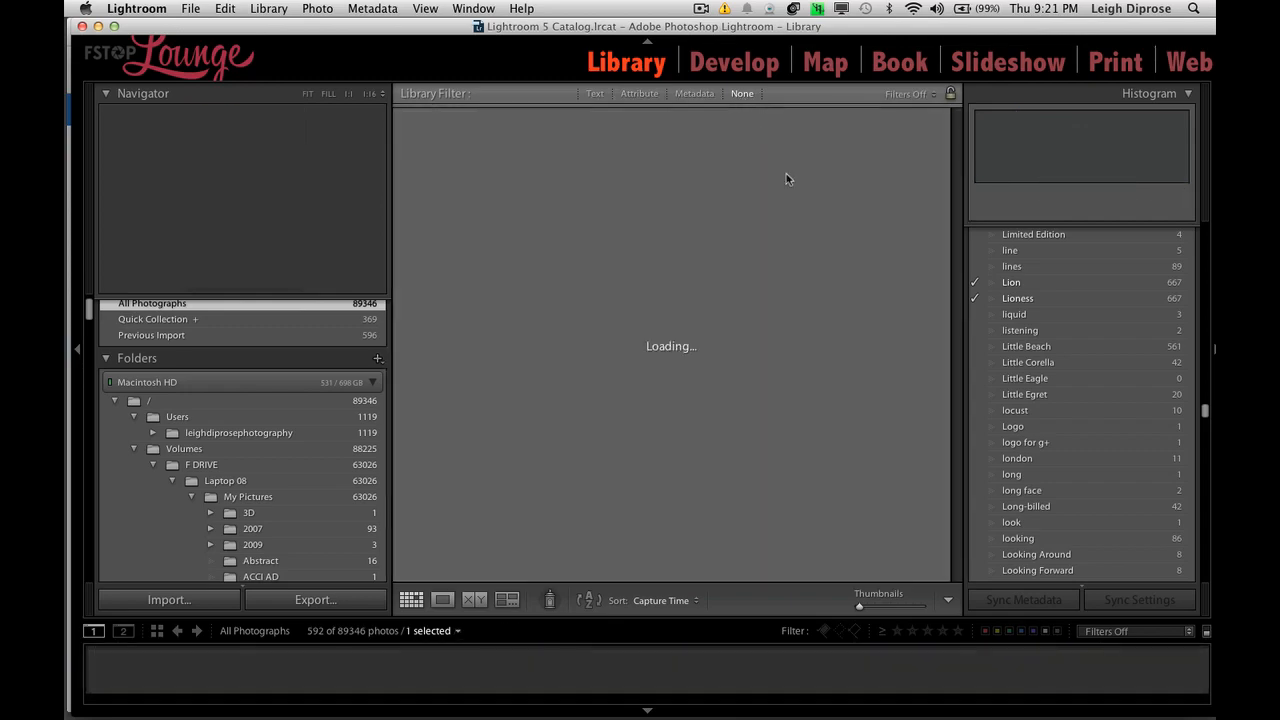
click(808, 544)
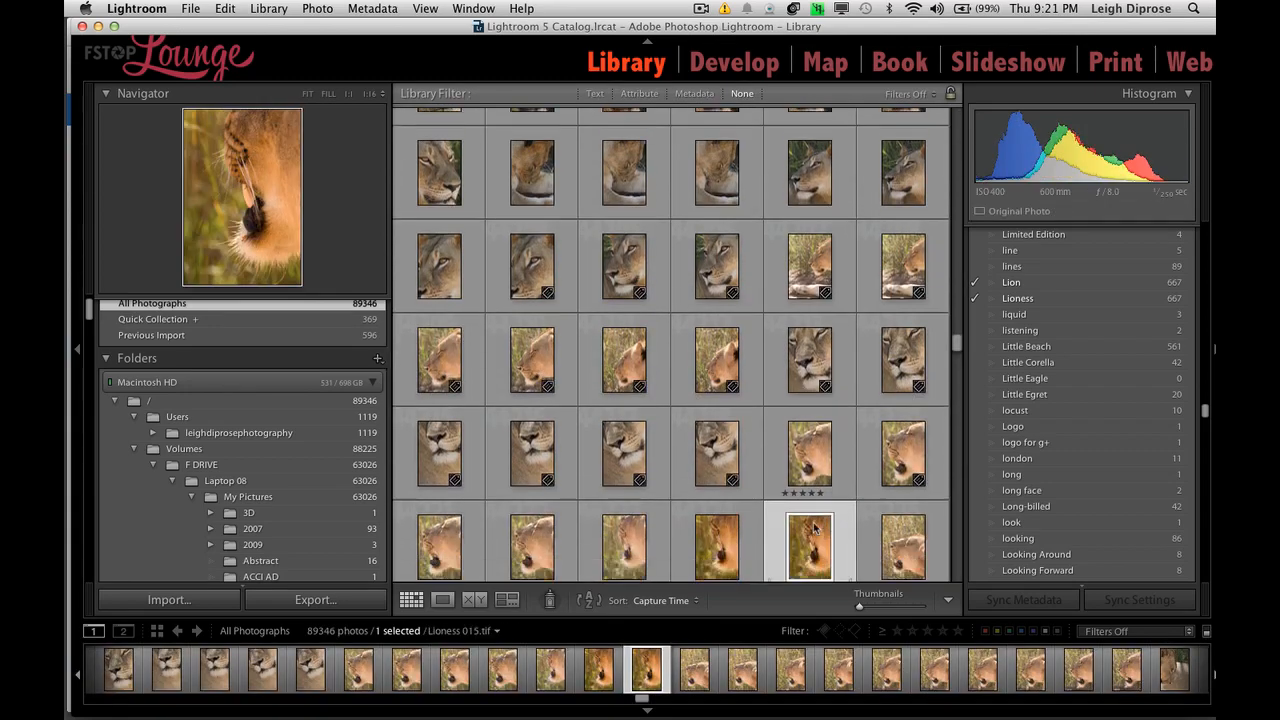
scroll(down, 3)
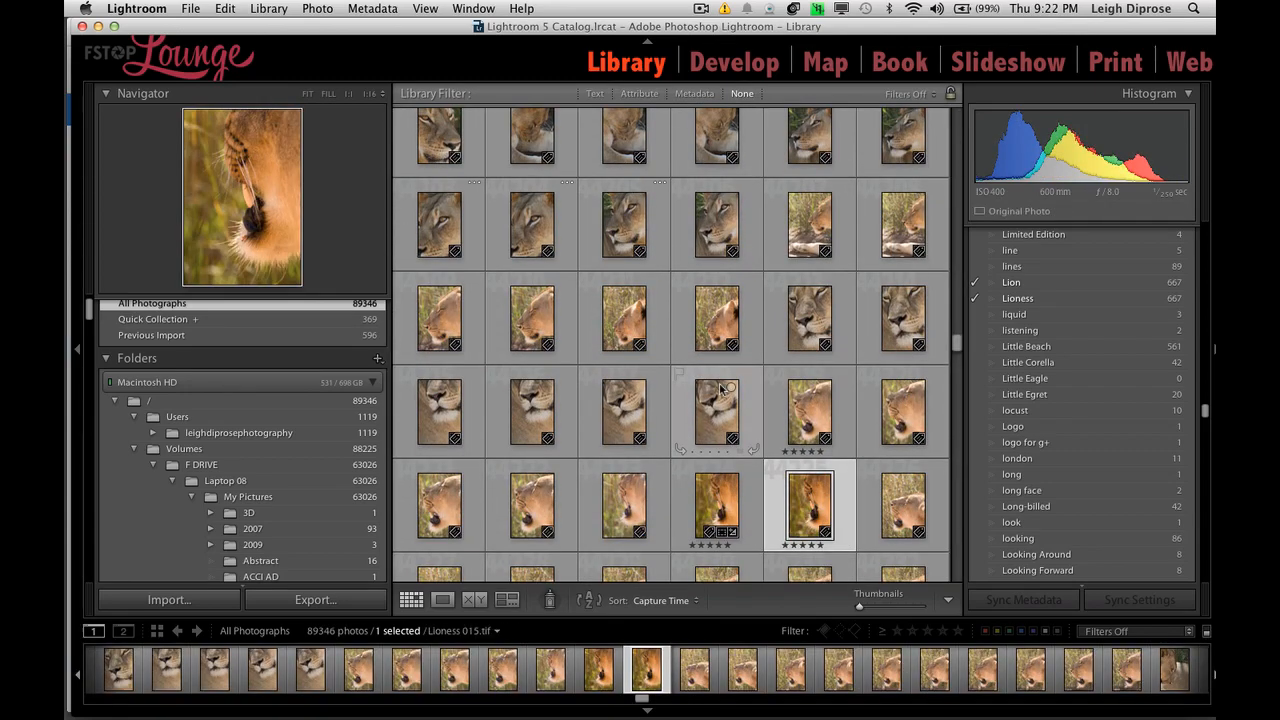
mouse_move(718, 390)
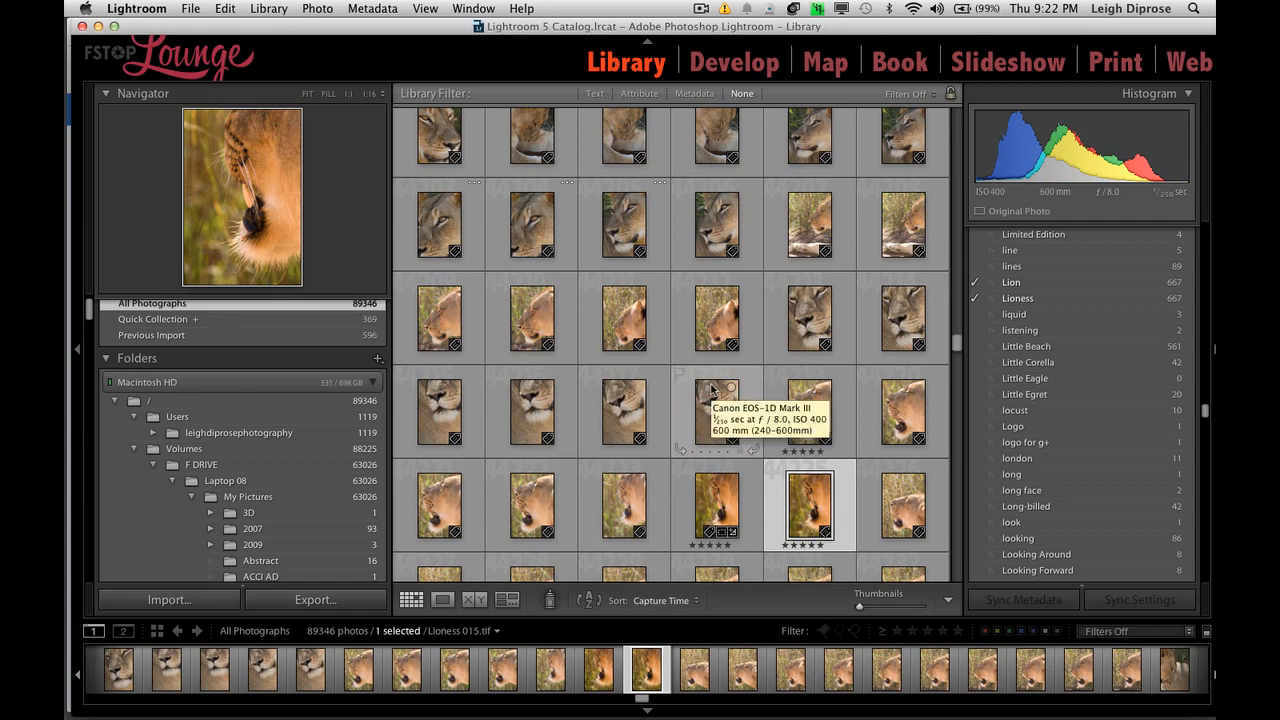
scroll(down, 3)
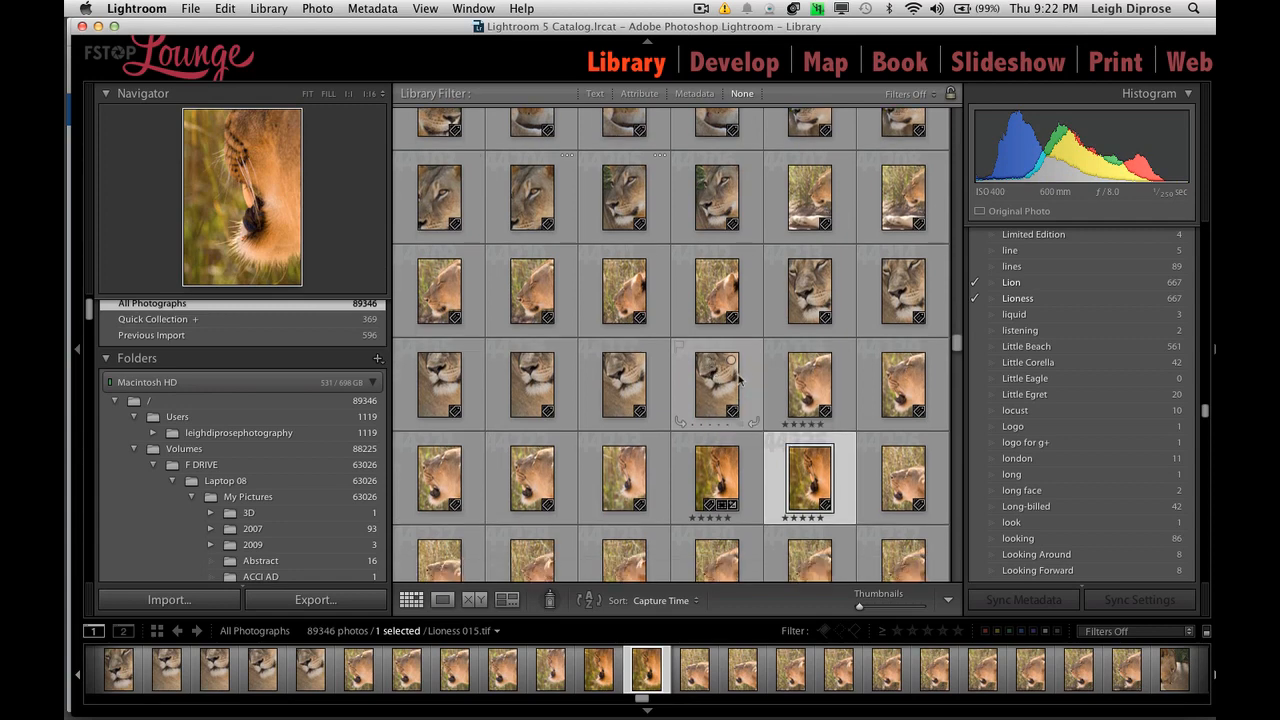
mouse_move(810, 384)
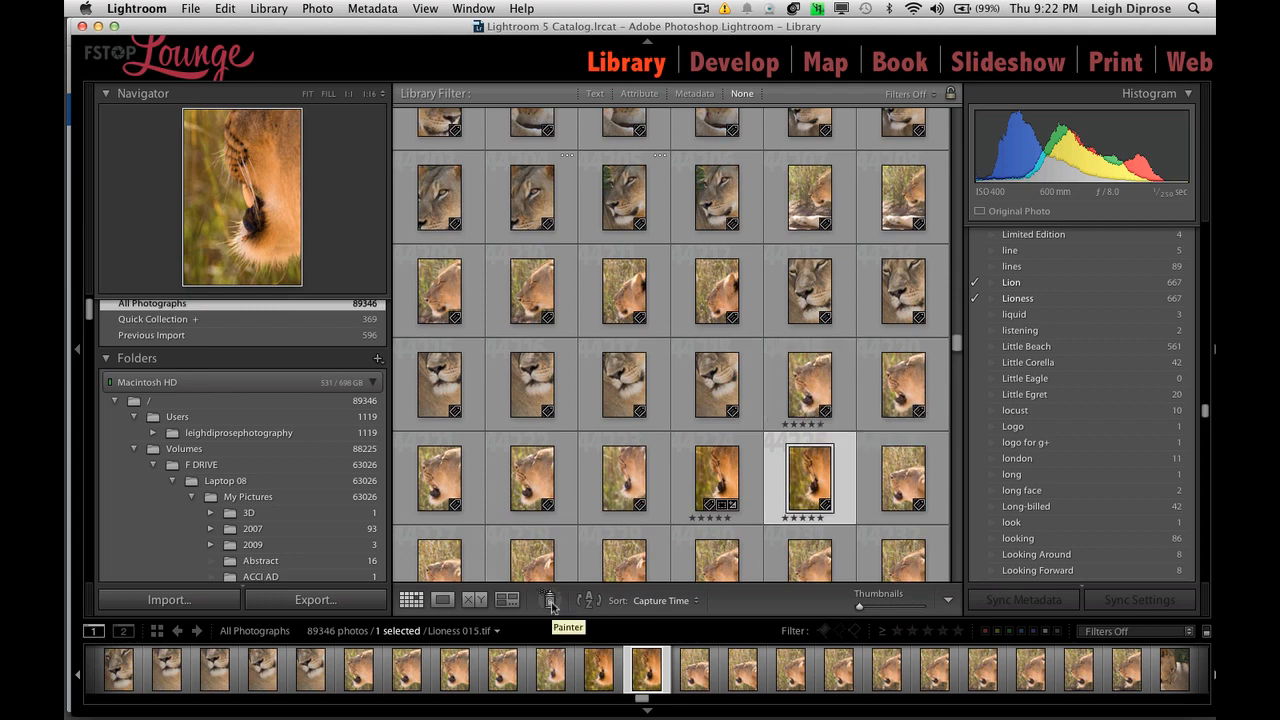
Use the Painter set to Keywords 'Lion, Lioness' and paint them onto a lioness photo.
click(548, 600)
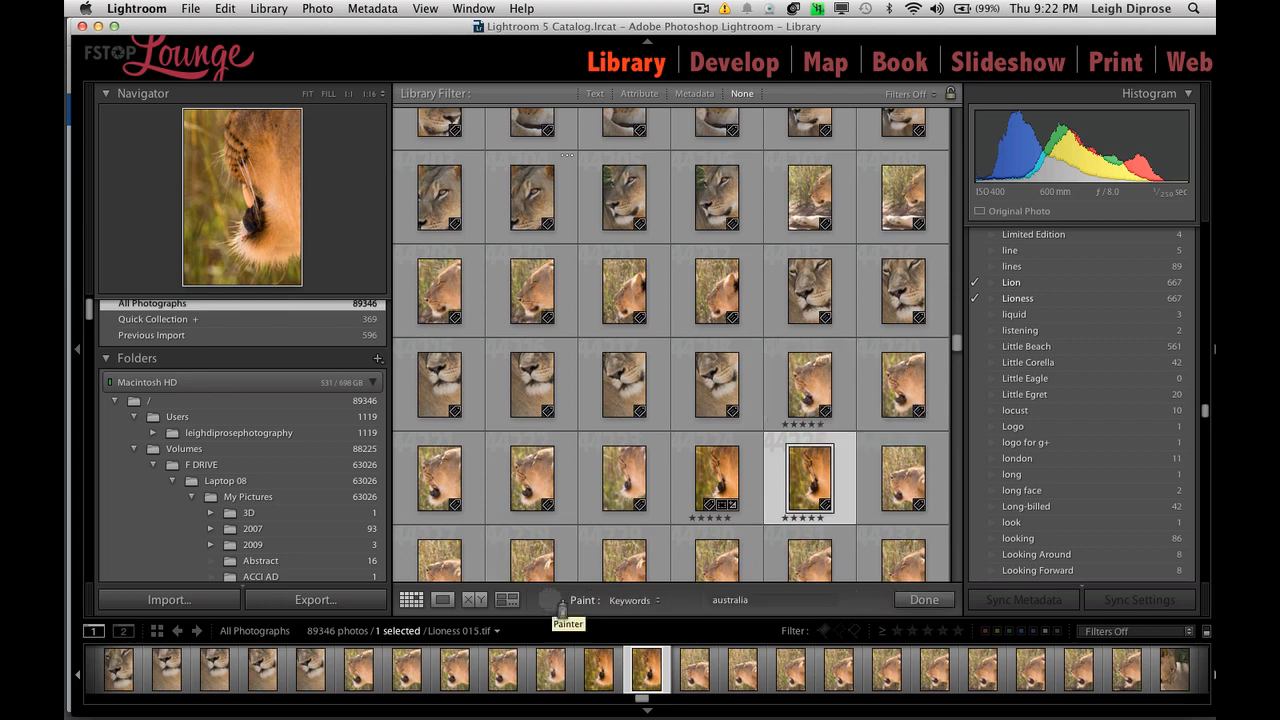
click(624, 384)
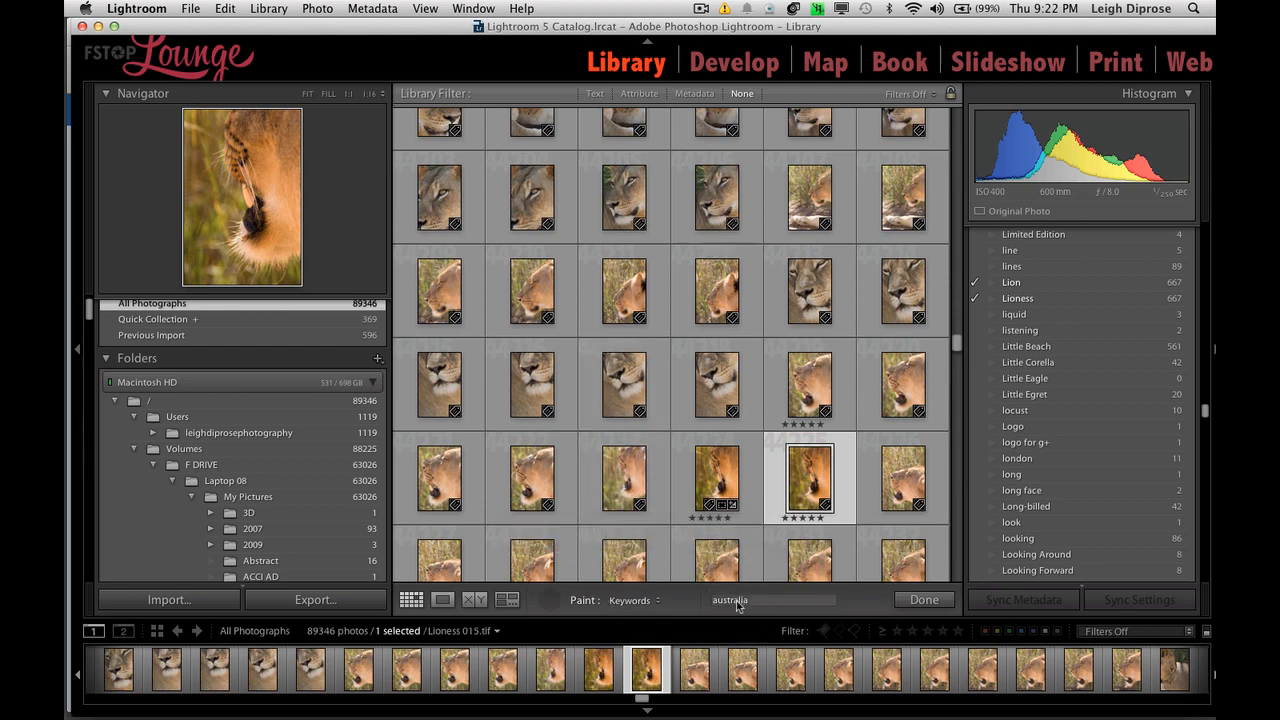
click(770, 600)
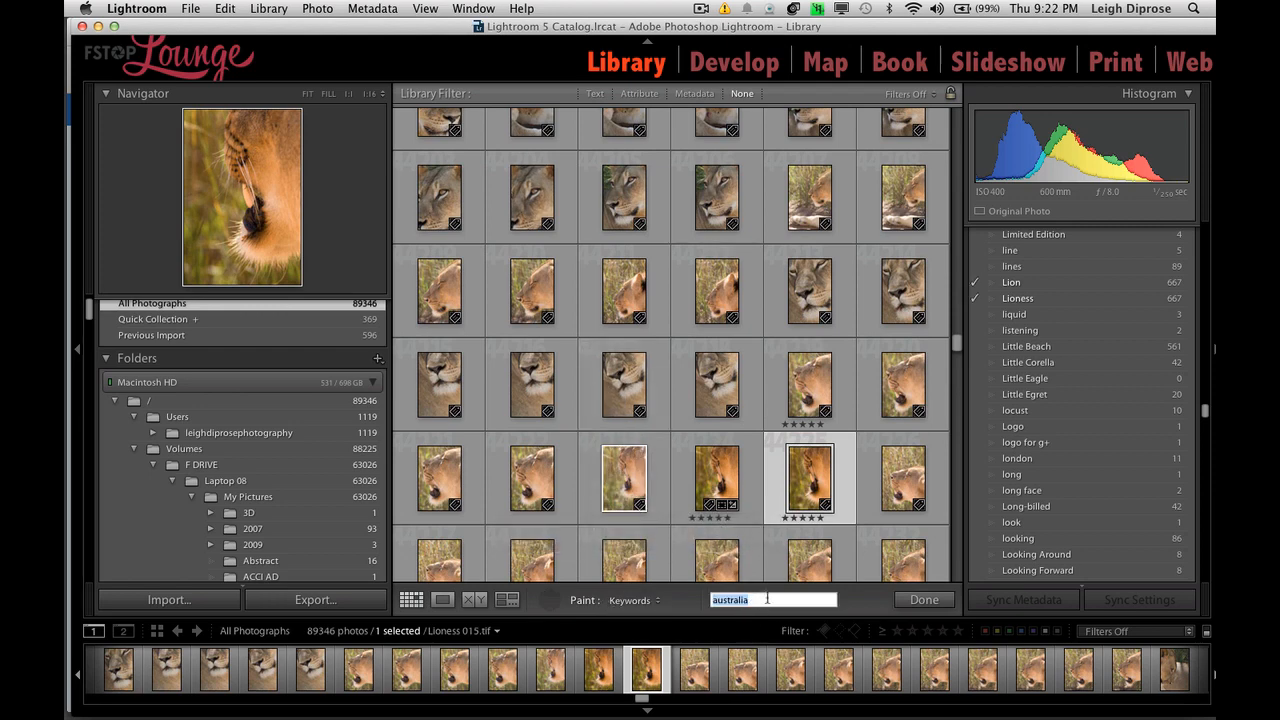
text(Lion, Lioness)
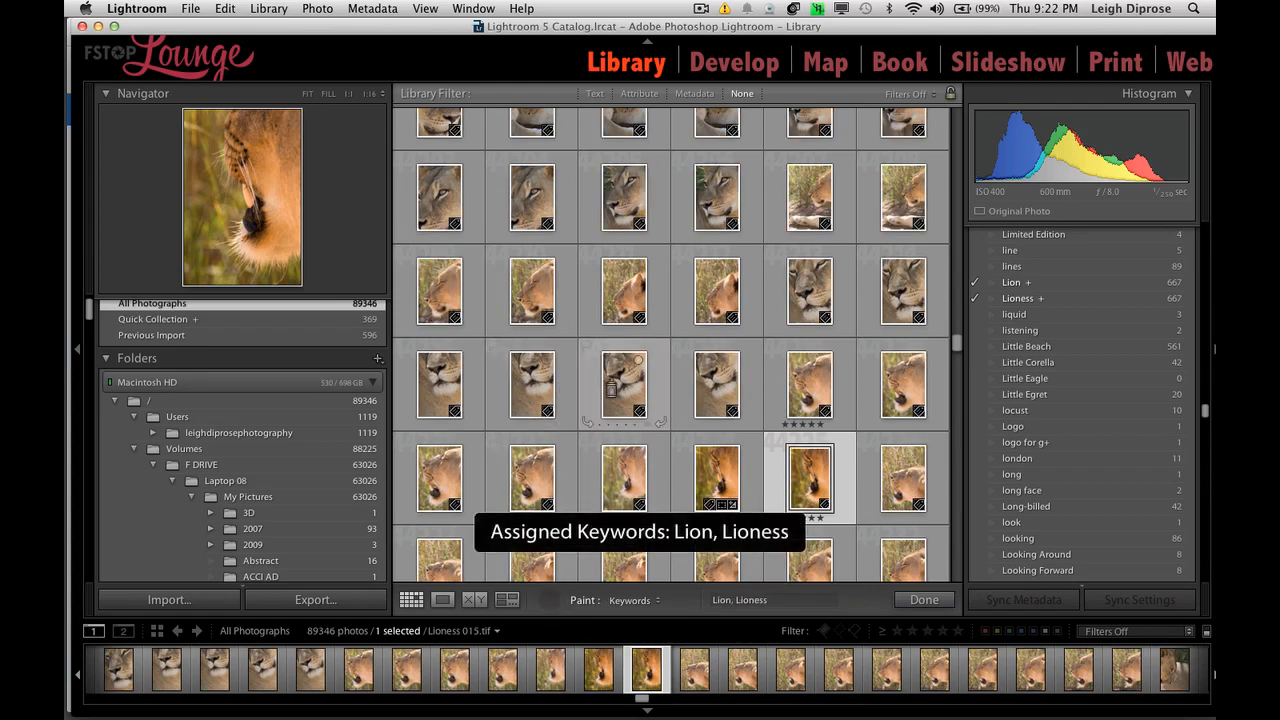
click(624, 196)
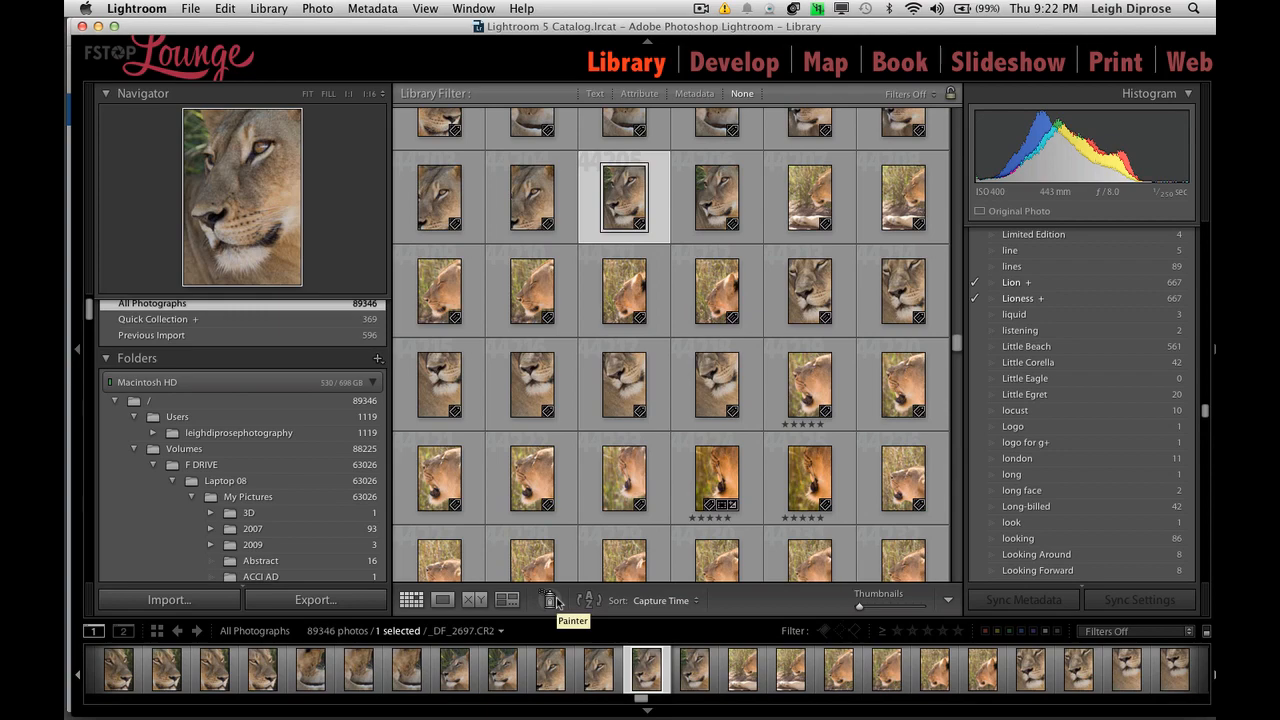
Scroll the right panel down to the Keywording panel with its tags and Recent Keywords set.
scroll(down, 3)
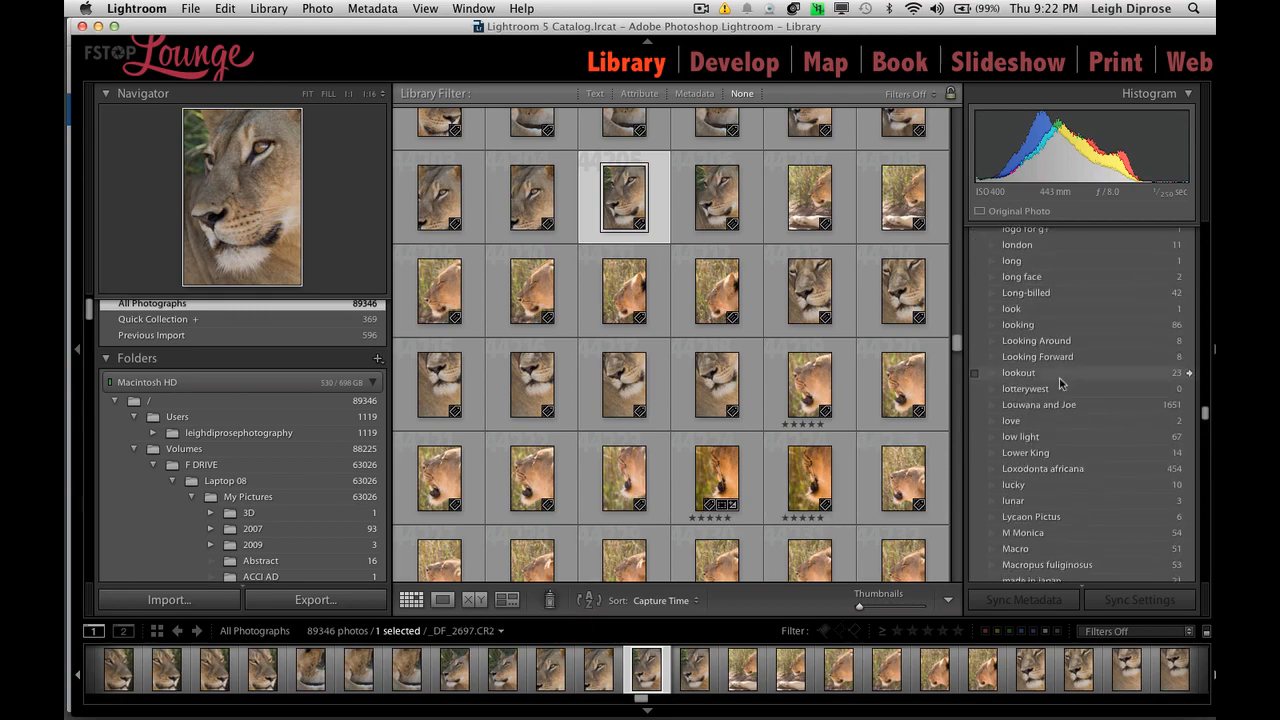
scroll(down, 3)
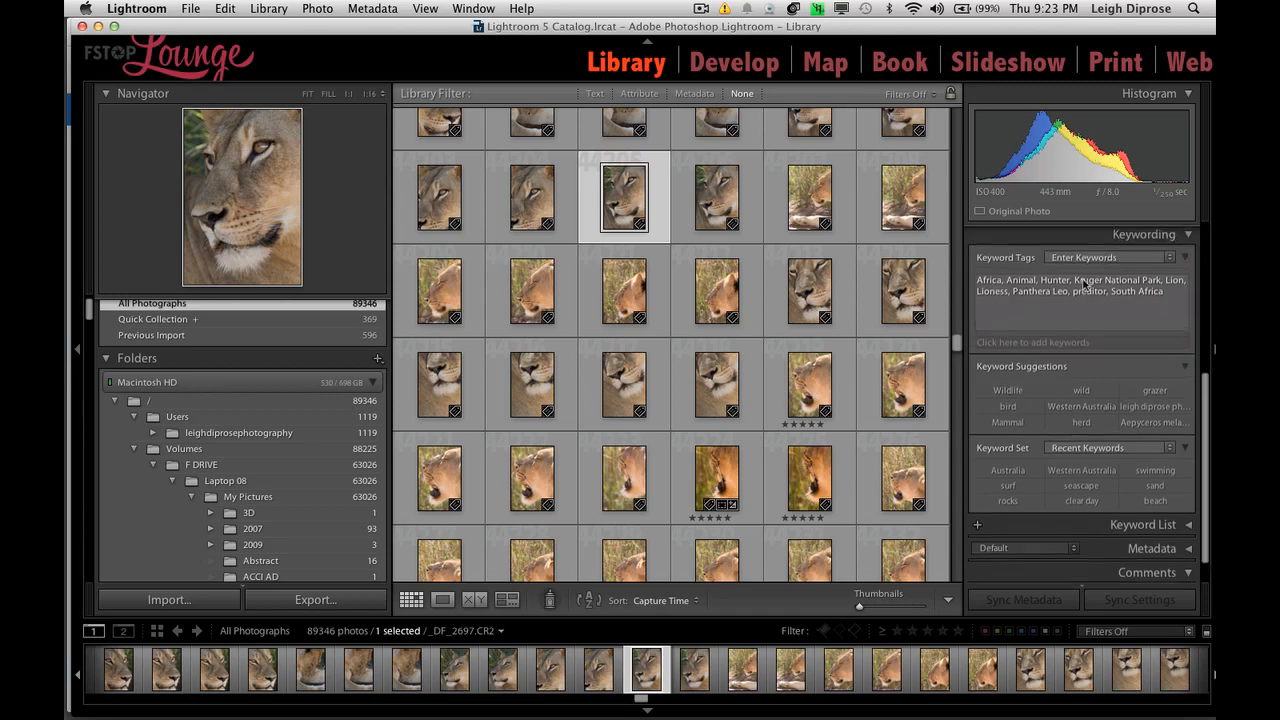
mouse_move(990, 300)
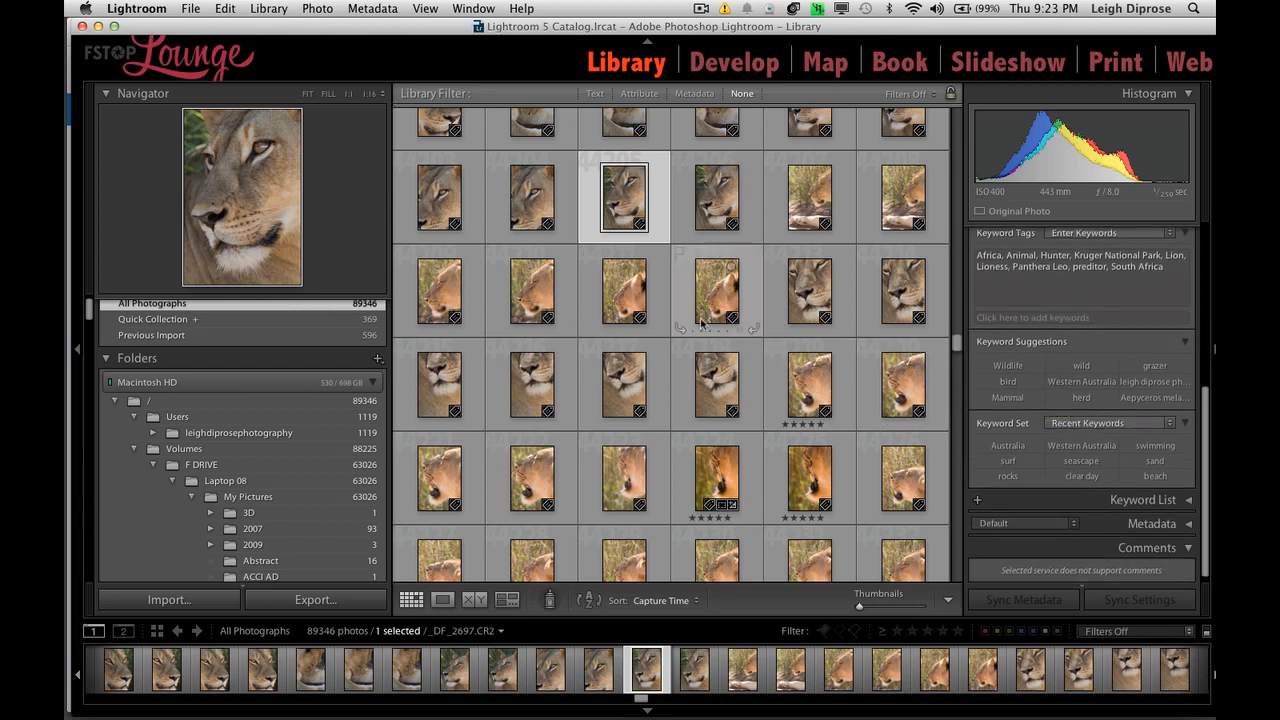
mouse_move(716, 300)
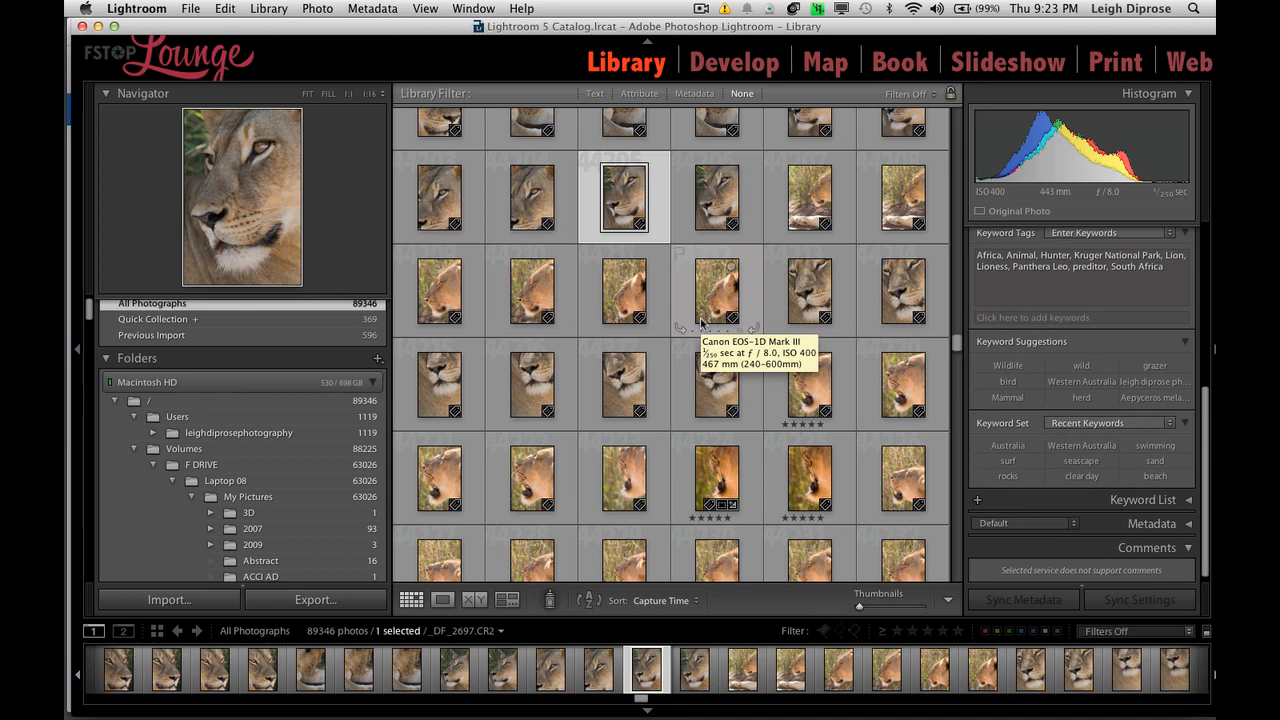
mouse_move(864, 396)
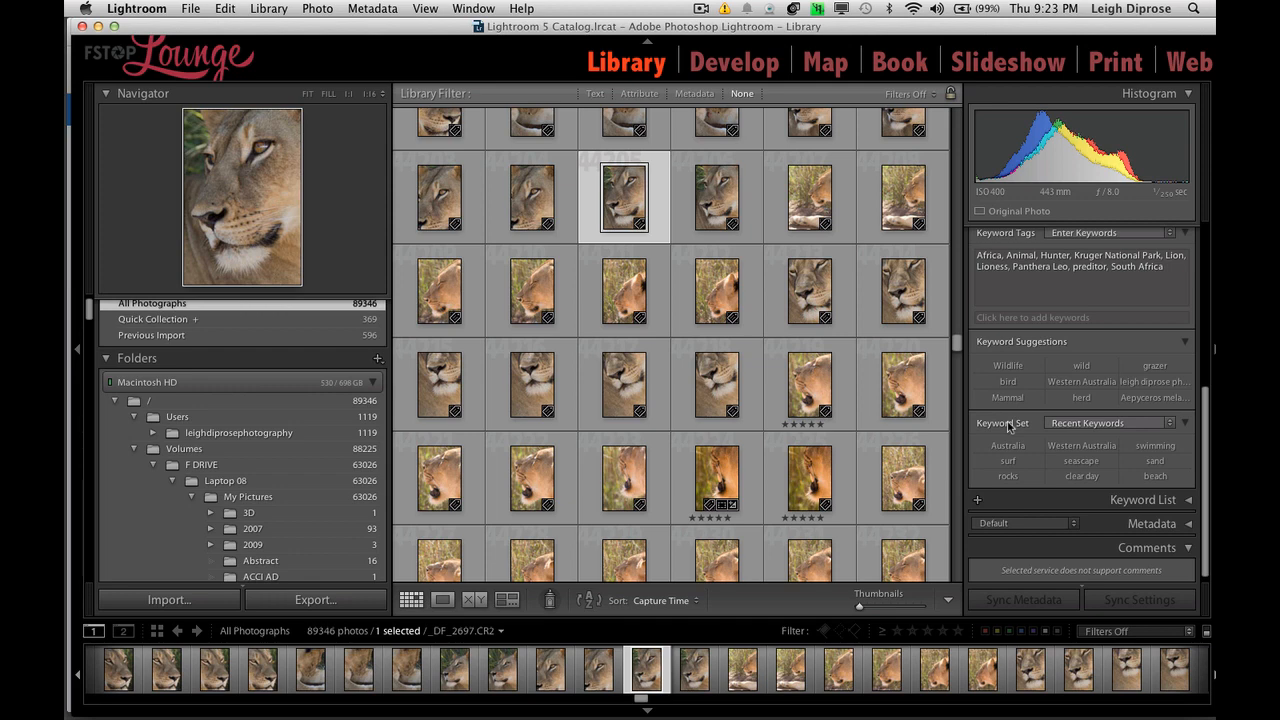
mouse_move(1010, 428)
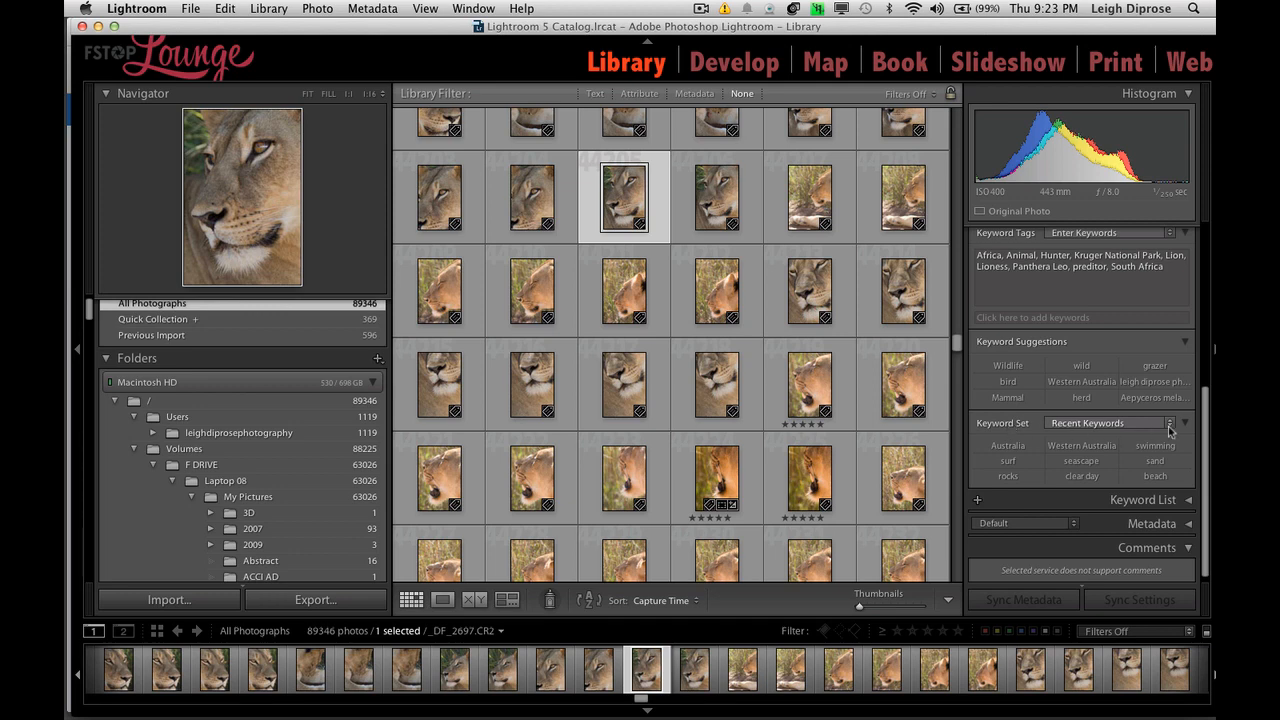
Switch the Keyword Set from Recent Keywords to the Wedding Photography preset via Edit Set.
click(1184, 422)
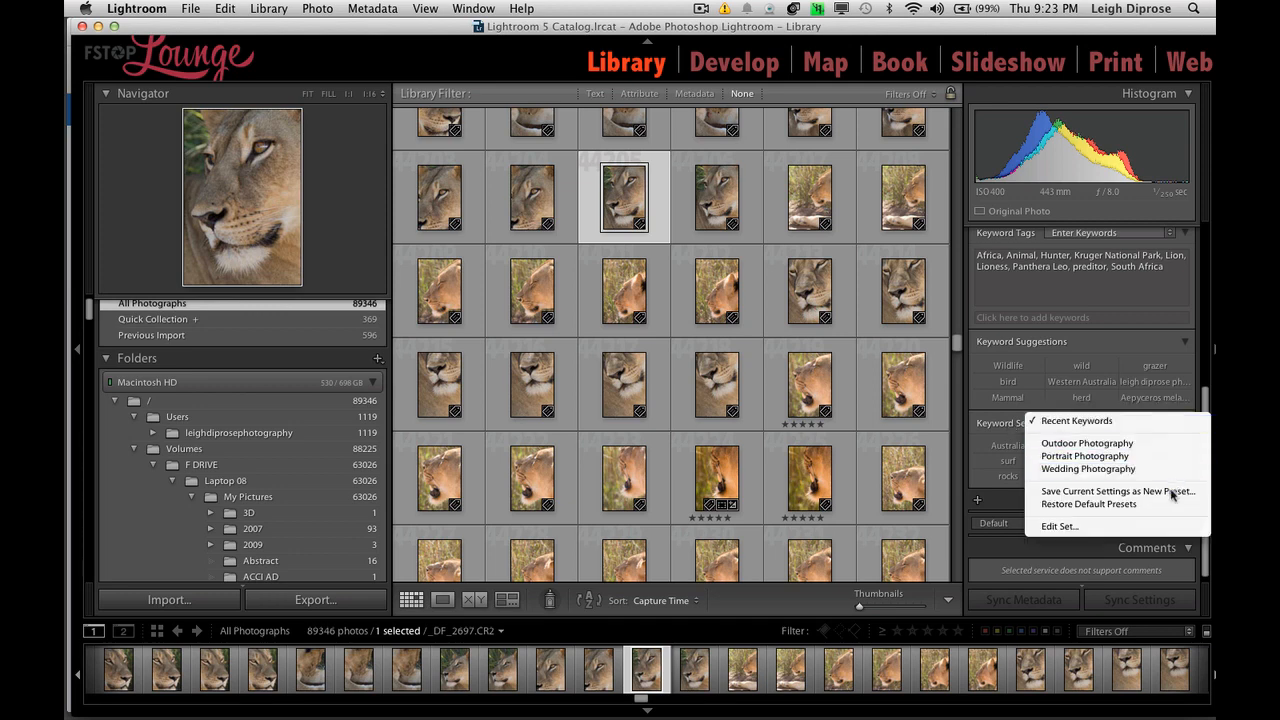
mouse_move(1088, 504)
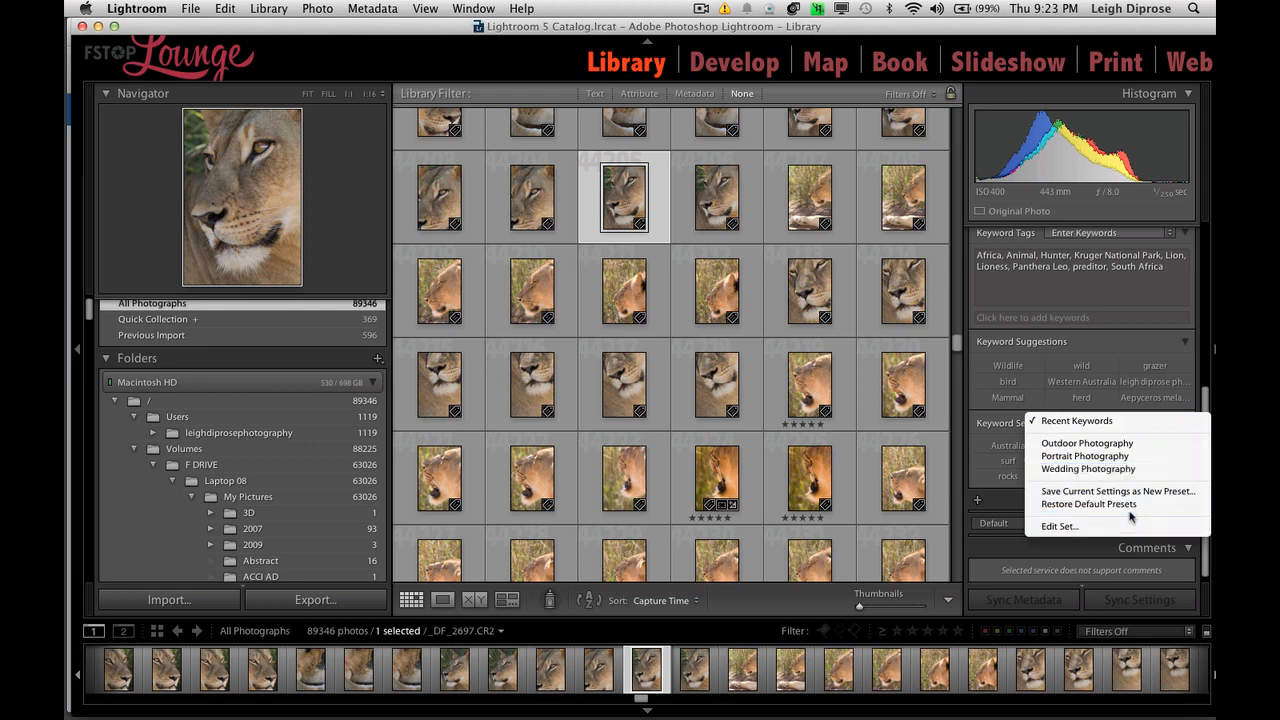
click(1056, 526)
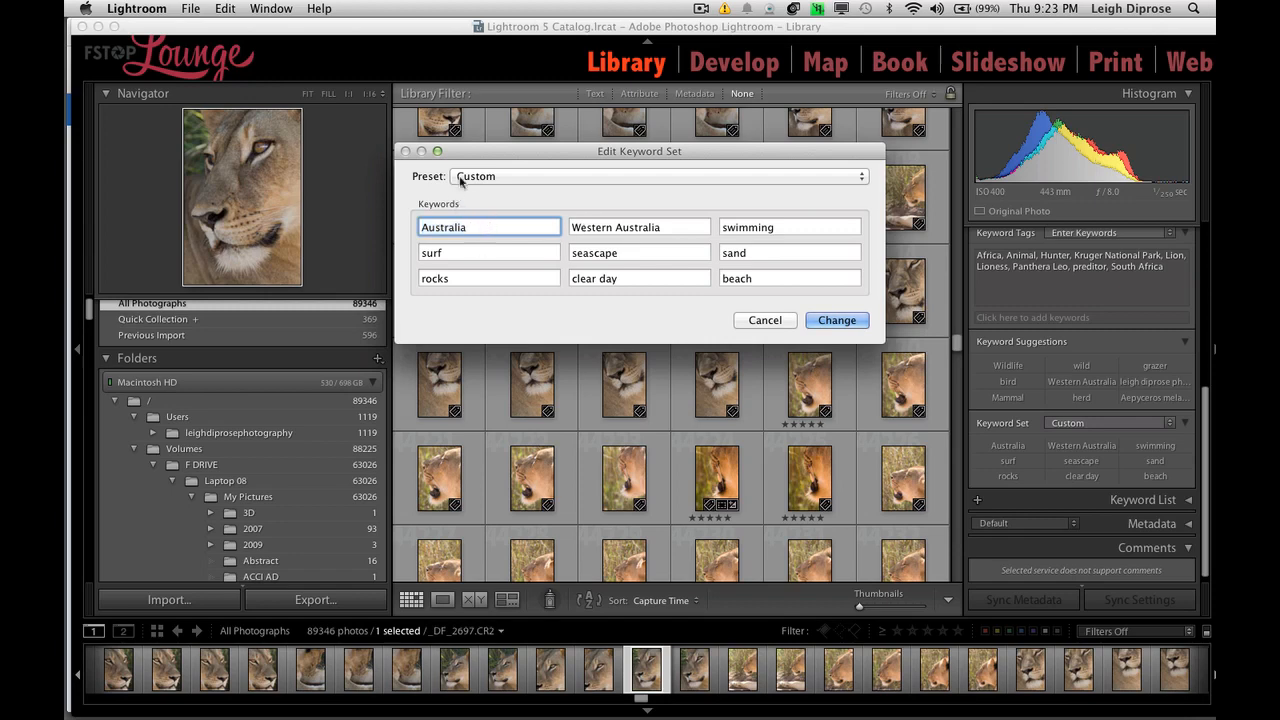
click(656, 176)
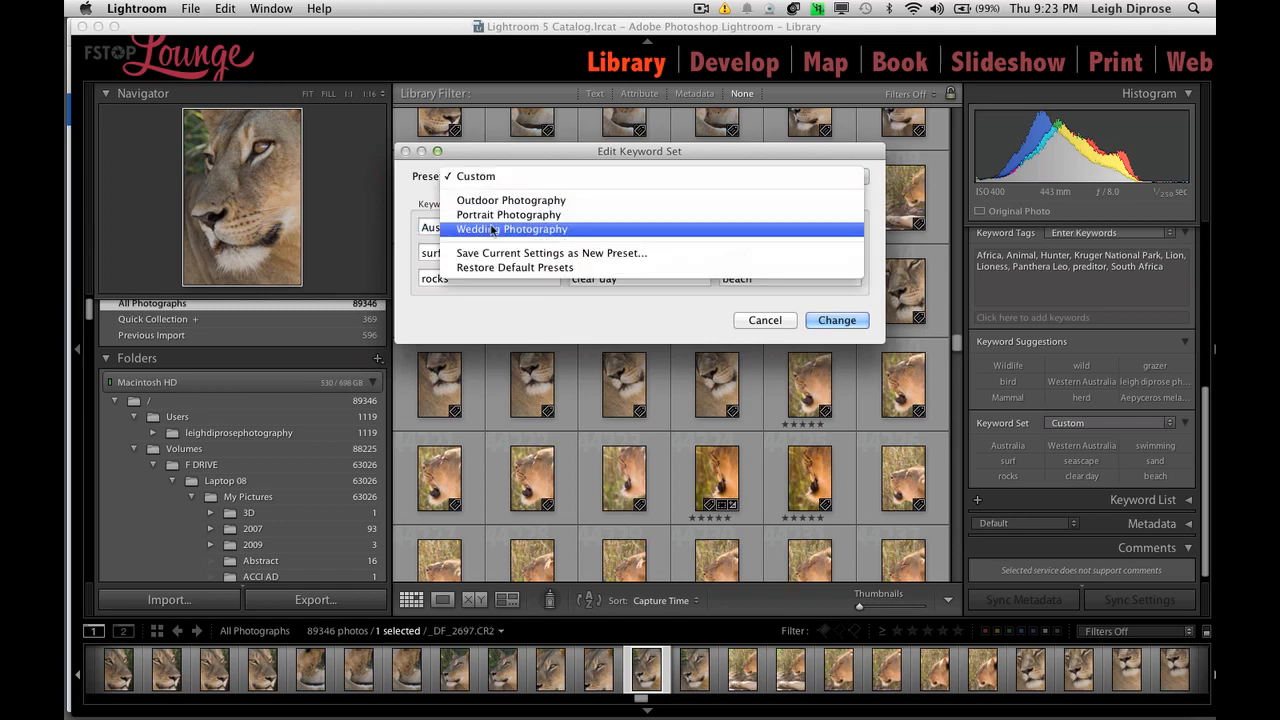
click(512, 228)
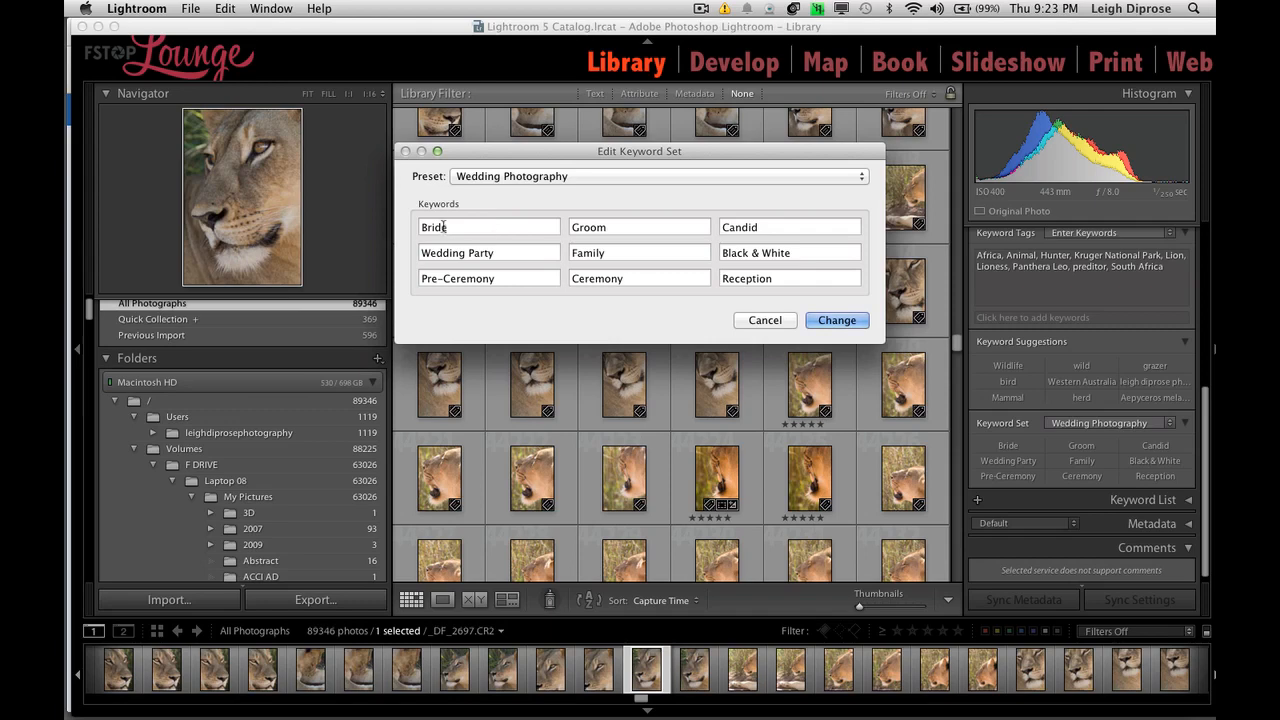
click(640, 228)
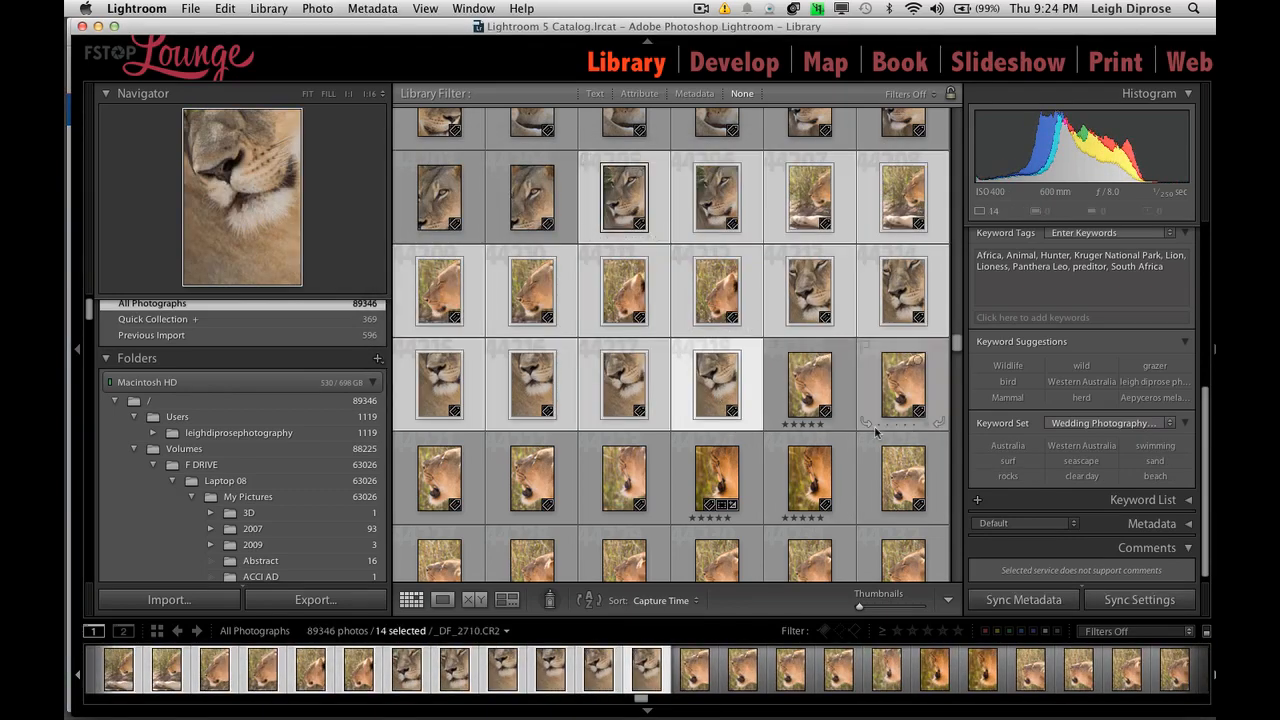
Cmd-click grid thumbnails to trim the lioness selection down to 13 photos.
click(716, 290)
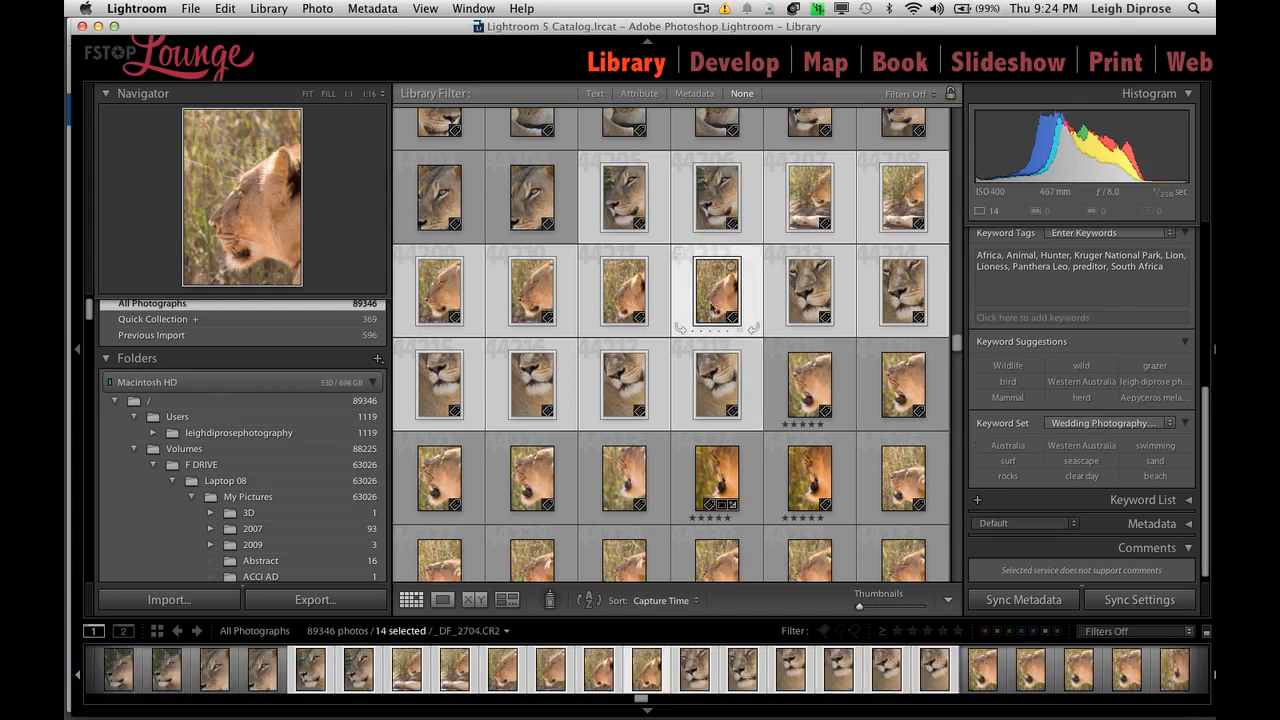
click(810, 290)
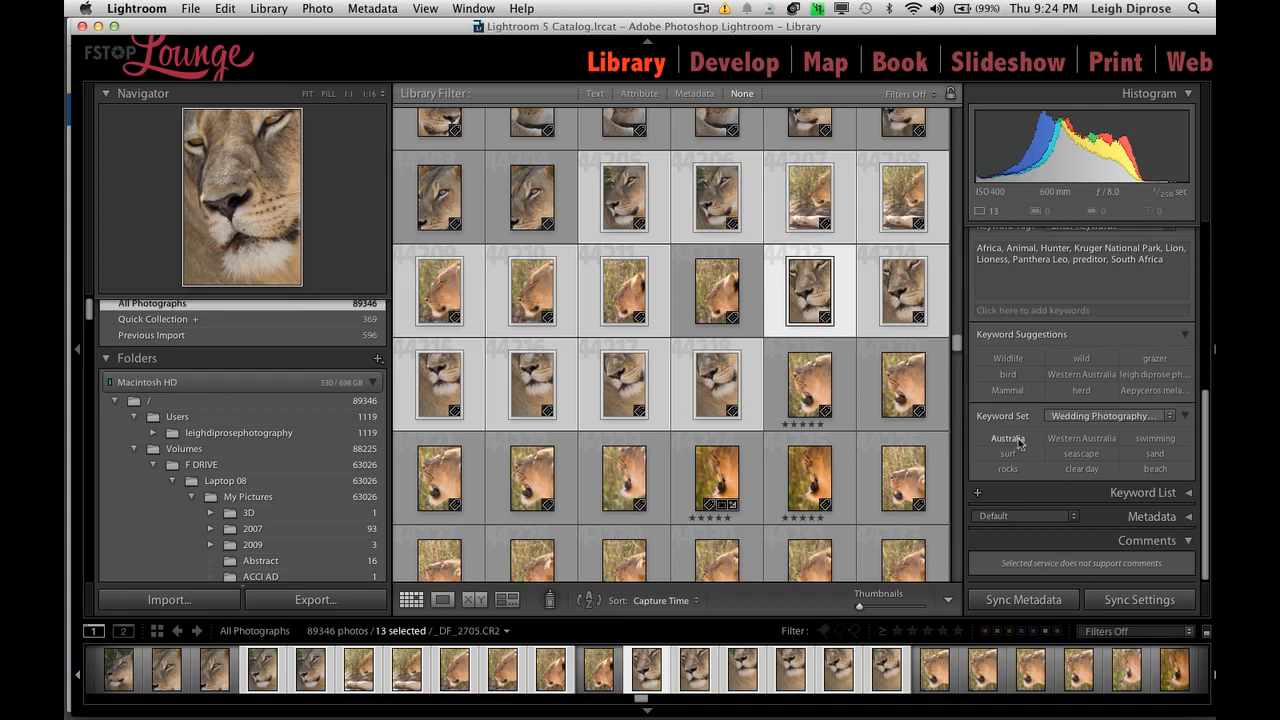
mouse_move(1068, 448)
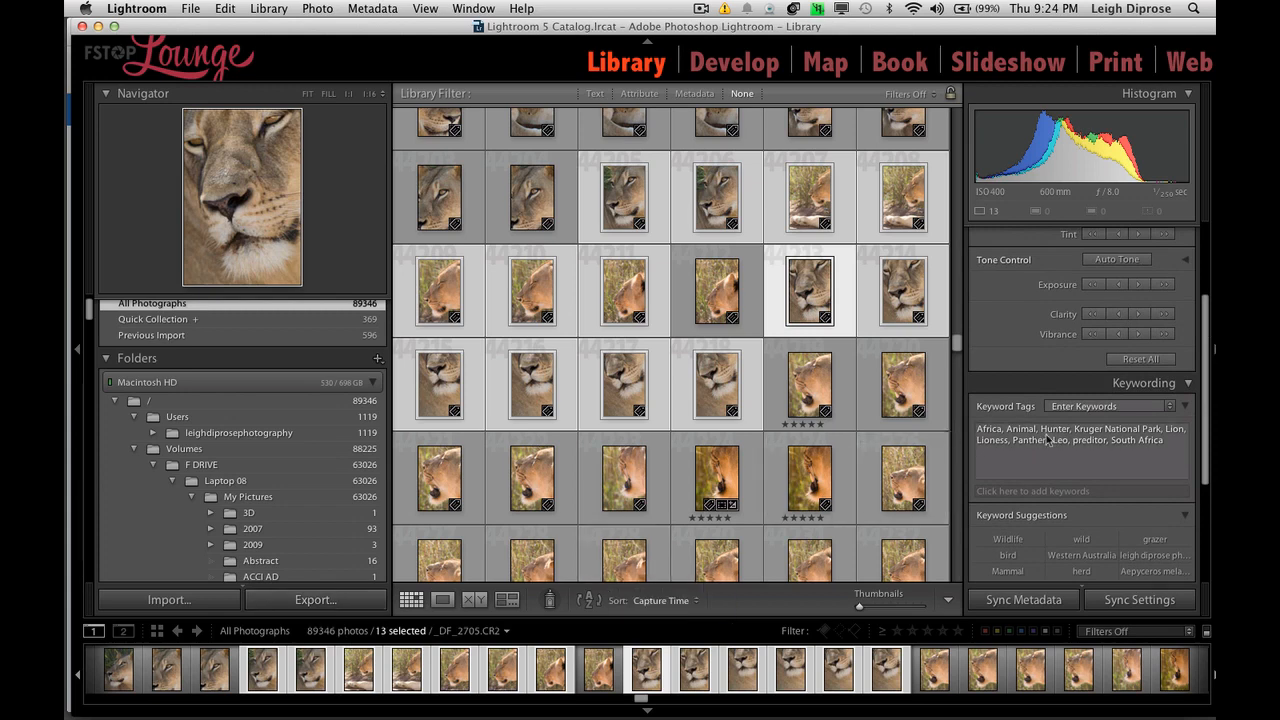
mouse_move(1070, 456)
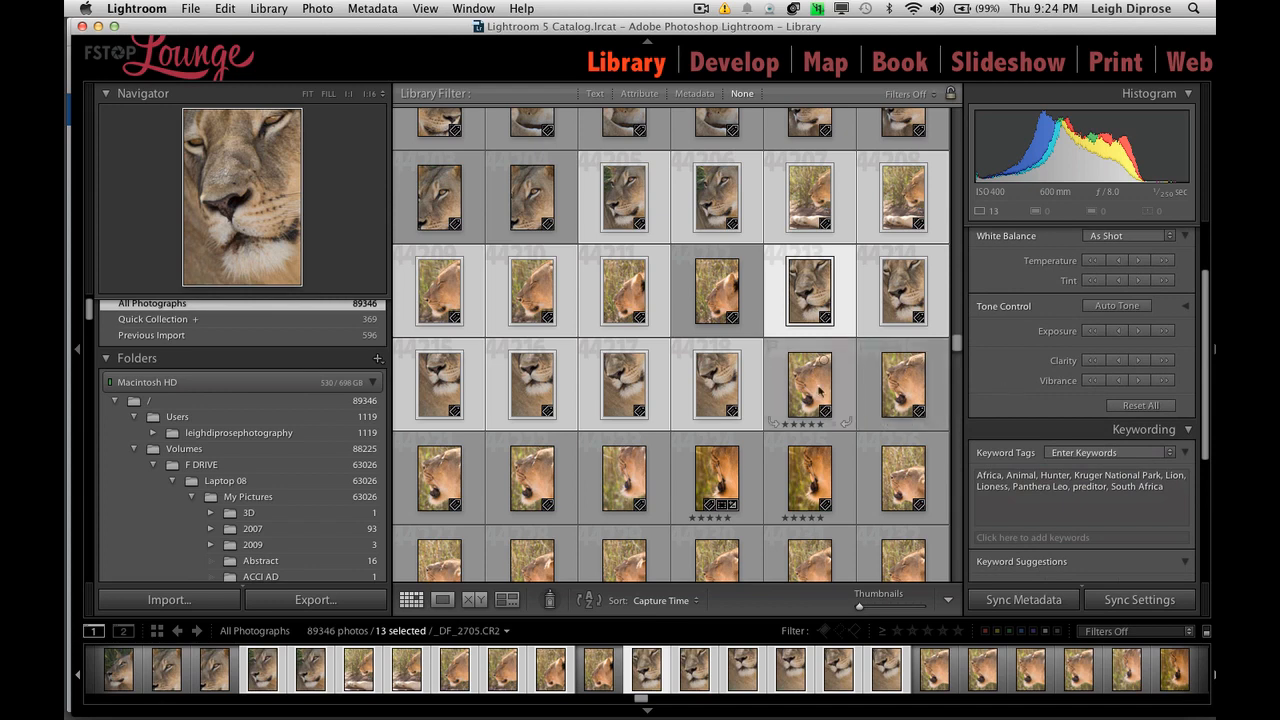
Select only the starred lioness photo tagged Lion, Lioness and South Africa.
click(716, 476)
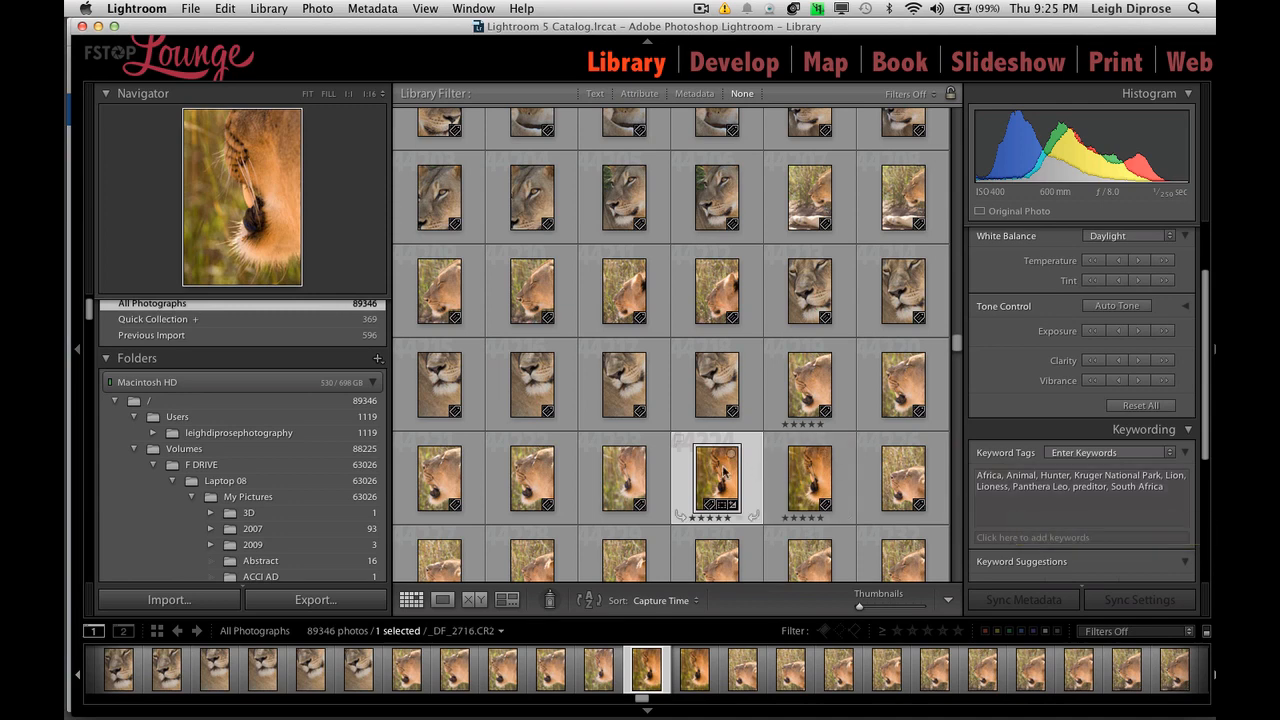
mouse_move(716, 478)
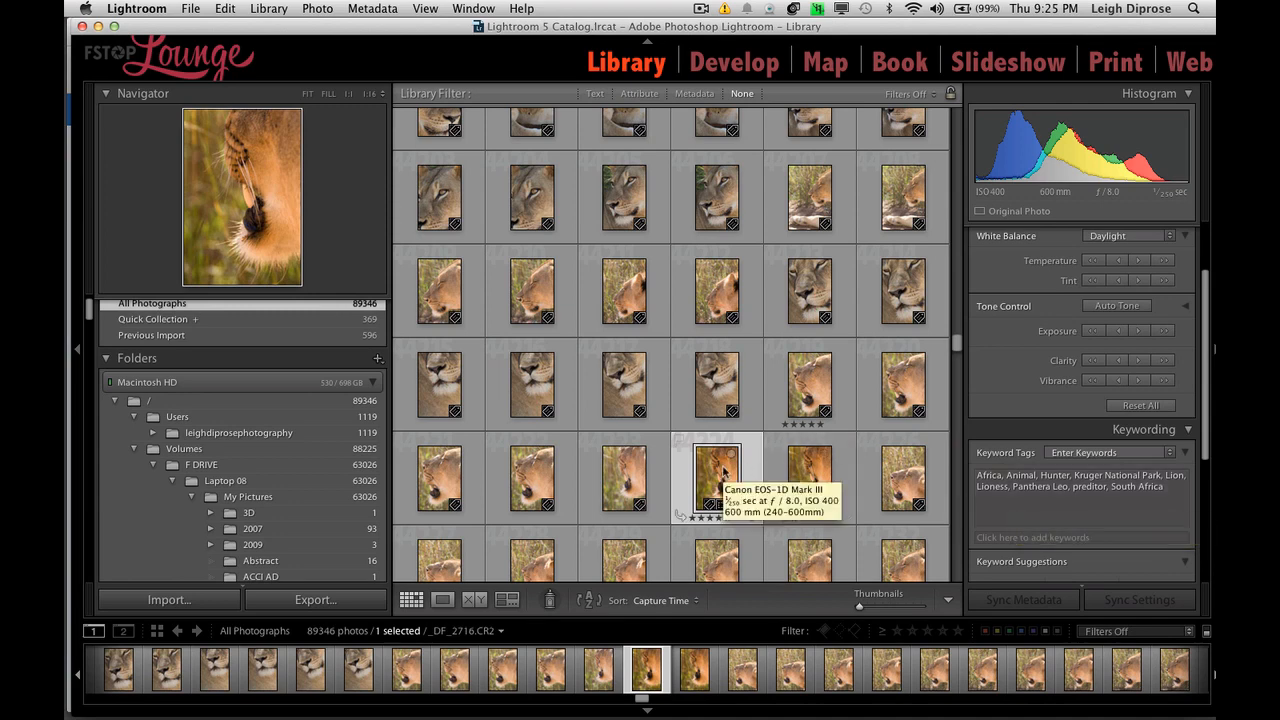